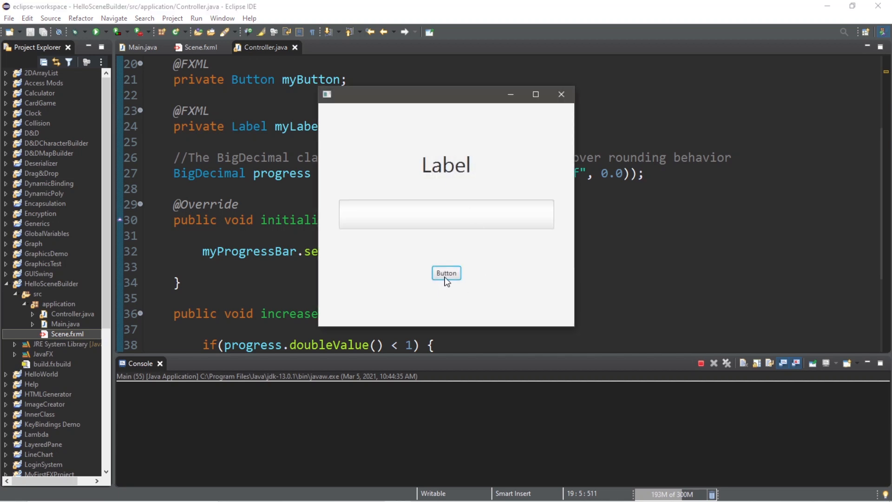
Advance the running demo's green progress bar two more steps to 50%.
left_click(446, 273)
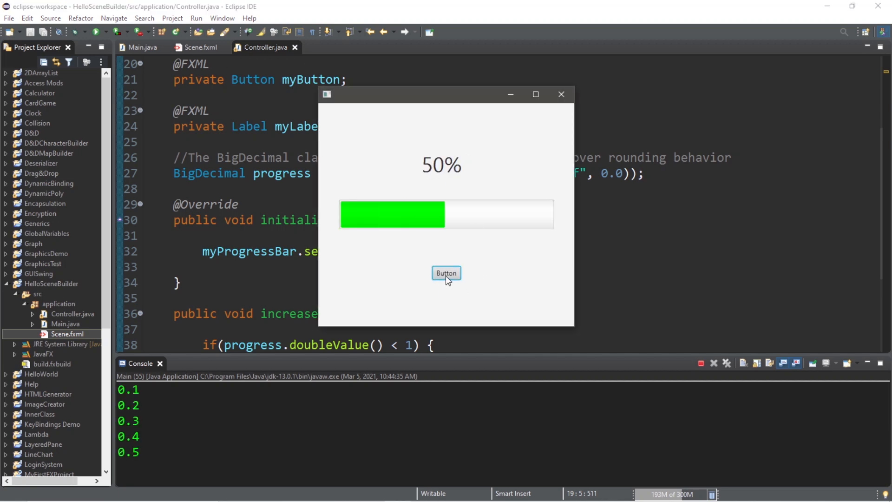
left_click(446, 273)
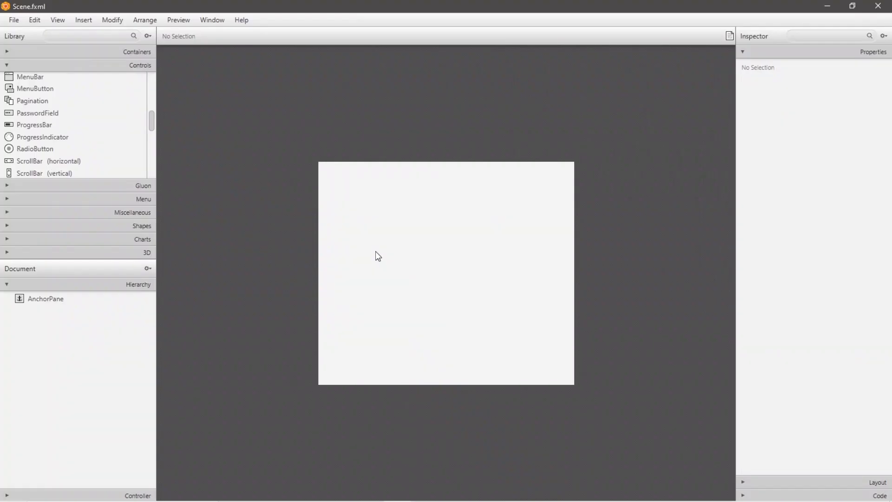
Drag a ProgressBar from the Controls library into the centre of the AnchorPane.
left_click(33, 124)
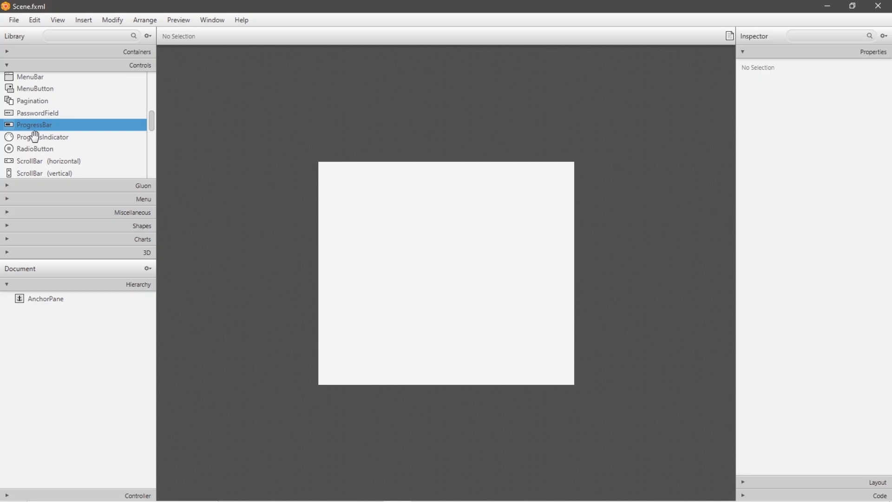
left_click_drag(34, 124, 443, 273)
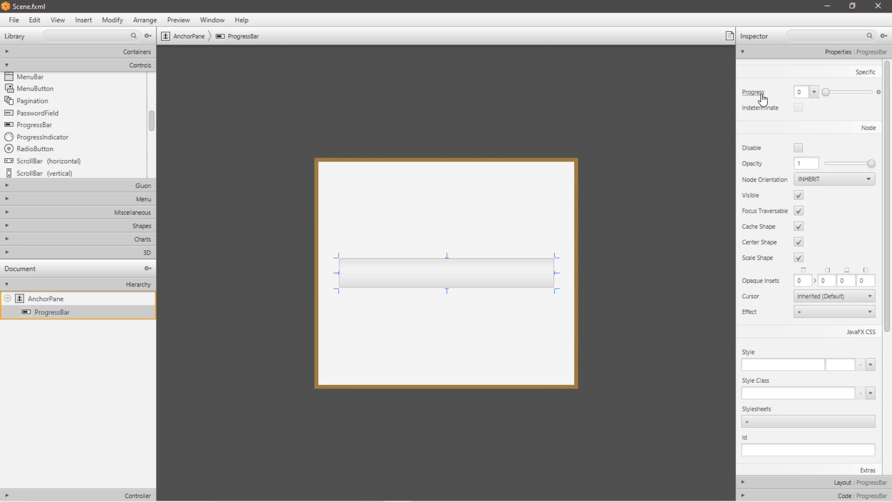
mouse_move(824, 95)
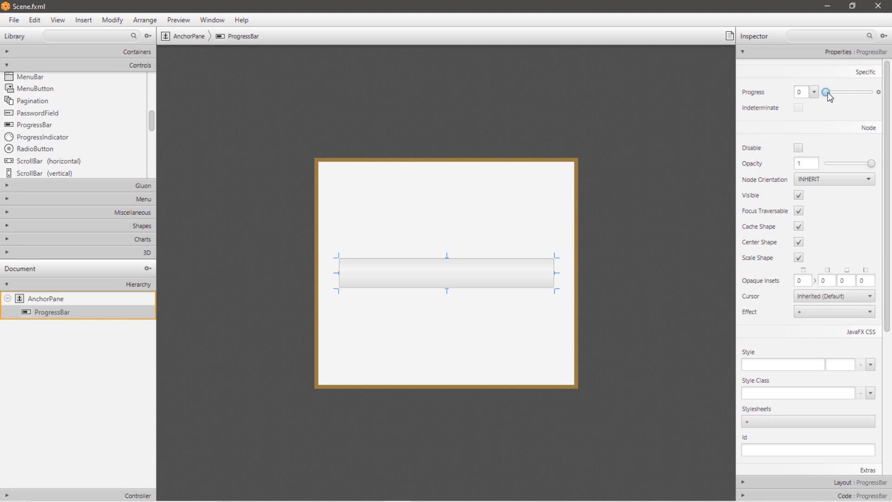
Try out the Progress slider, then leave the bar's progress at 0.5.
left_click_drag(826, 91, 851, 91)
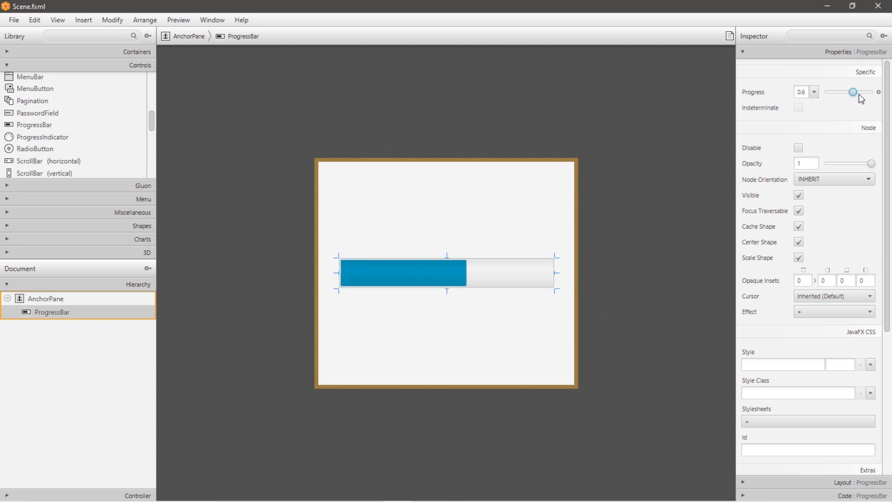
left_click_drag(851, 91, 828, 91)
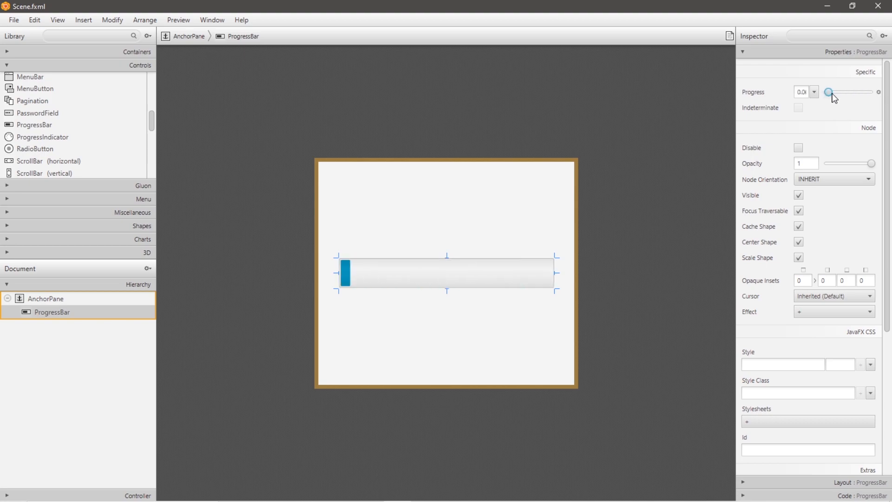
left_click_drag(829, 91, 823, 92)
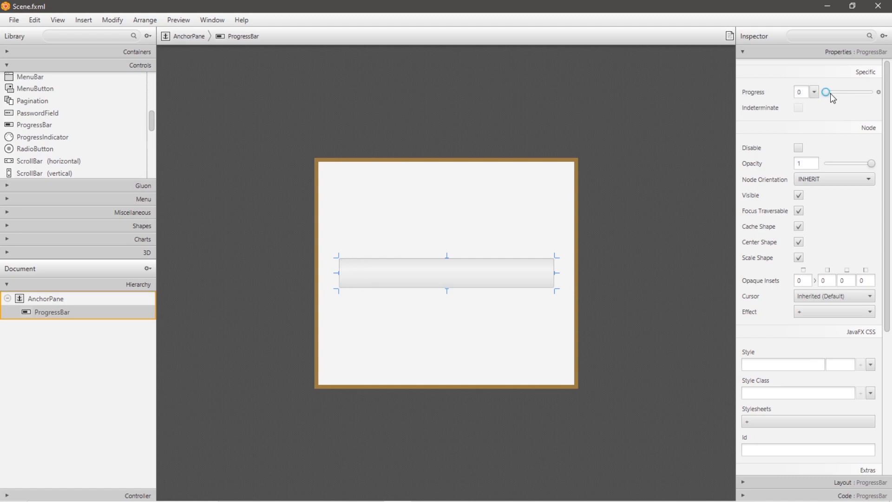
mouse_move(825, 100)
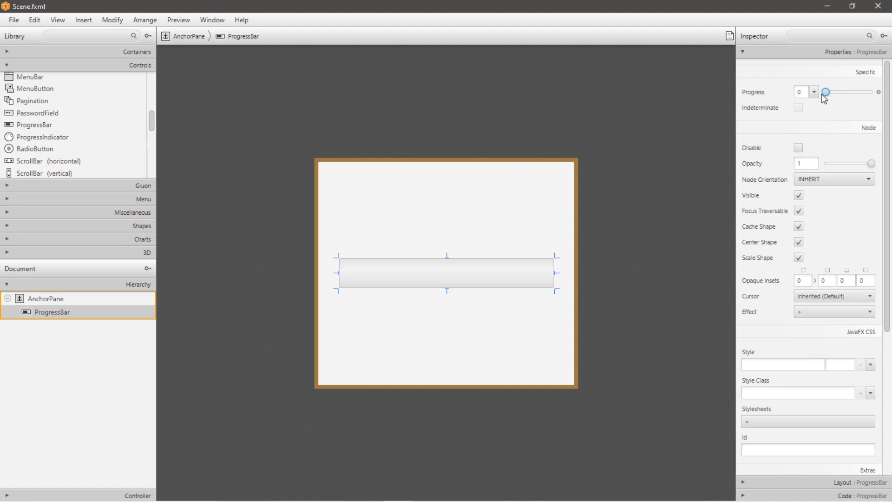
left_click_drag(825, 91, 859, 91)
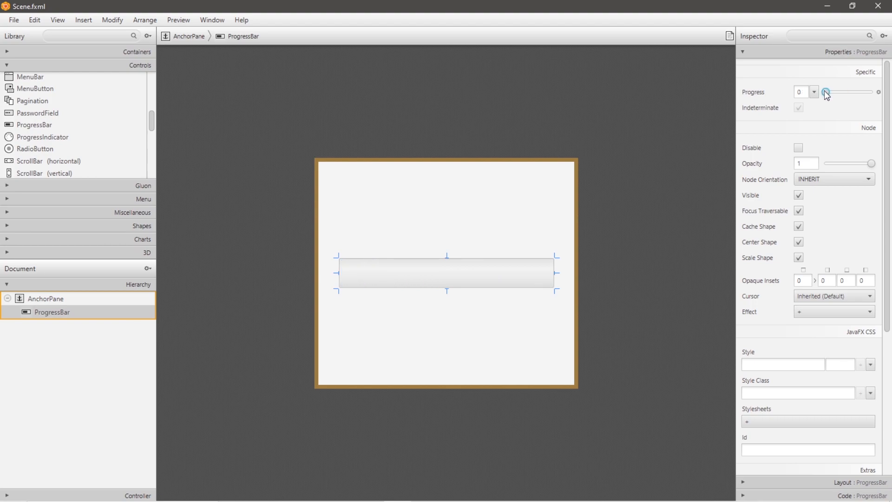
left_click_drag(825, 91, 834, 91)
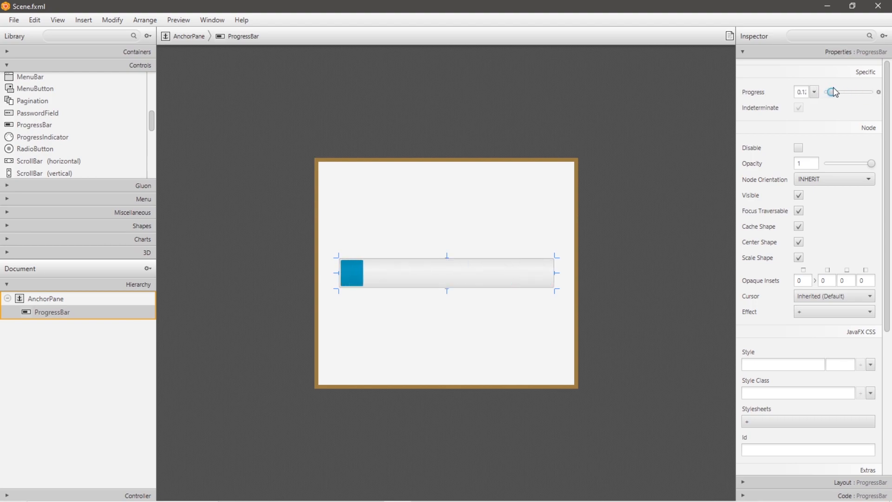
left_click_drag(831, 92, 850, 92)
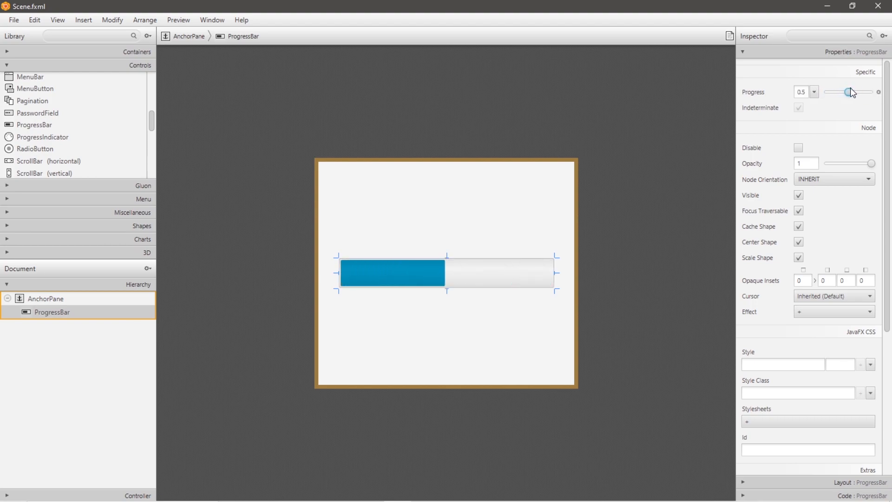
mouse_move(475, 267)
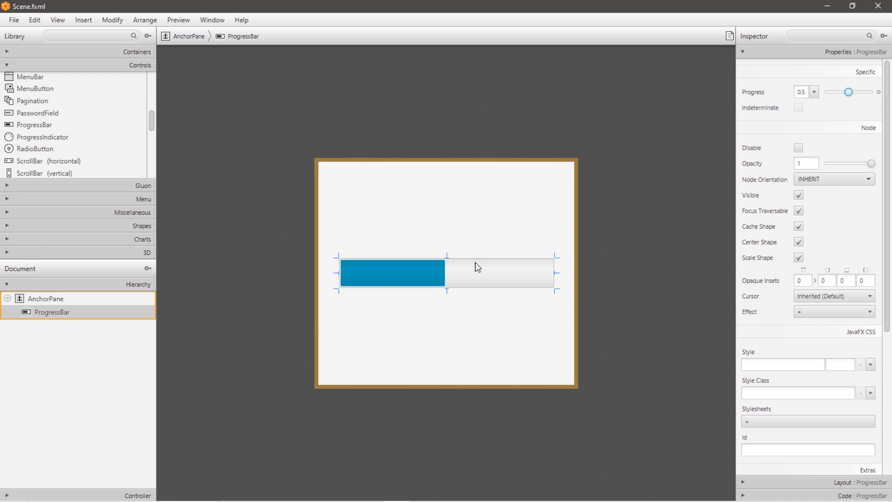
mouse_move(462, 291)
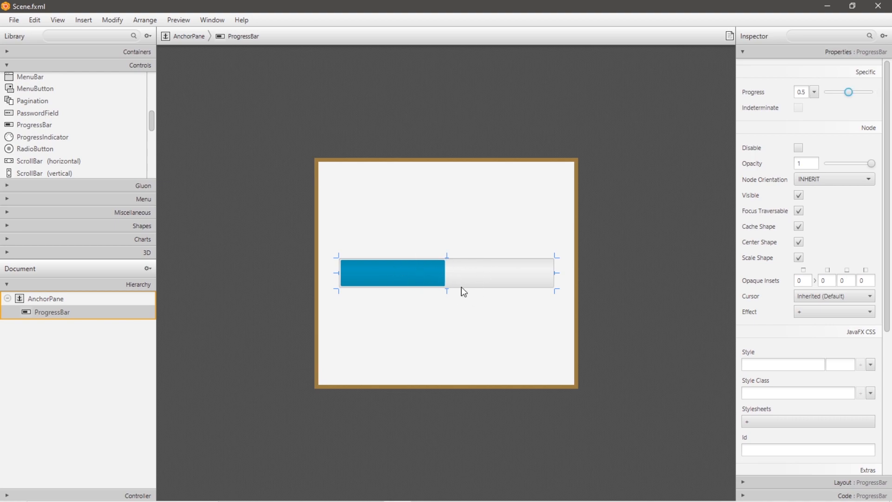
mouse_move(565, 201)
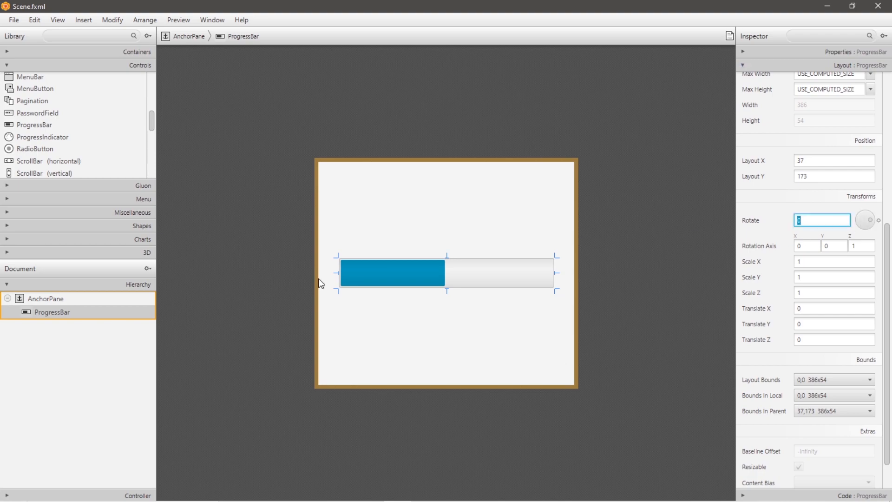
type("90")
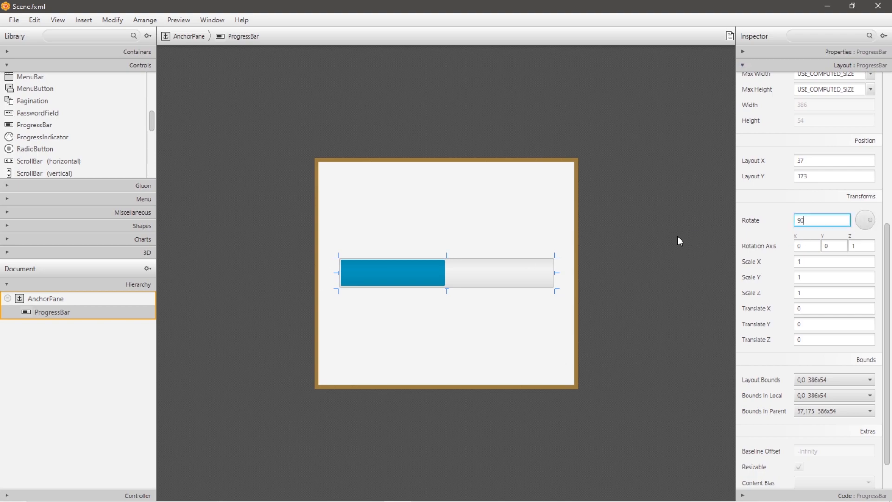
key("Enter")
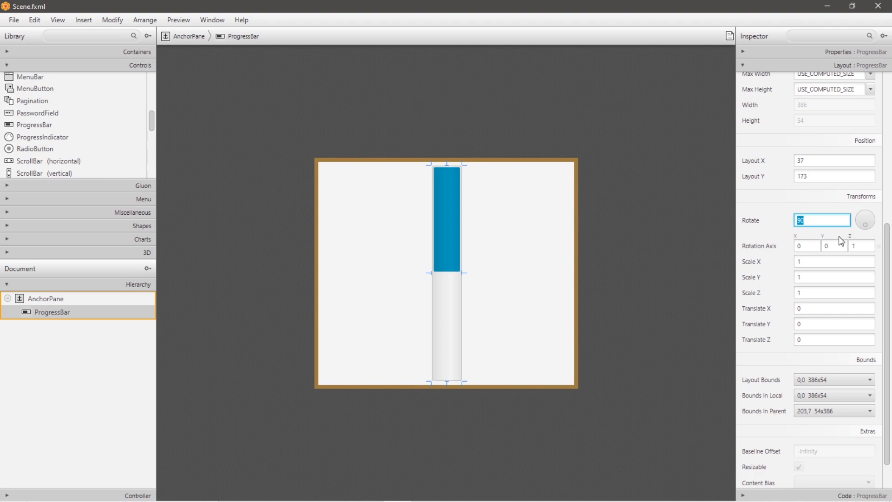
mouse_move(450, 193)
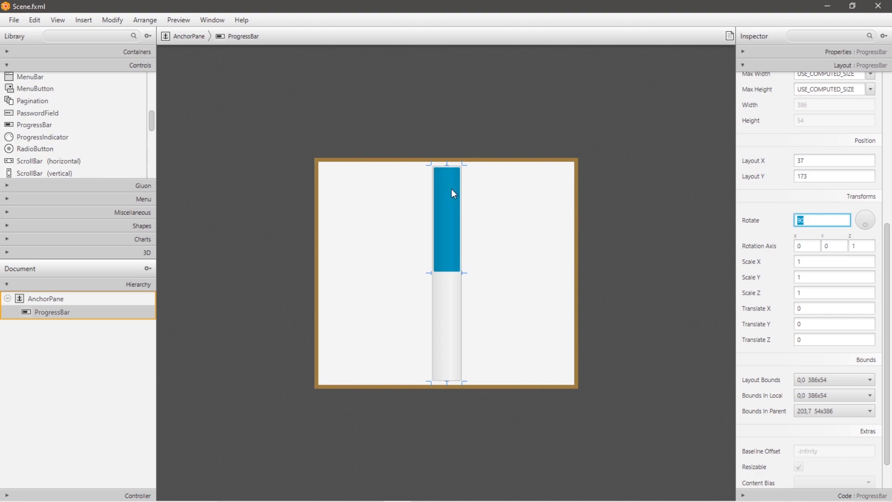
type("180")
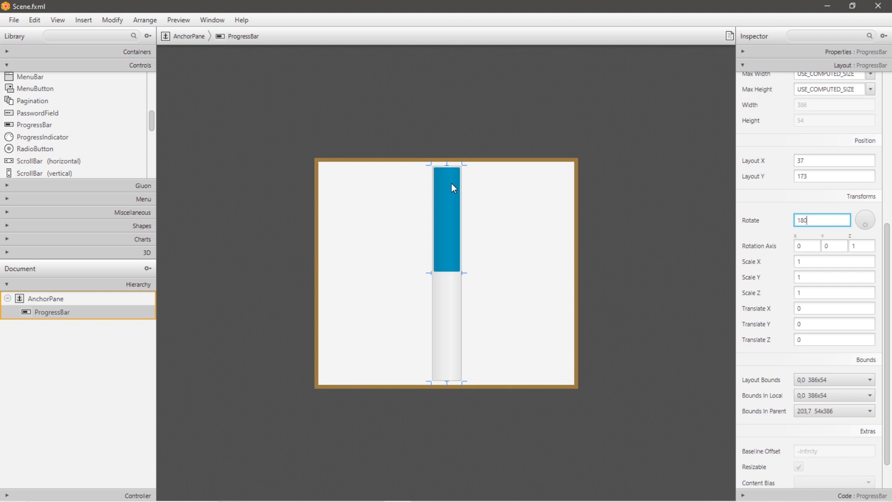
type("270")
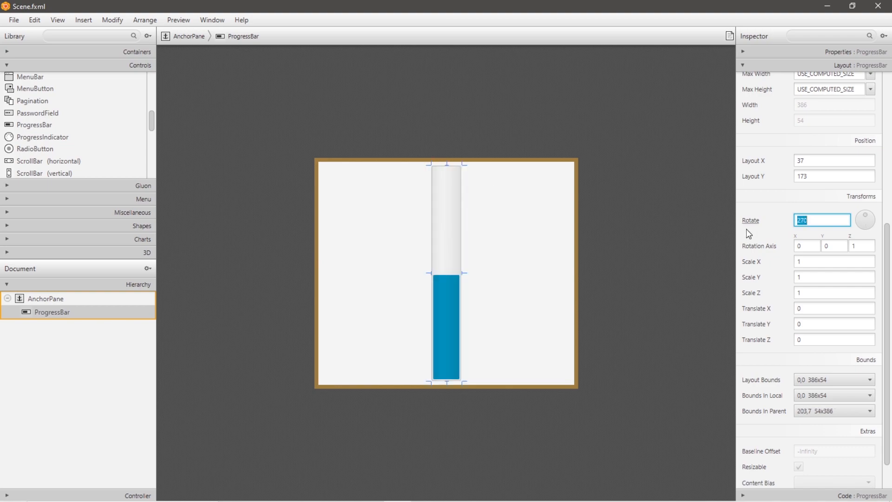
left_click_drag(865, 218, 859, 226)
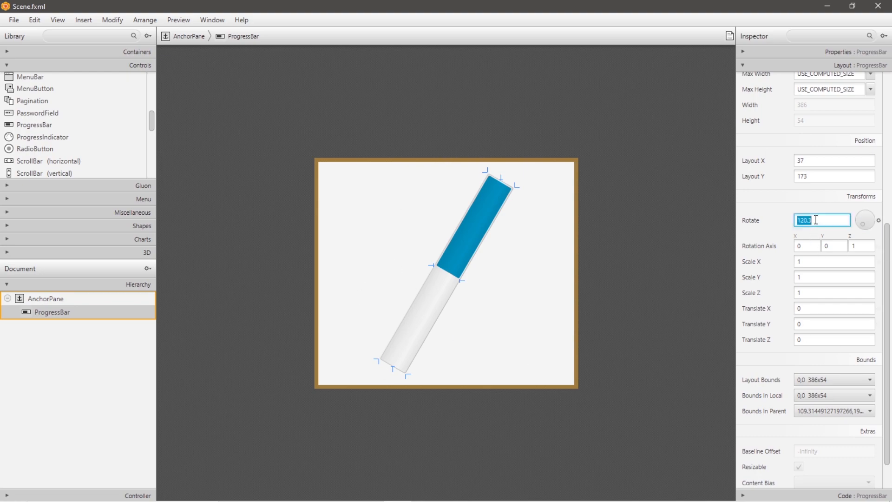
type("0")
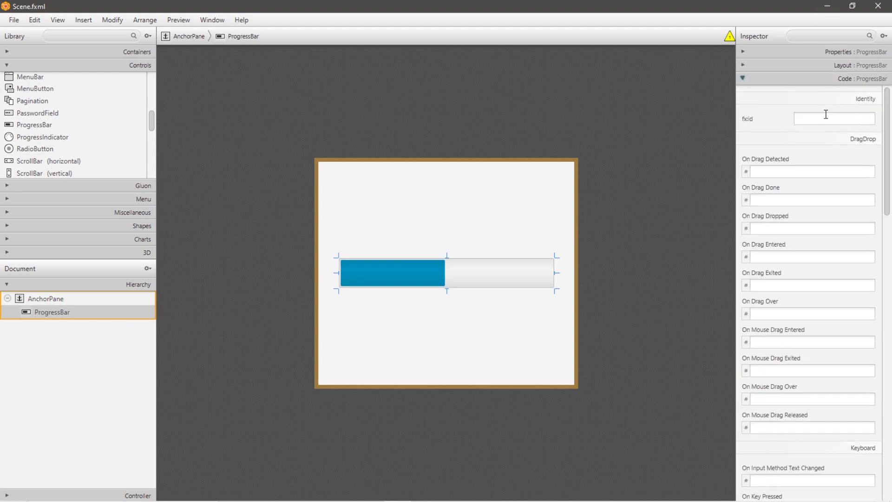
Enter myProgressBar as the progress bar's fx:id.
type("m")
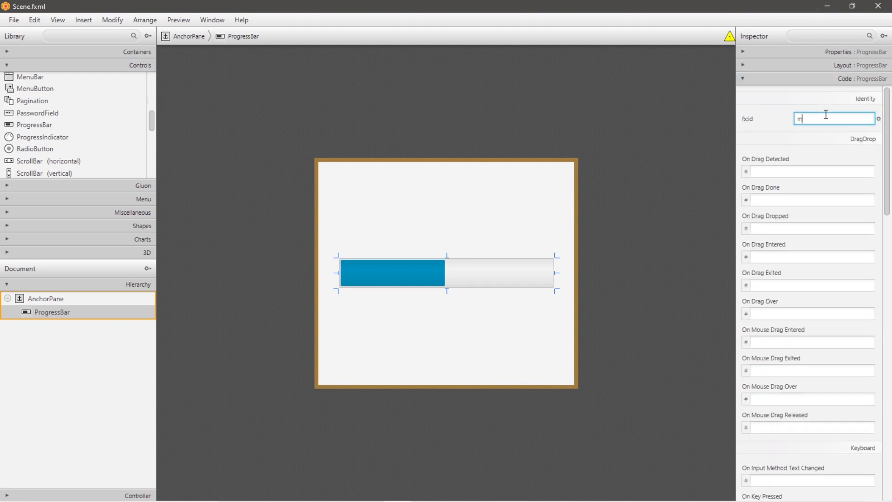
type("yProgress")
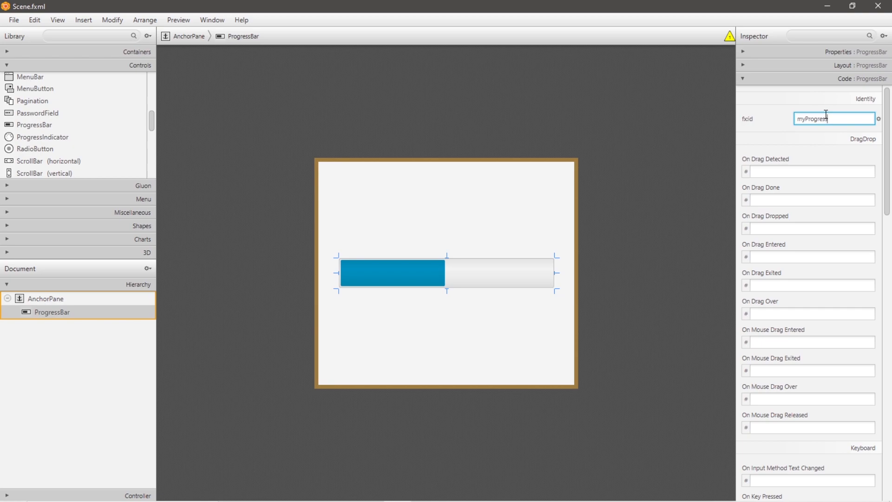
type("Bar")
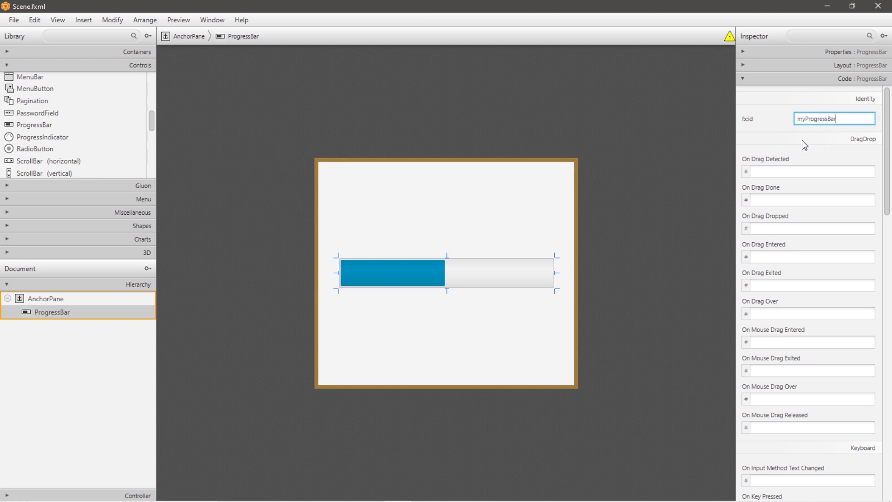
mouse_move(769, 150)
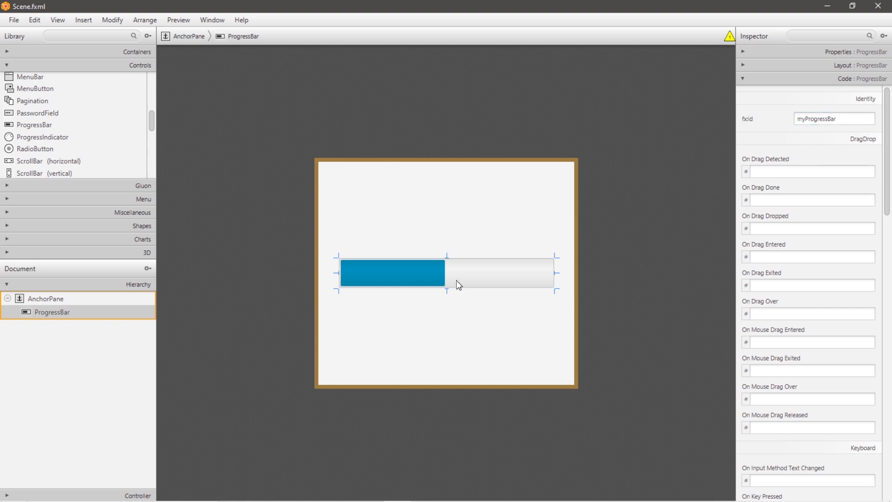
mouse_move(471, 343)
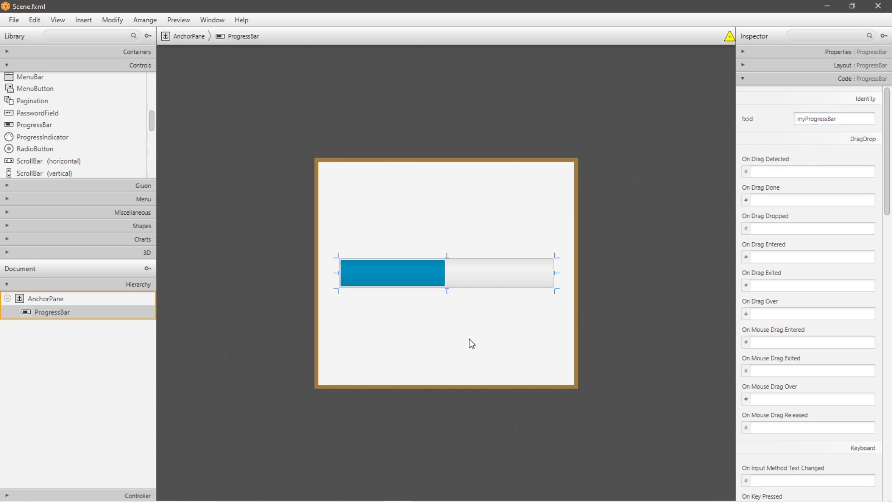
mouse_move(489, 291)
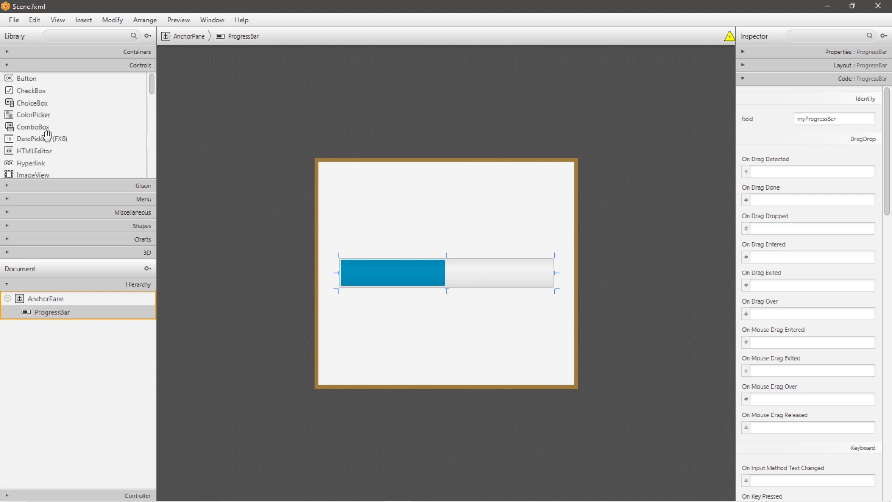
Place a Button below the bar with fx:id myButton and On Action increaseProgress.
left_click_drag(26, 78, 446, 332)
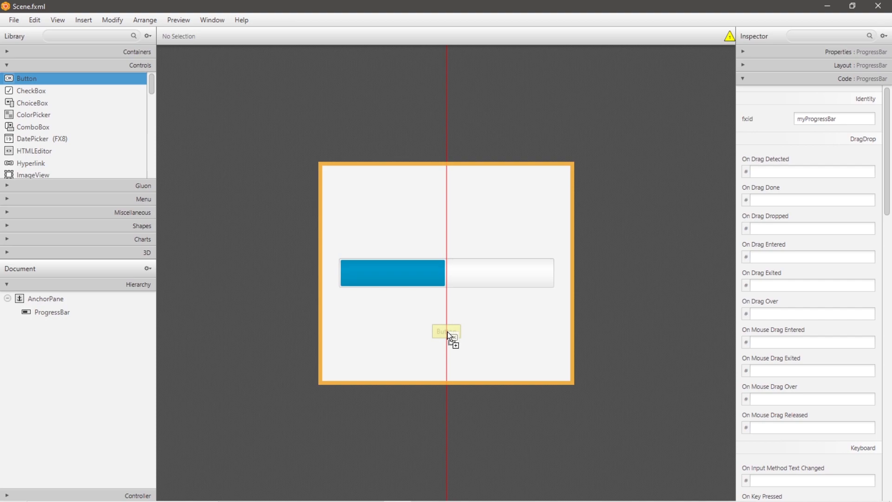
left_click_drag(28, 78, 446, 332)
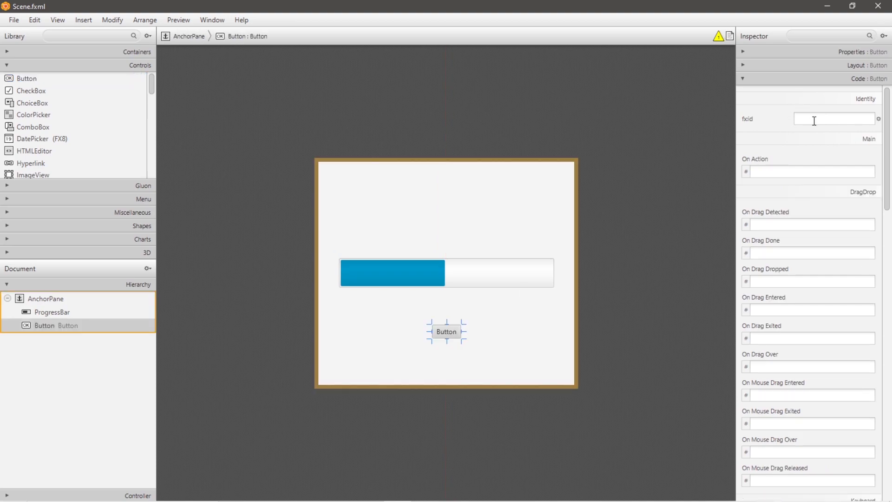
type("myBut")
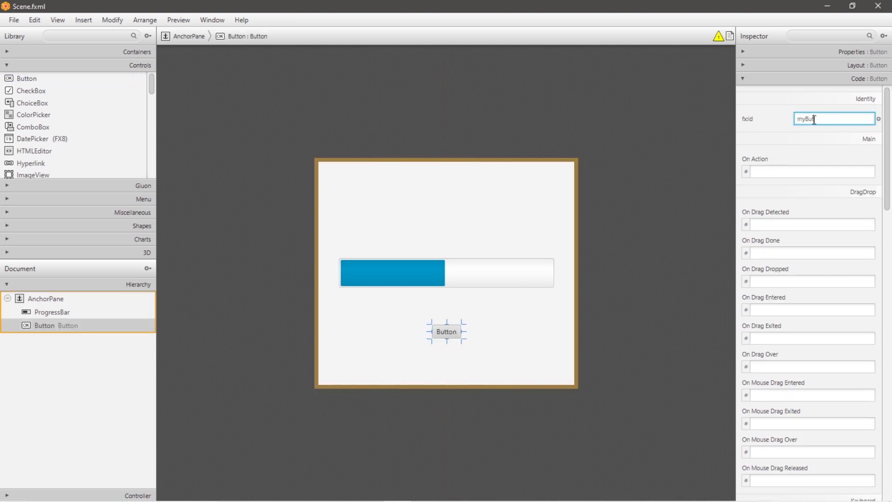
left_click(812, 172)
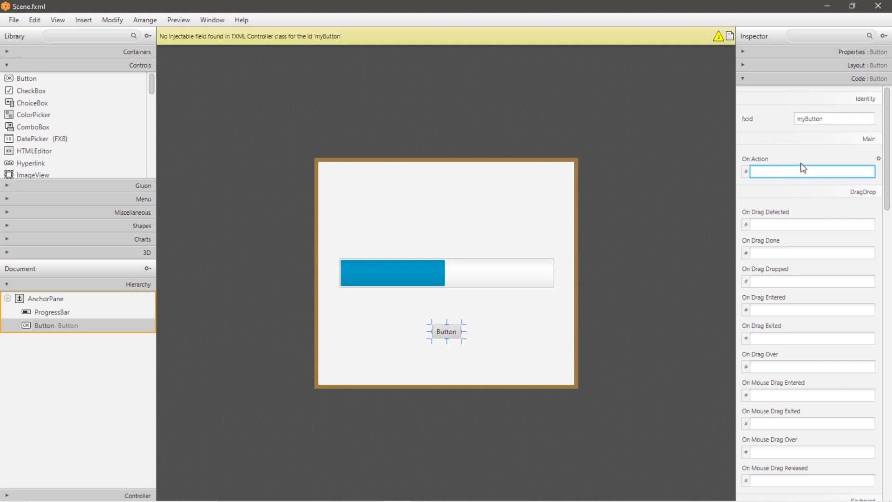
type("increaseP")
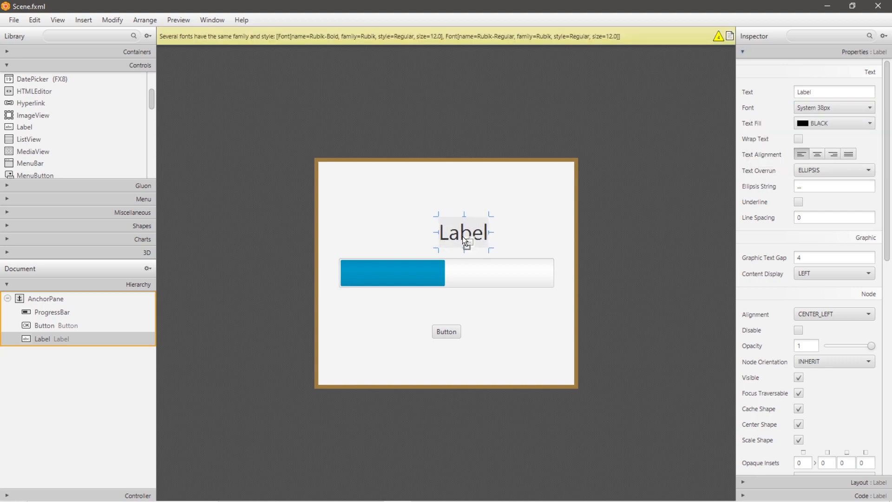
Set the 38px Label's alignment to CENTER.
left_click(833, 314)
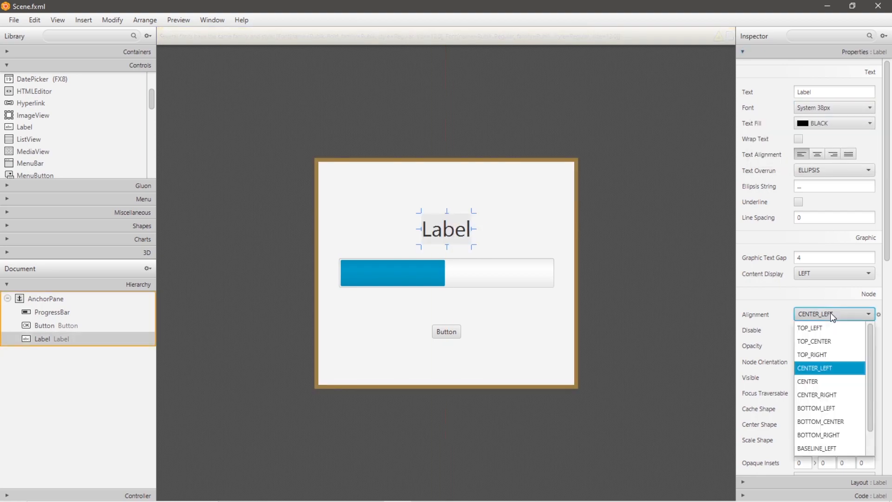
left_click(807, 381)
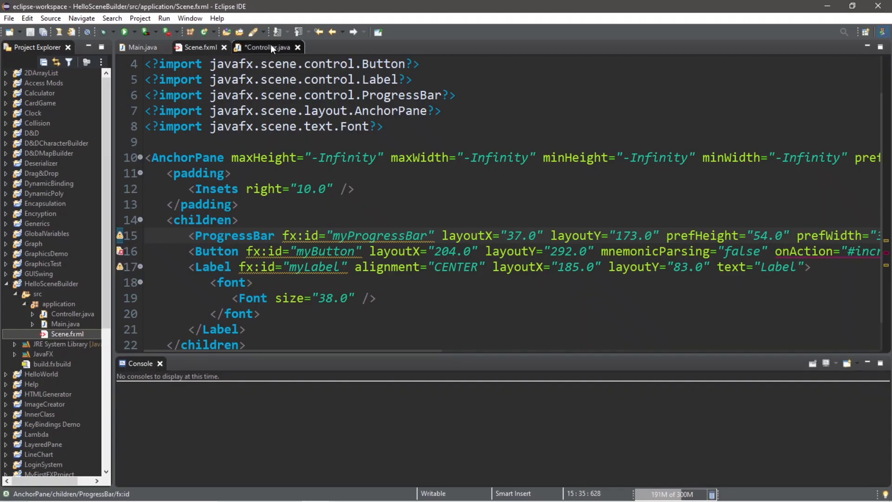
Add the unimplemented initialize method to Controller.java with the quick fix.
left_click(265, 47)
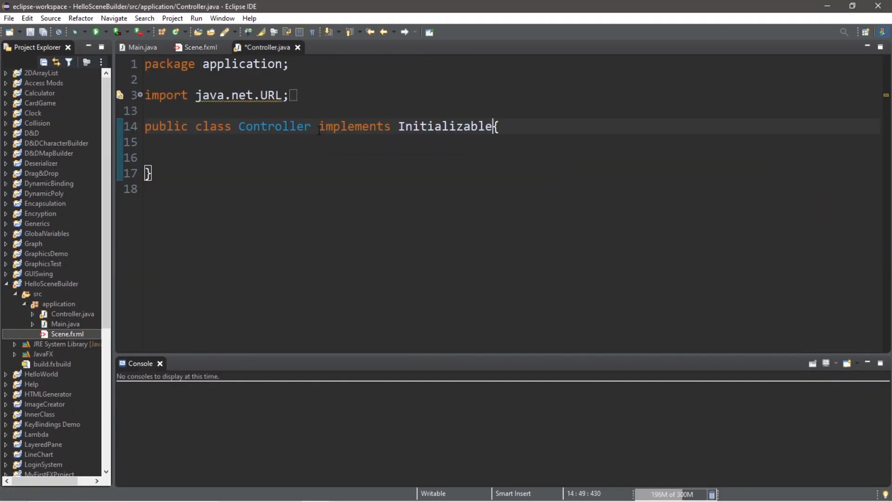
mouse_move(445, 125)
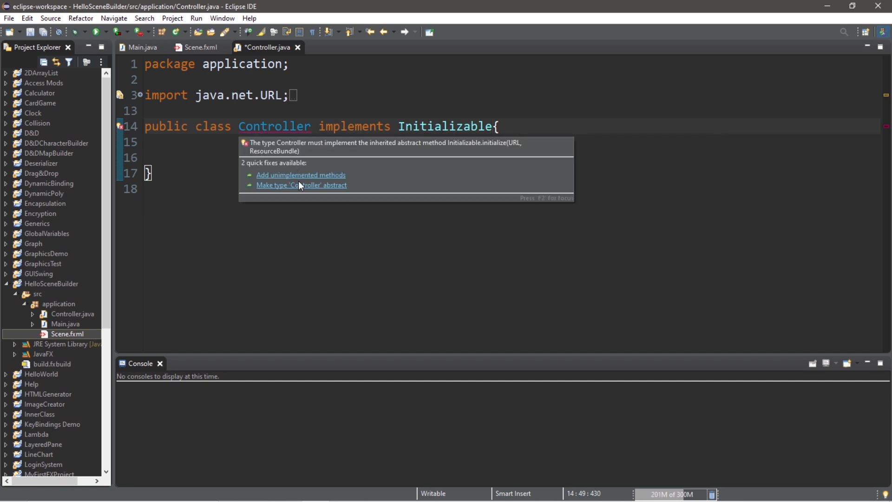
left_click(301, 175)
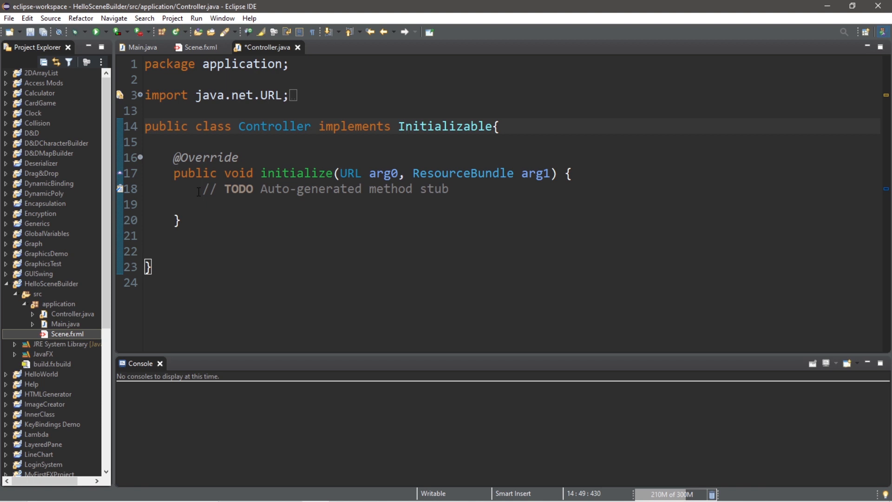
left_click(313, 142)
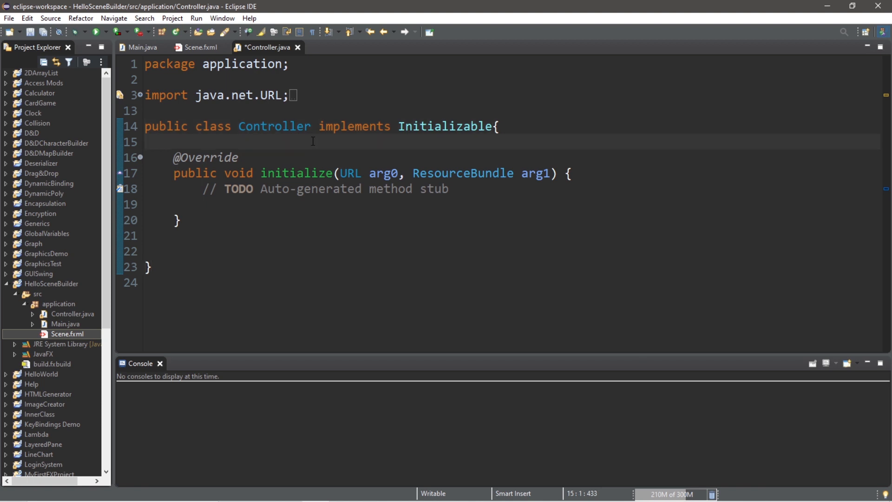
type("@FXML")
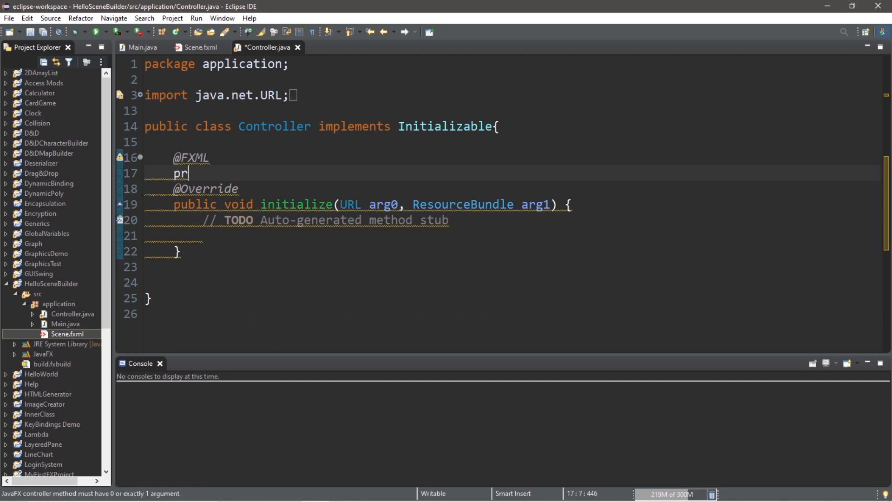
type("ivate Progre")
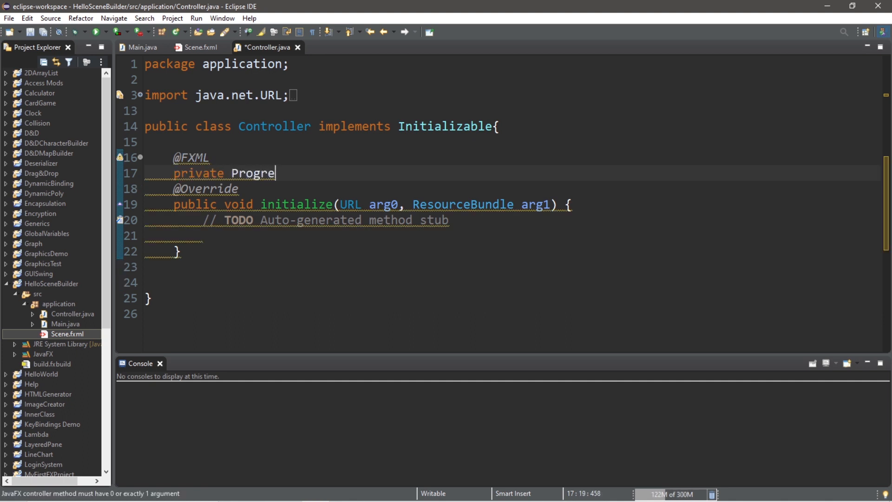
type("ssBar my")
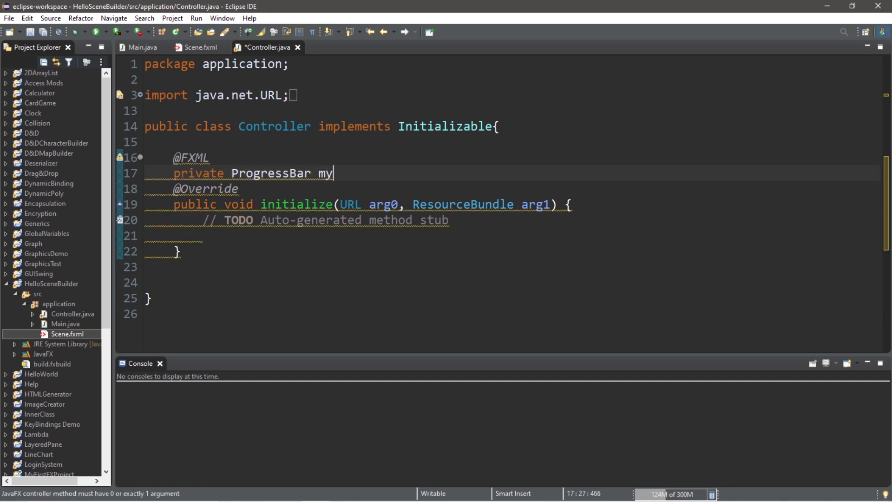
type("ProgressBa")
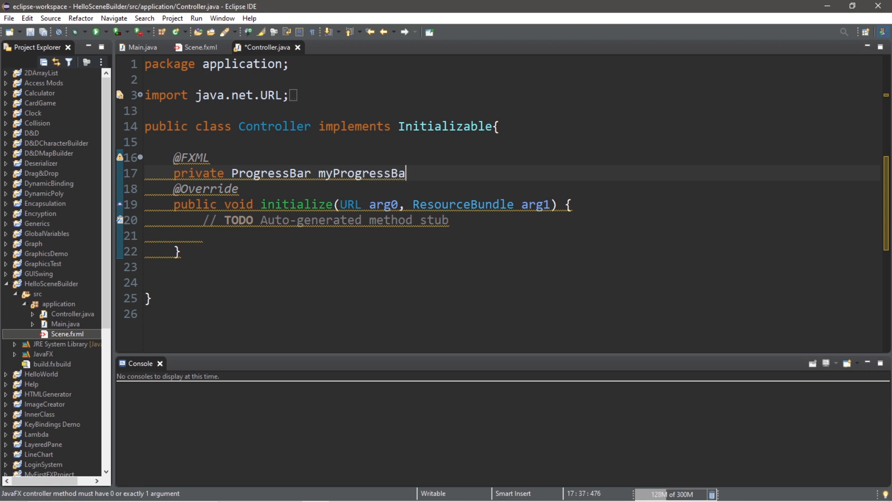
type("r;")
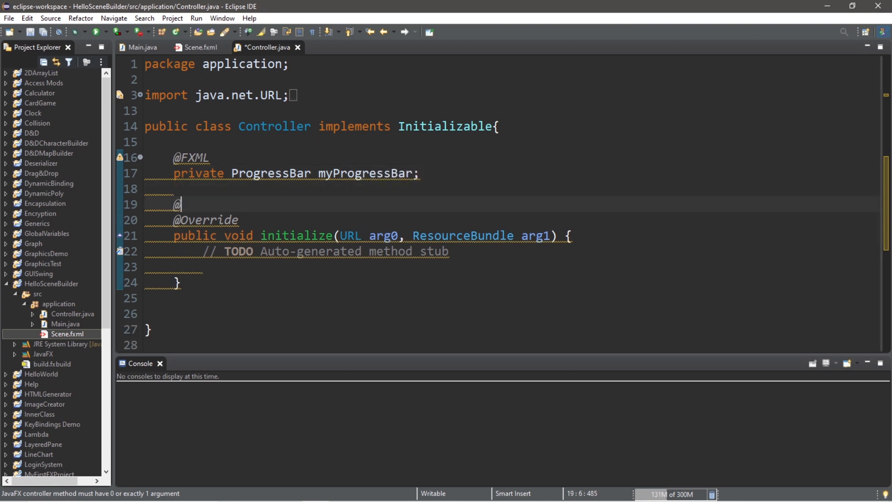
type("FXML")
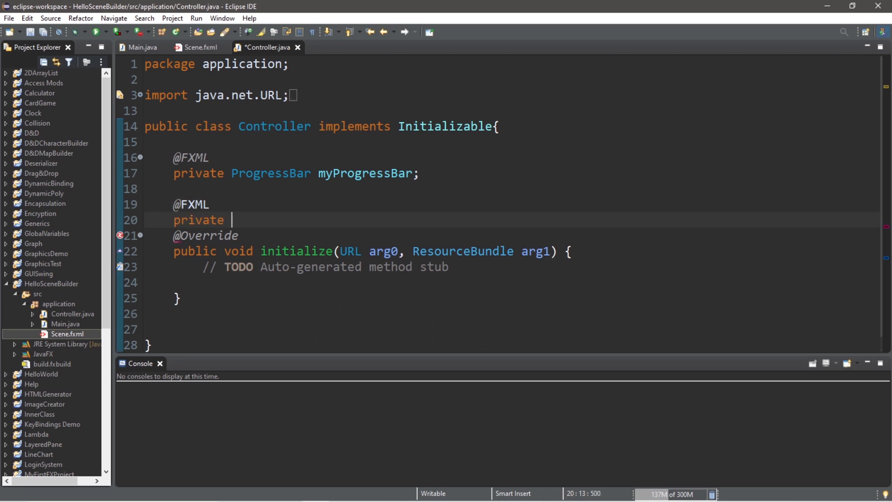
type("Button myButton;")
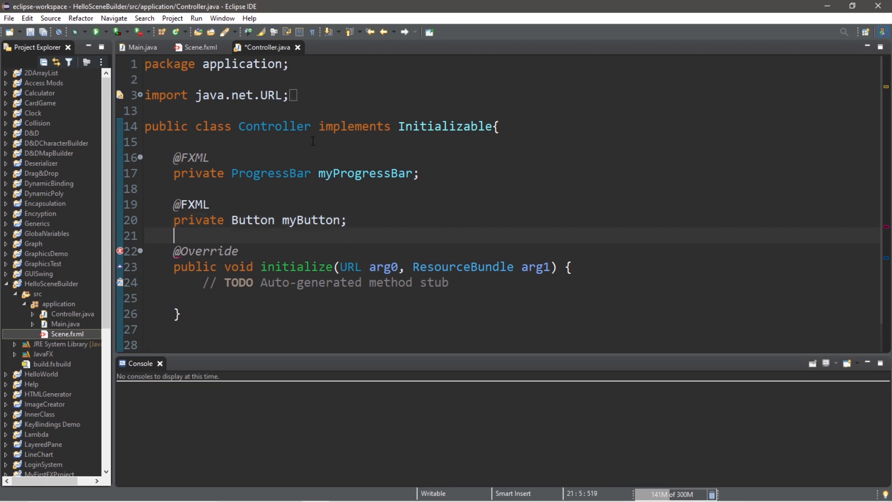
type("@FXML")
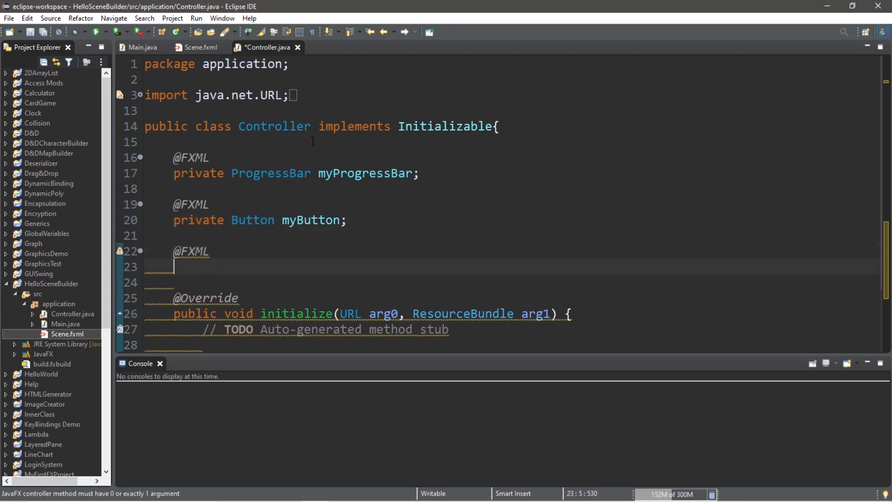
type("private La")
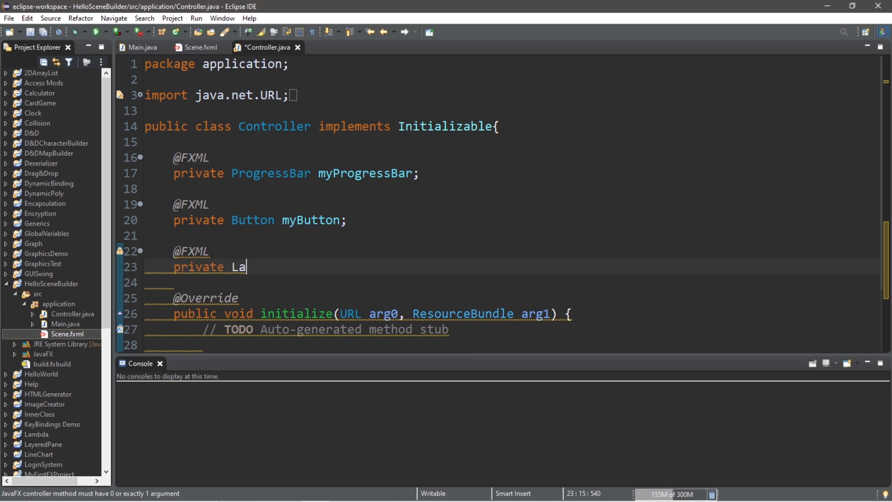
type("bel myLabel")
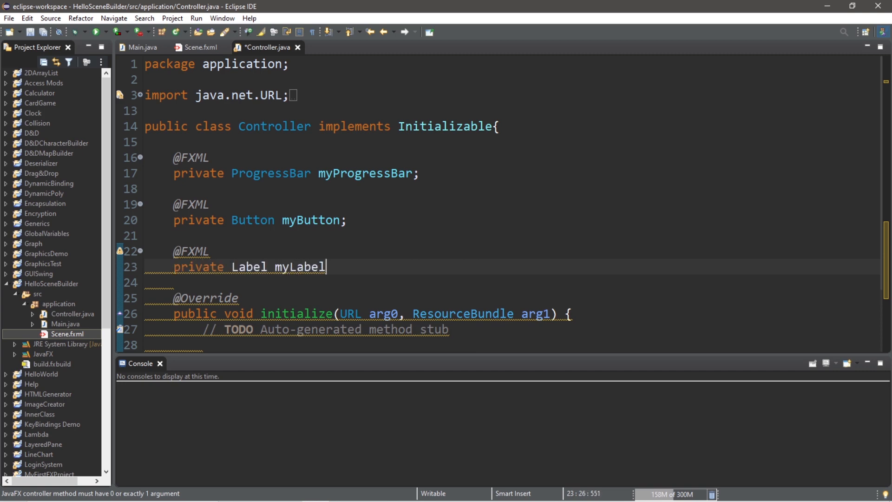
type(";")
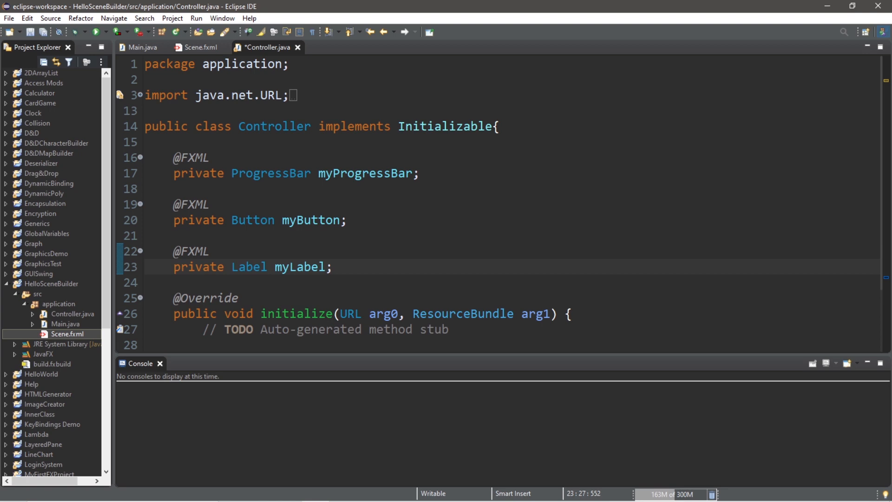
type("doubl")
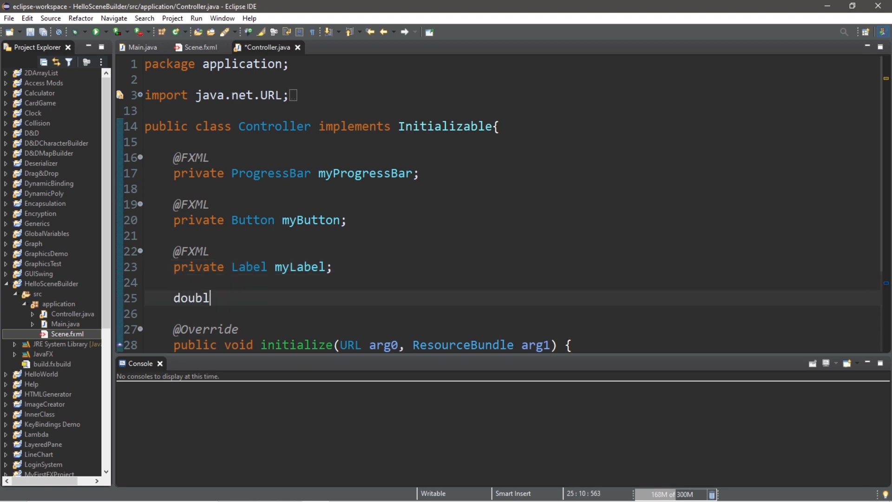
type("e progress;")
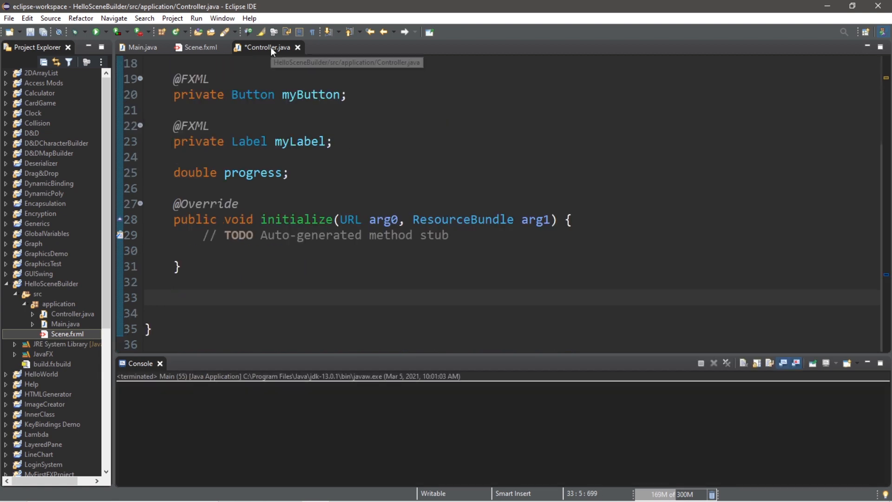
left_click(199, 48)
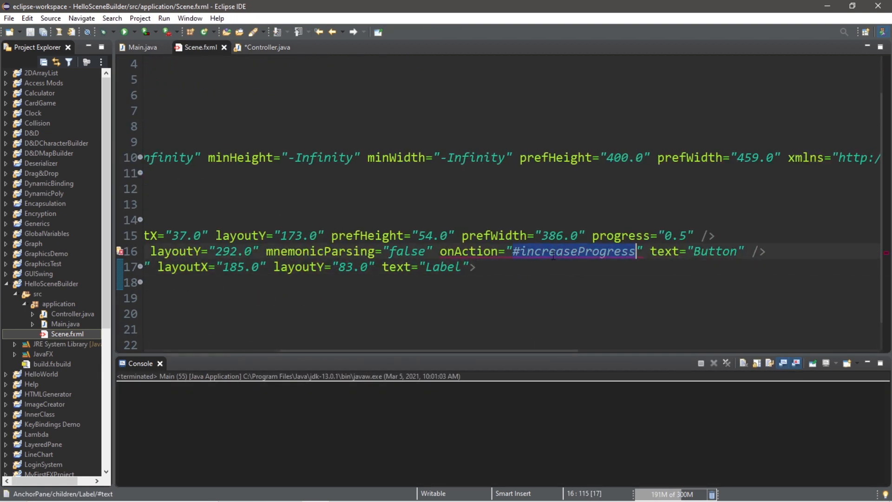
left_click(264, 47)
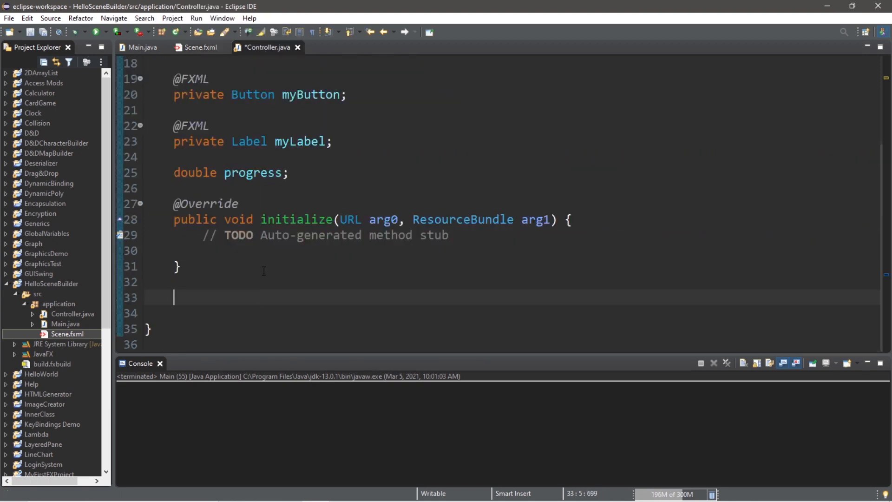
type("pu")
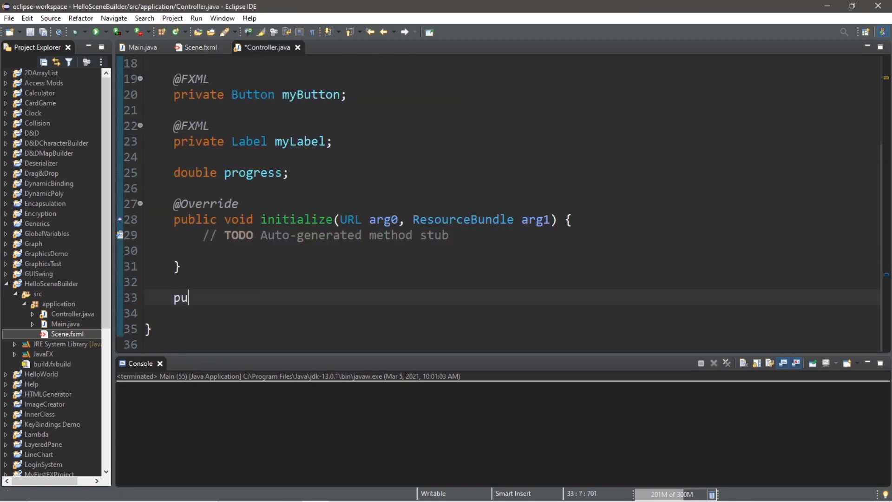
type("blic void")
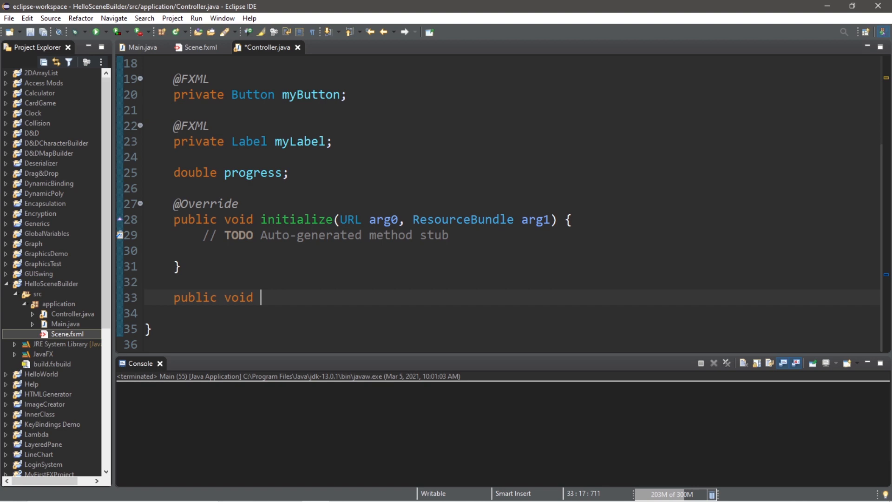
type("increase")
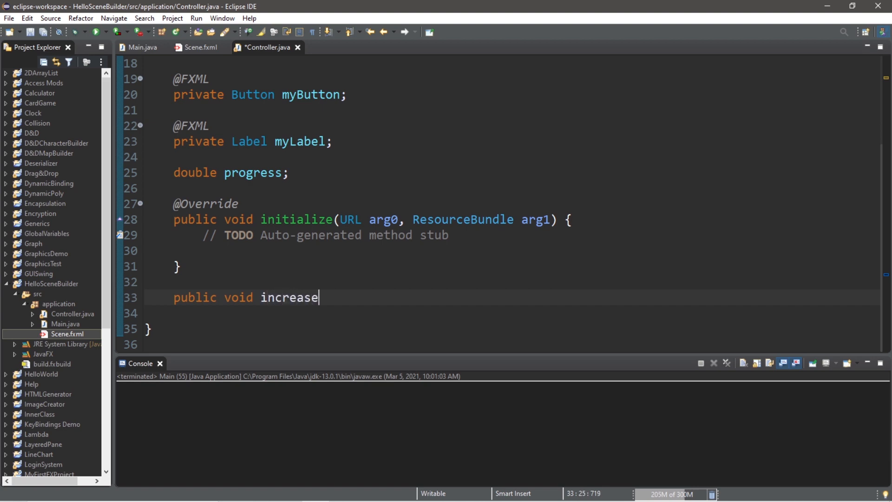
type("Progress() {")
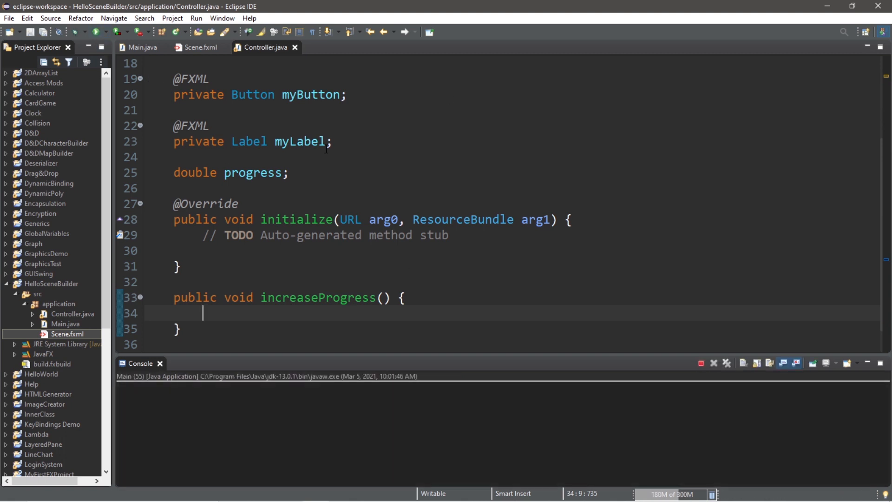
left_click(91, 31)
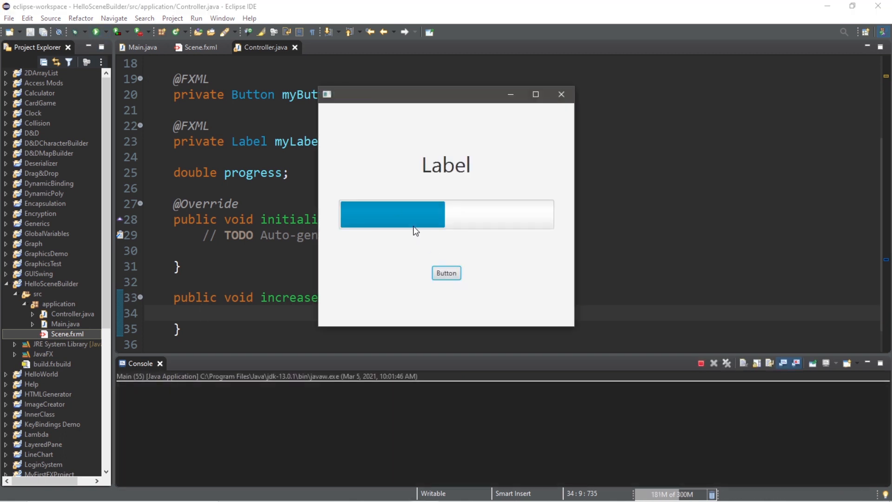
mouse_move(428, 241)
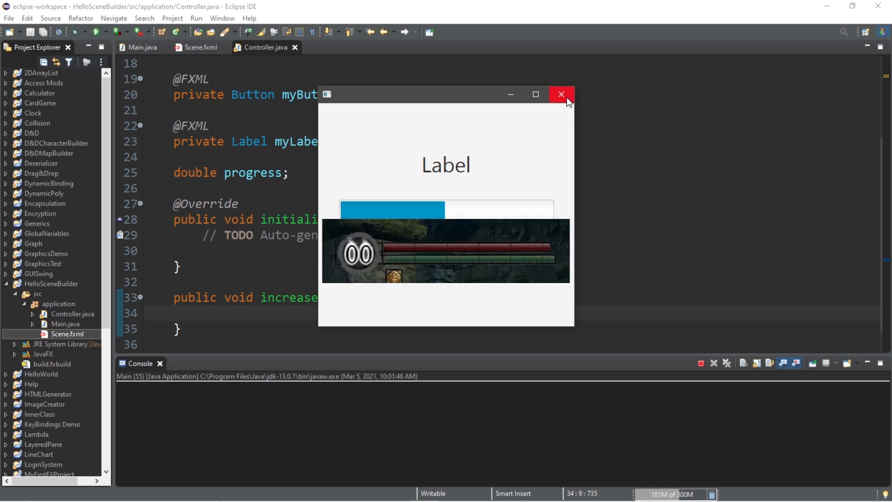
left_click(561, 93)
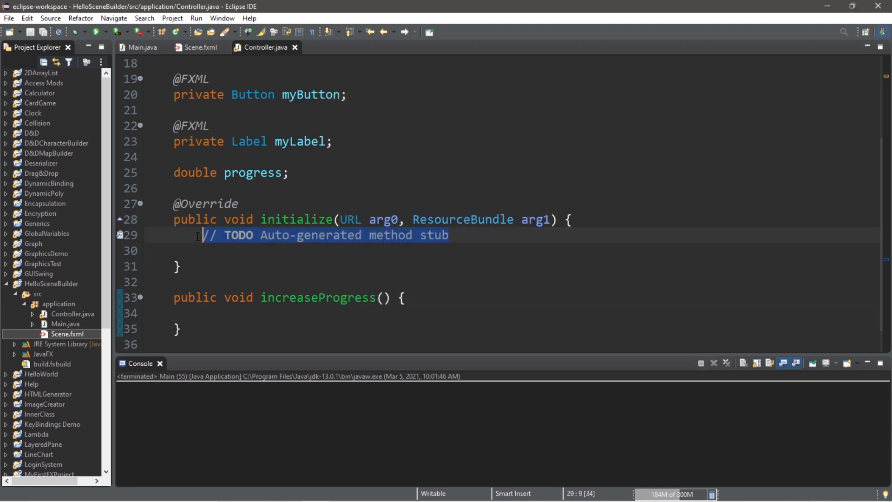
Replace the TODO comment in initialize with a myProgressBar.setStyle call.
key("Delete")
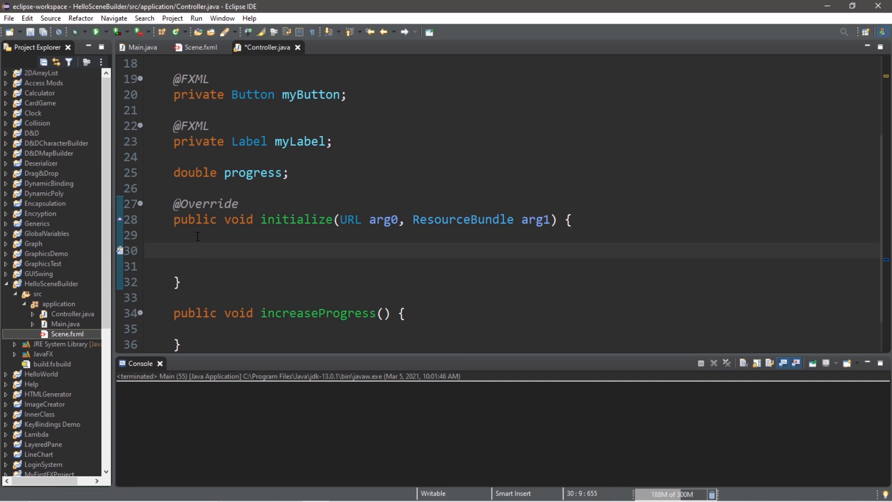
type("myProg")
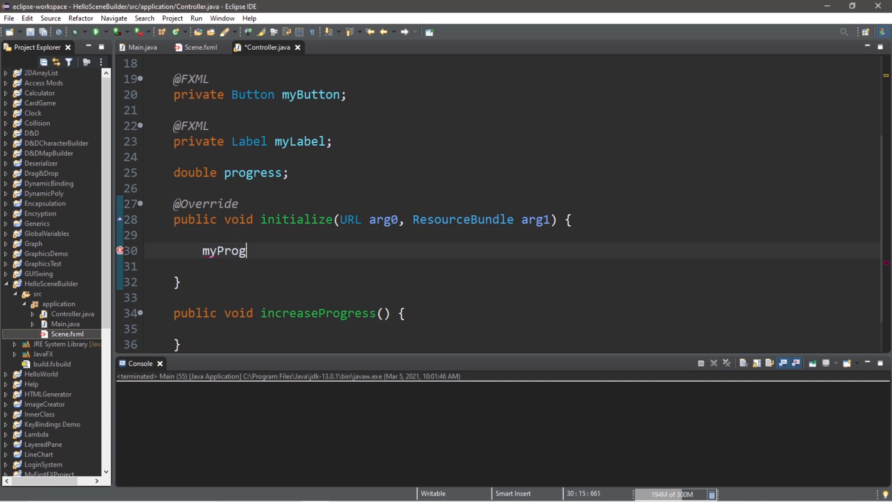
type("ressb")
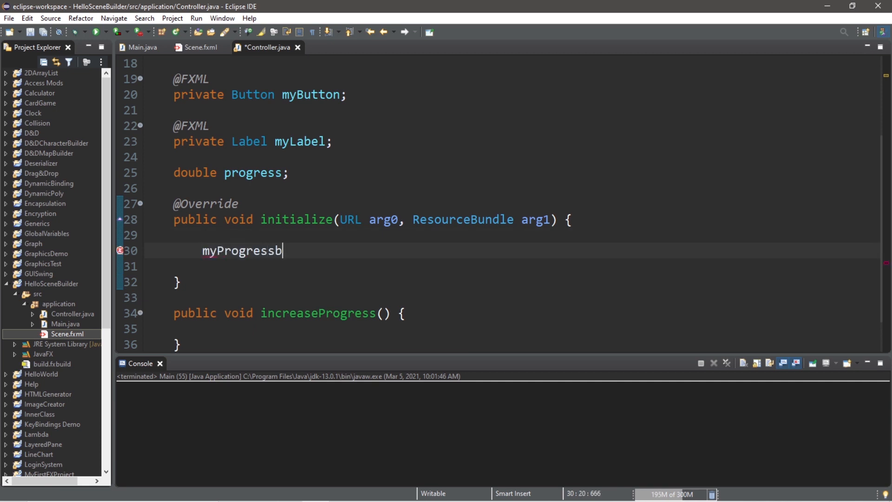
type("ar.s")
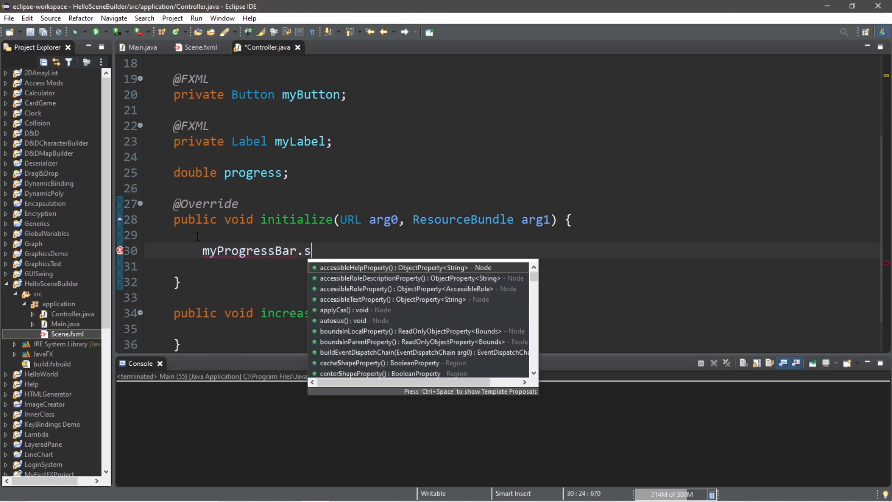
type("etStyle")
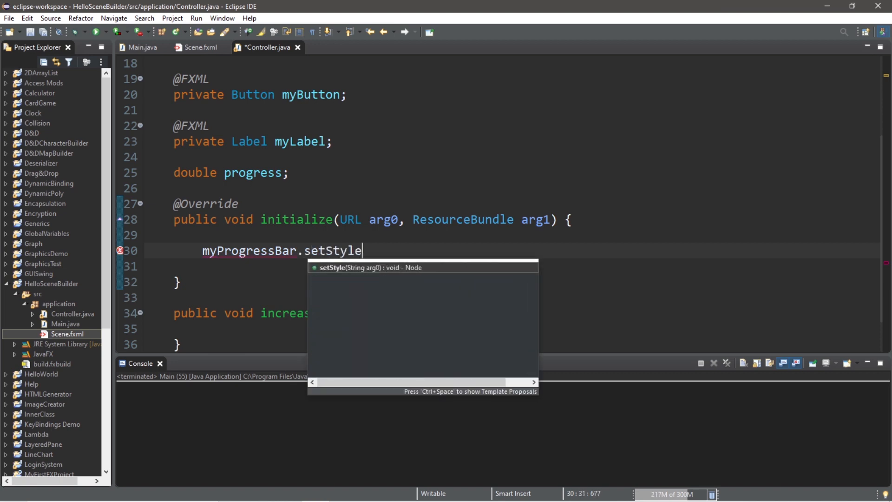
mouse_move(339, 273)
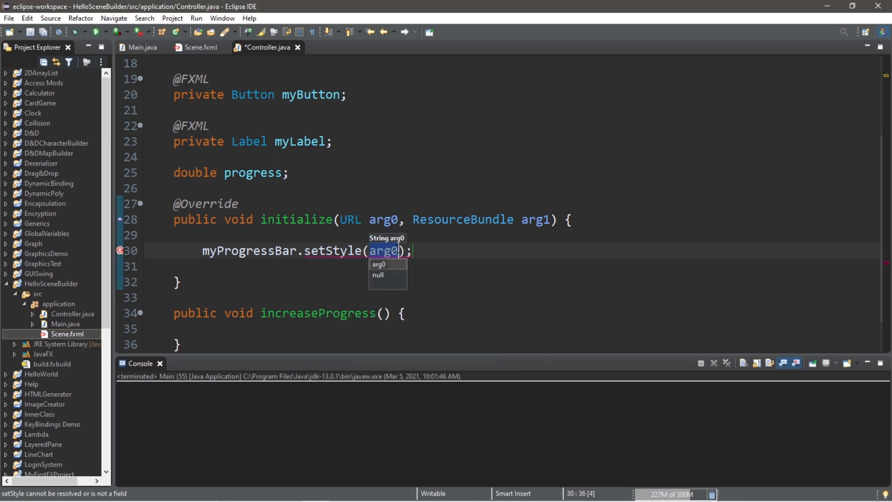
Pass the style string "-fx-accent: red;" to setStyle.
type("\"\"")
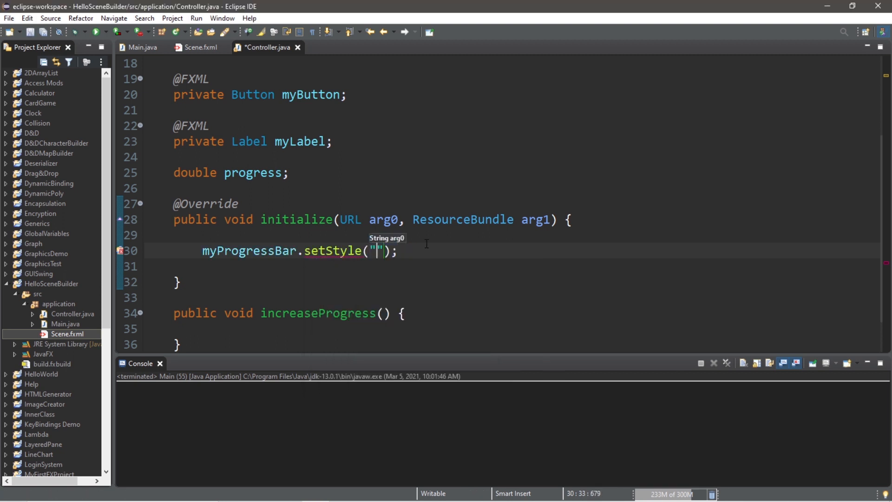
type("-")
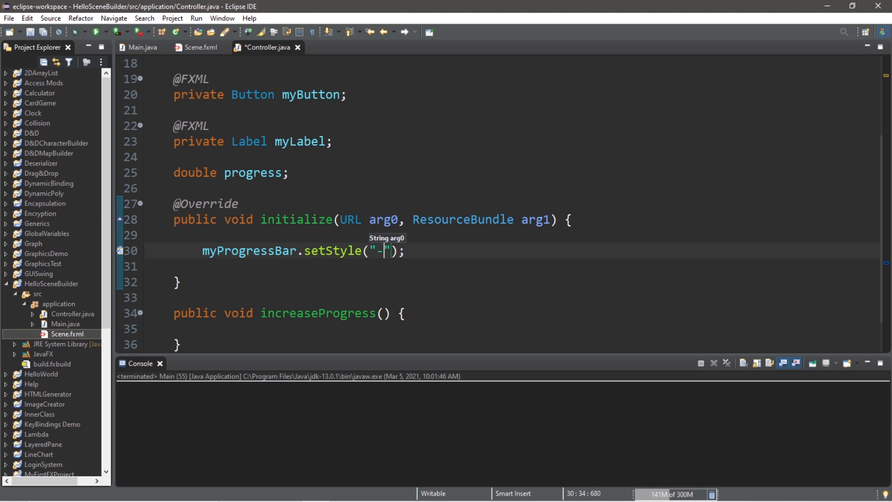
type("fx")
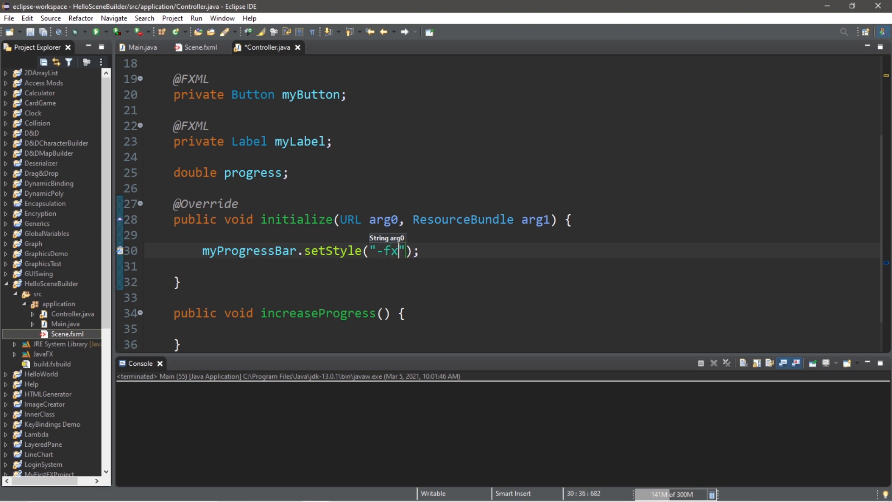
type("-accent")
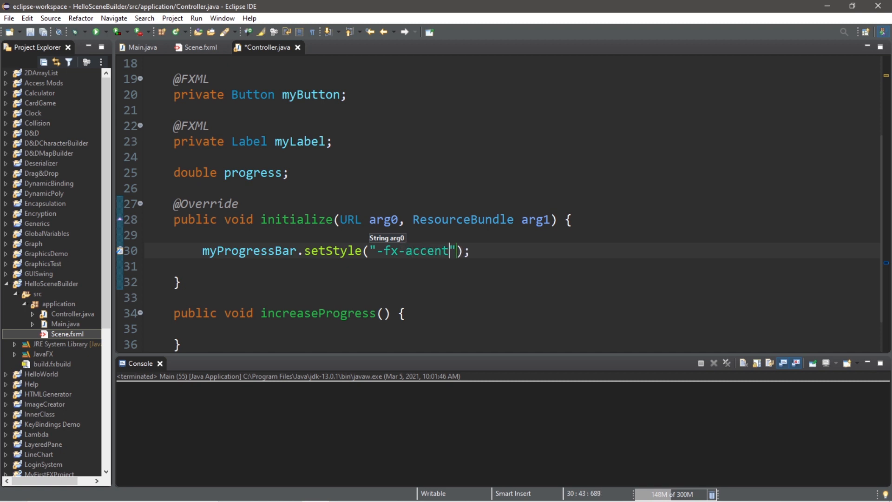
type(":")
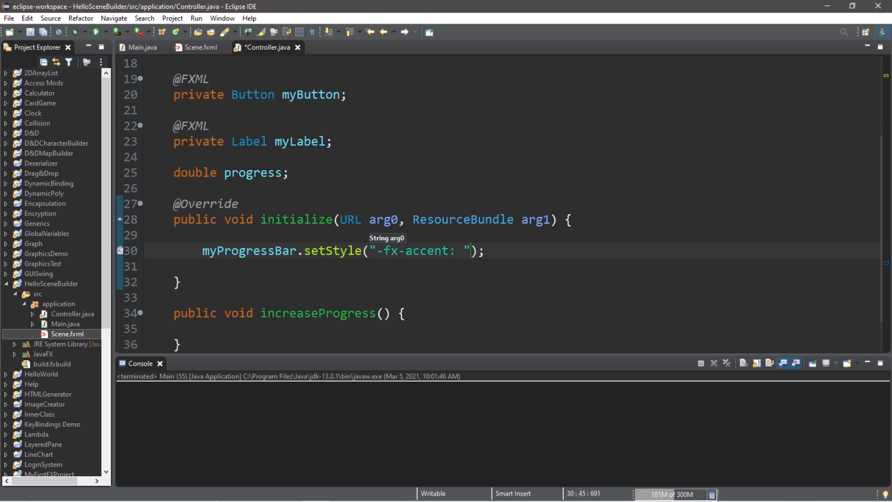
type("red")
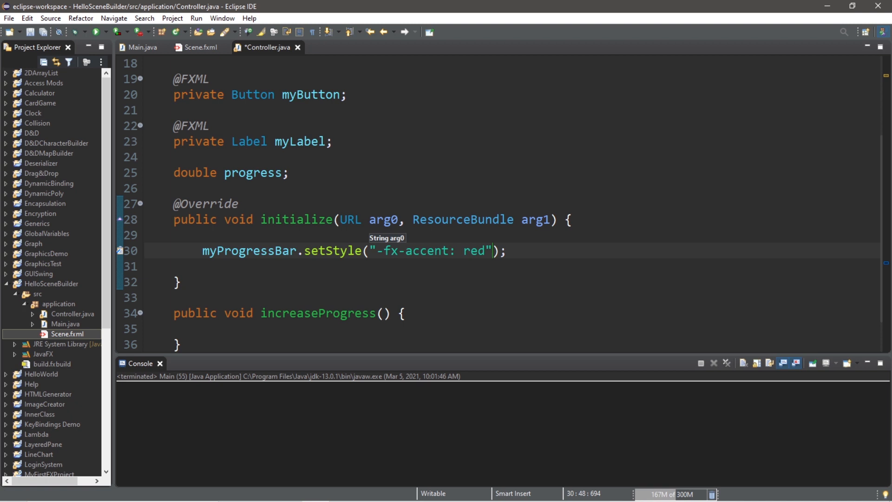
type(";")
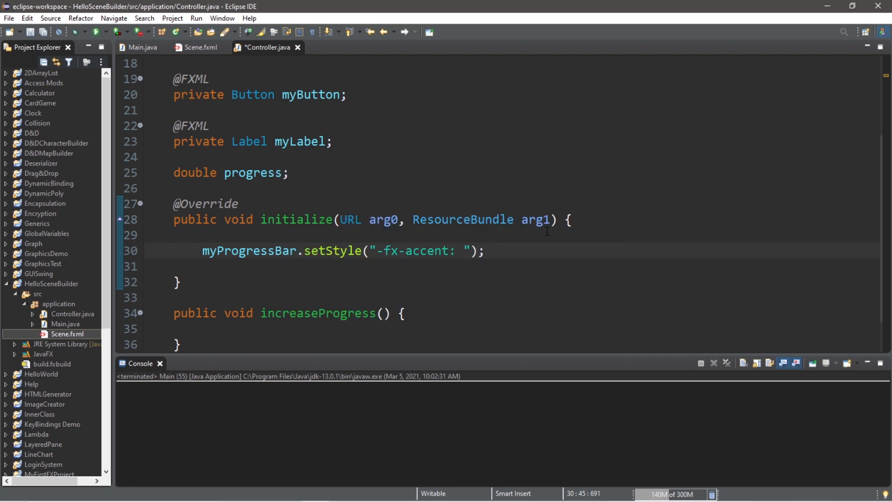
Change the accent colour to #00FF00, then save and run the app.
type("#")
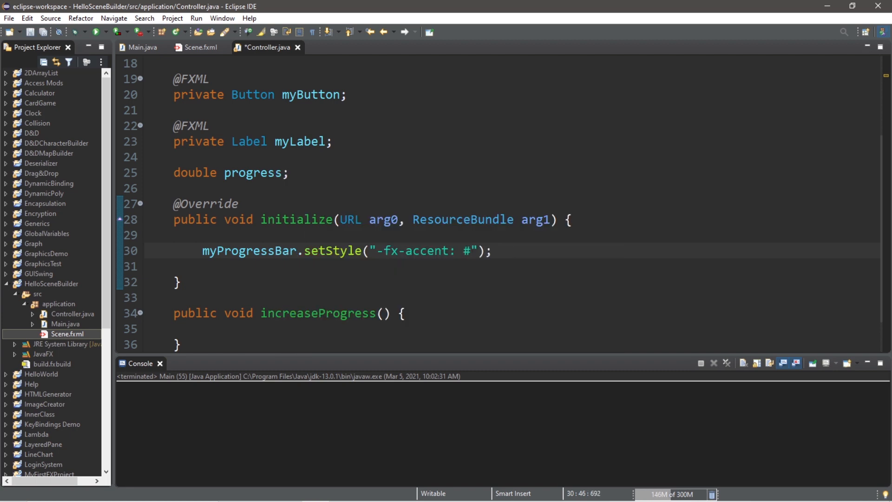
type("00FF")
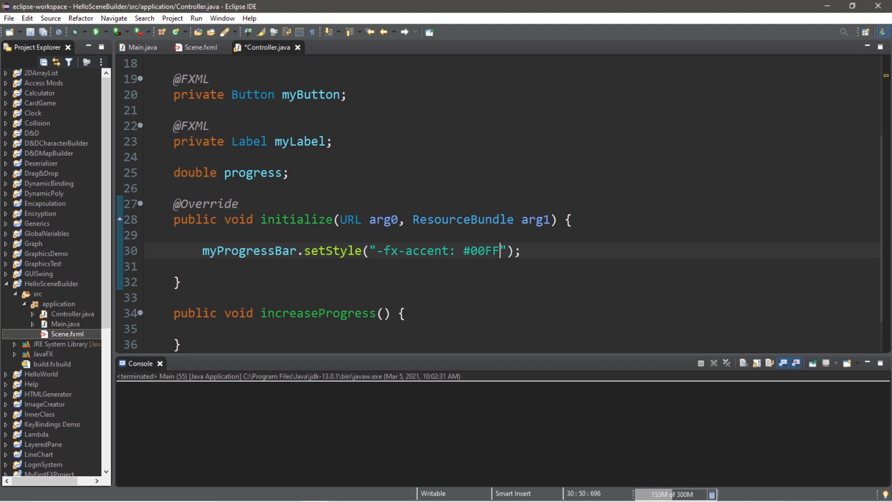
type("00;")
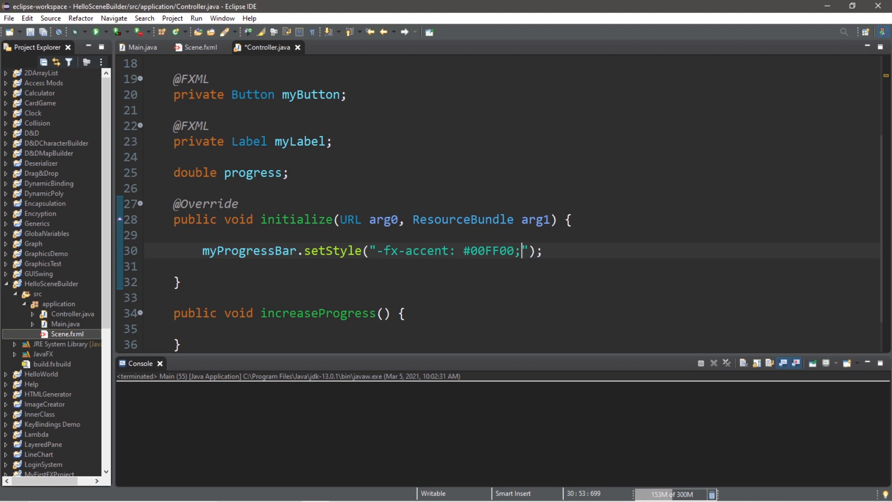
mouse_move(555, 249)
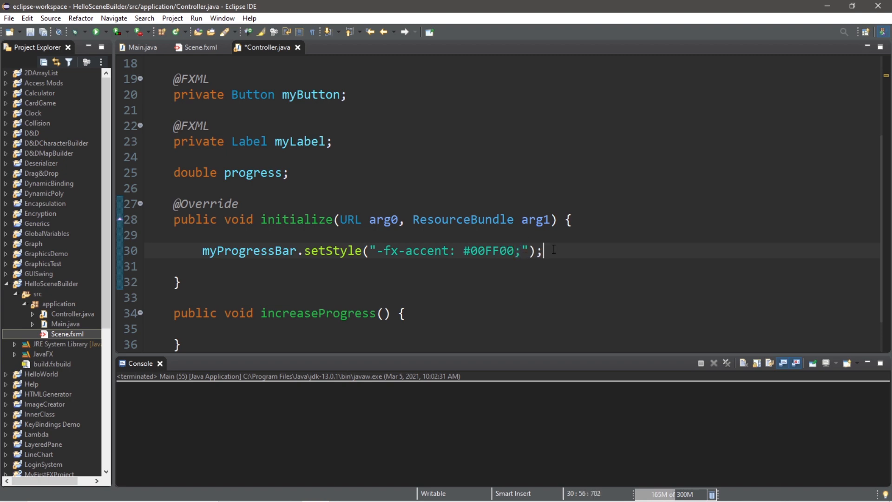
left_click(97, 32)
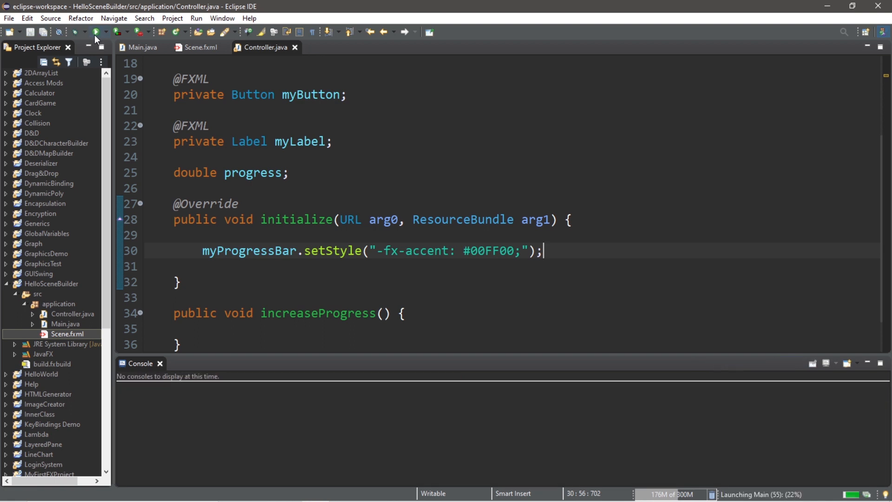
Rerun the app, set Scene.fxml progress to 0.0, and return to Controller.java.
left_click(96, 32)
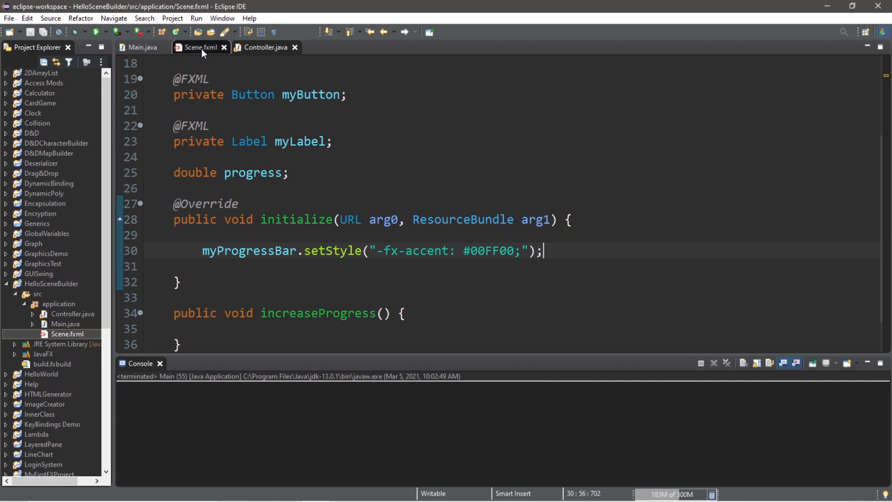
left_click(195, 47)
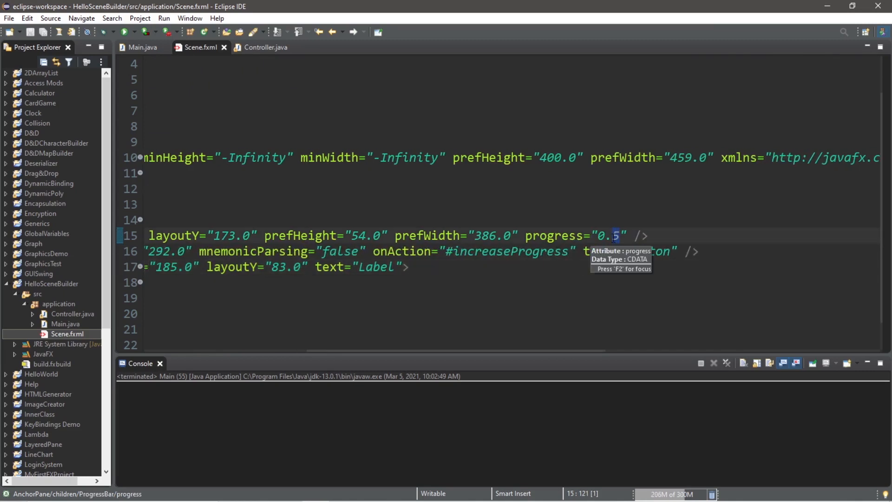
type("0.0")
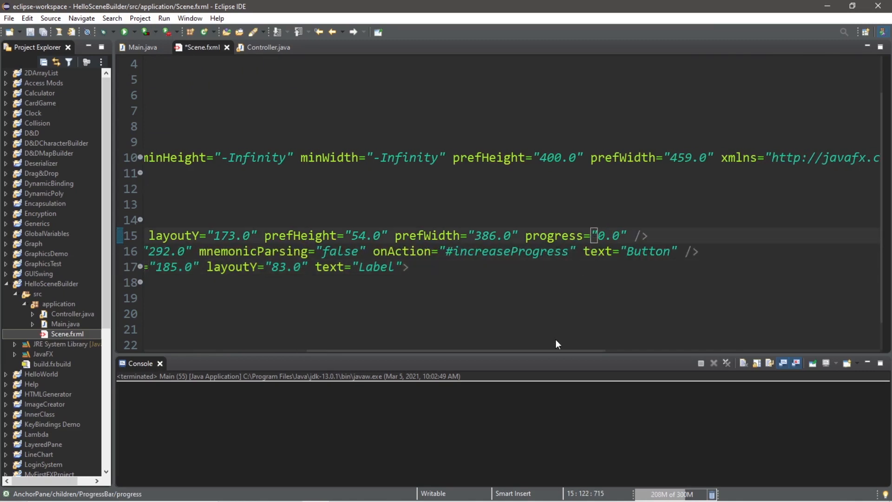
left_click(269, 47)
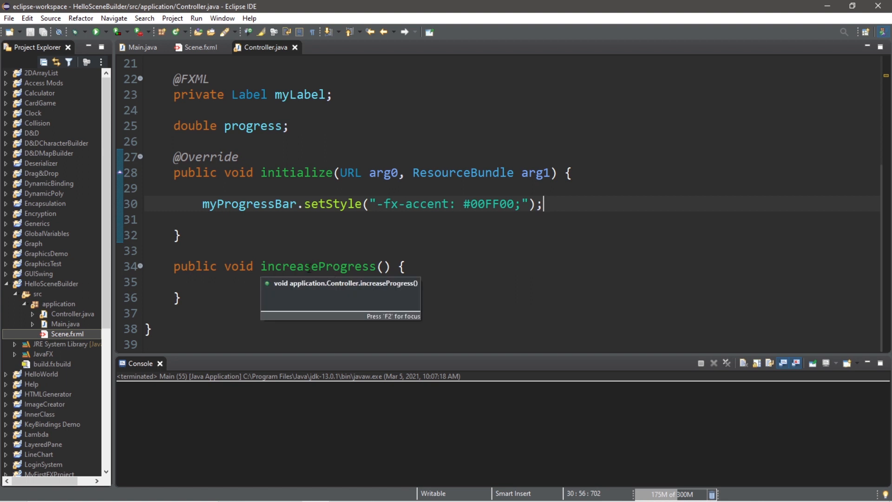
Add 'progress += 0.1;' to increaseProgress and start a myProgressBar.setProgress call.
left_click(407, 266)
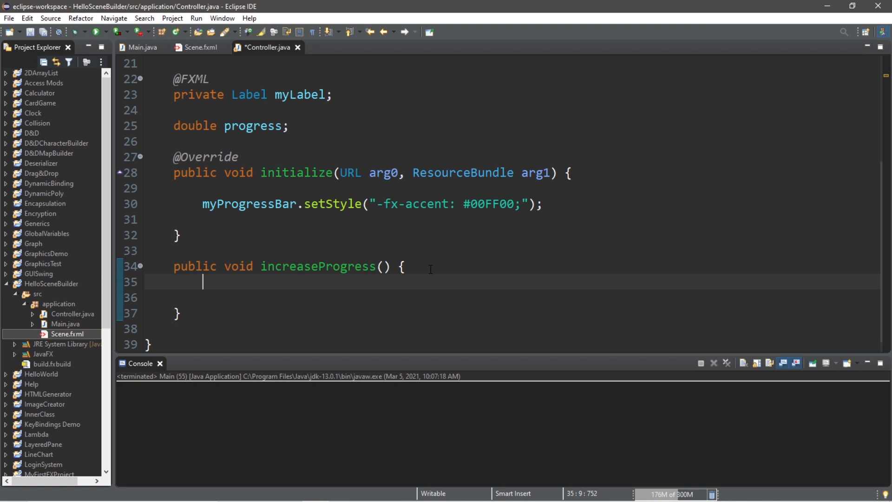
type("progre")
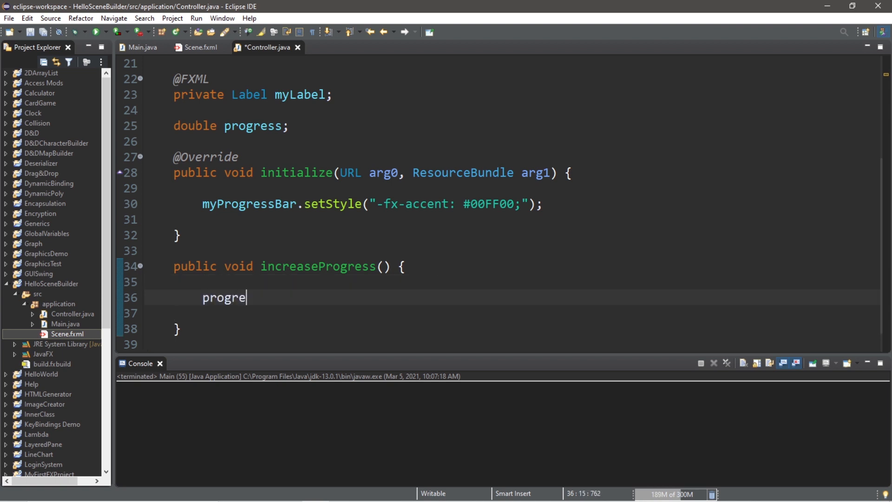
type("ss")
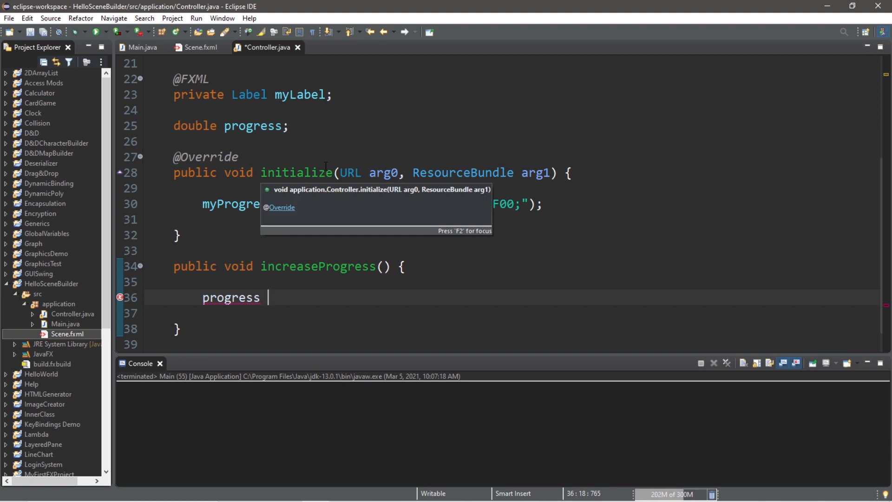
type("+=")
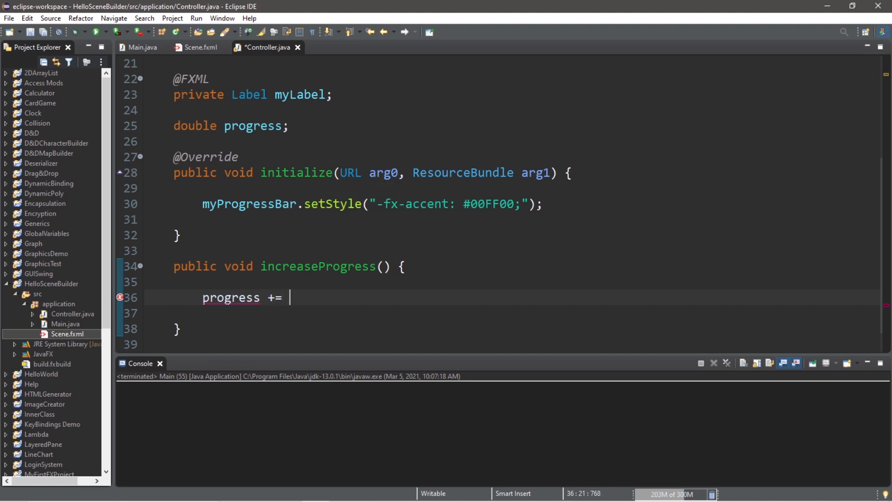
type("0")
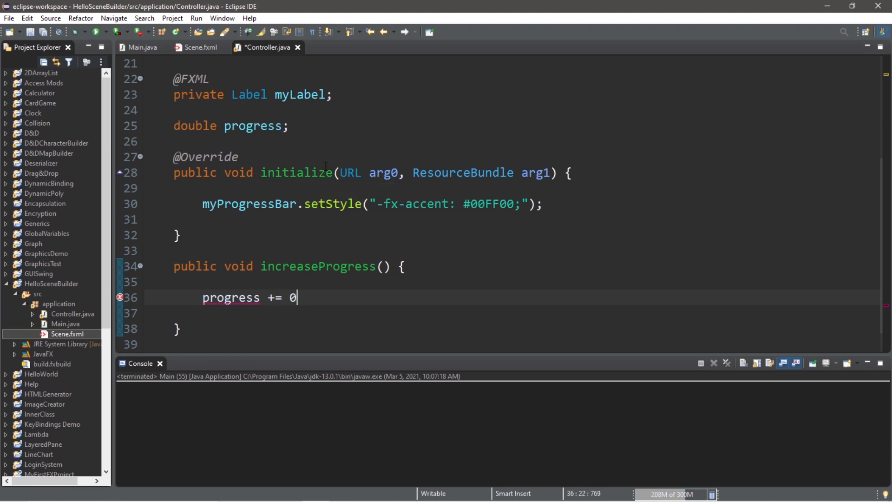
type(".1;")
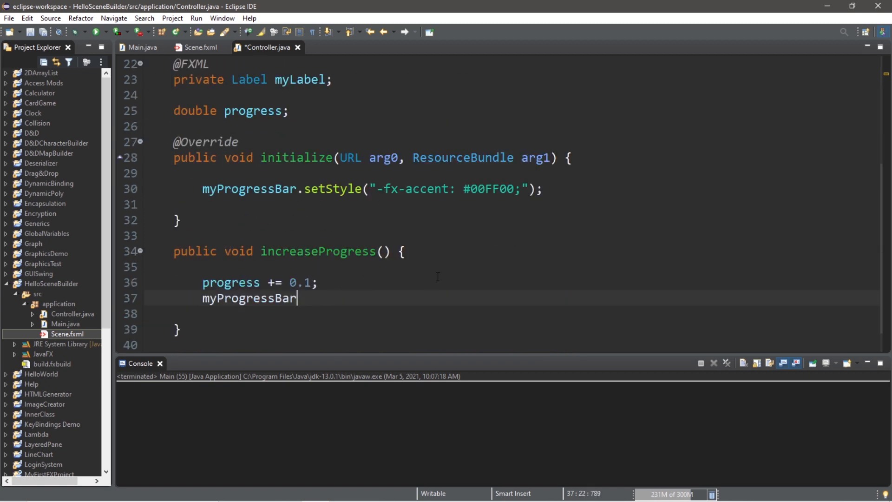
type(".setP")
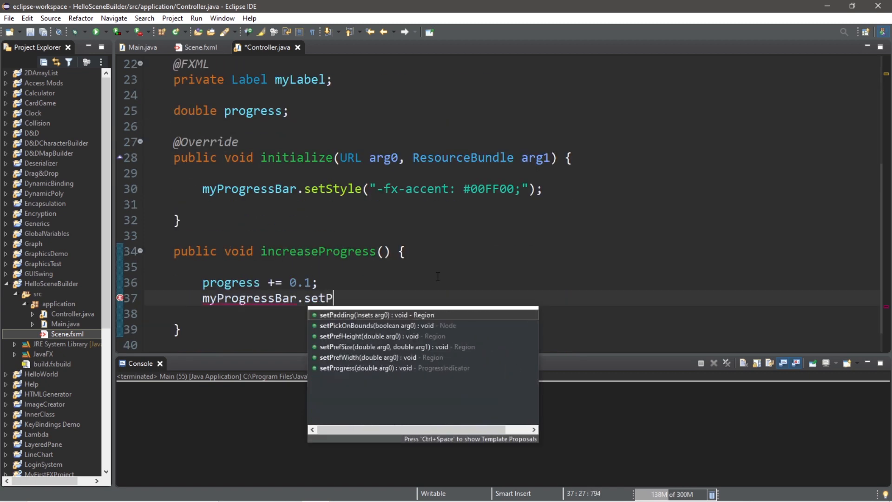
type("rogress(arg0);")
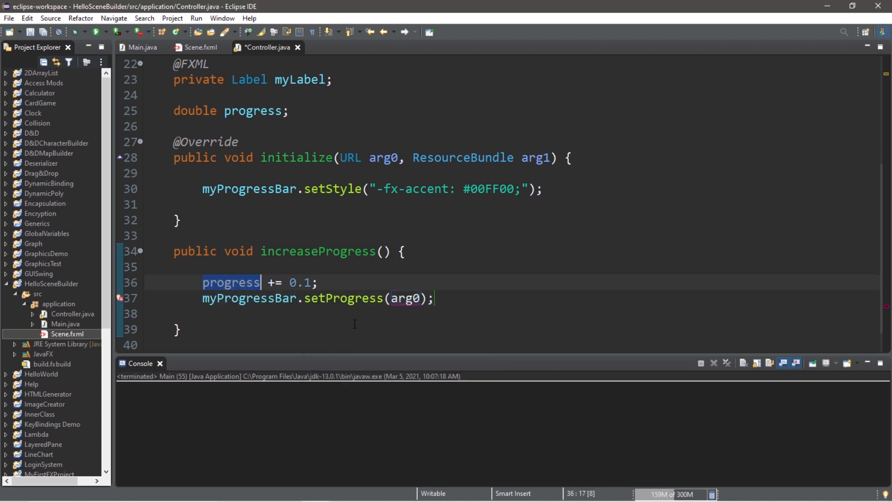
Save and run Main, then click Button until the green progress bar is full.
left_click(98, 33)
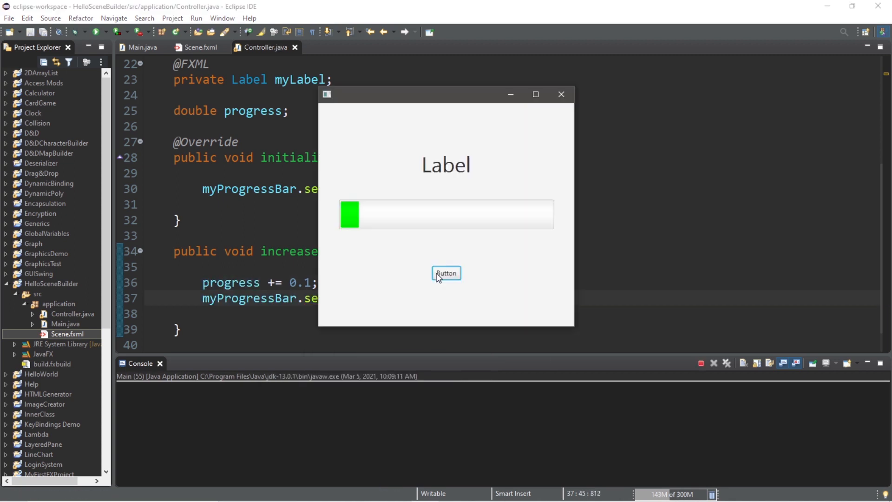
left_click(446, 273)
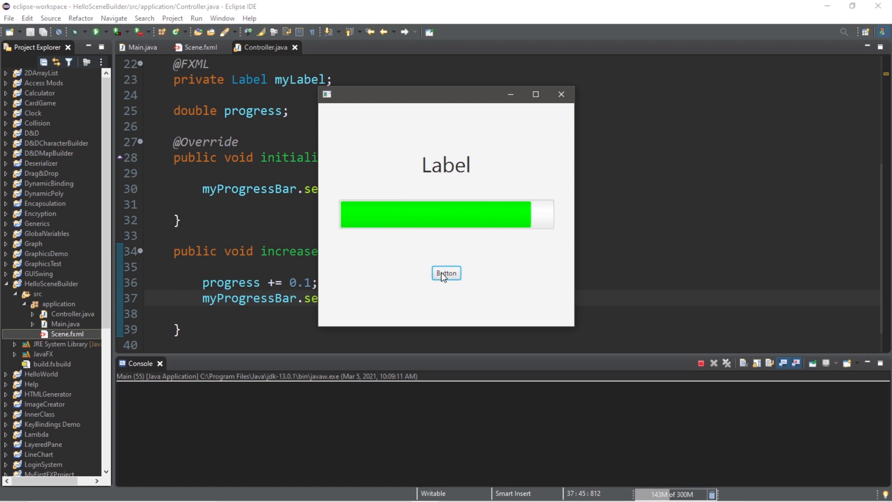
left_click(446, 273)
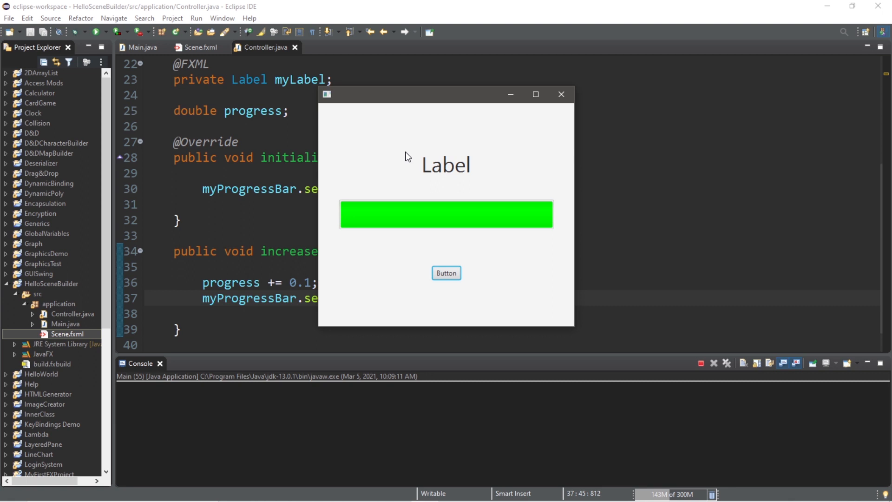
mouse_move(499, 194)
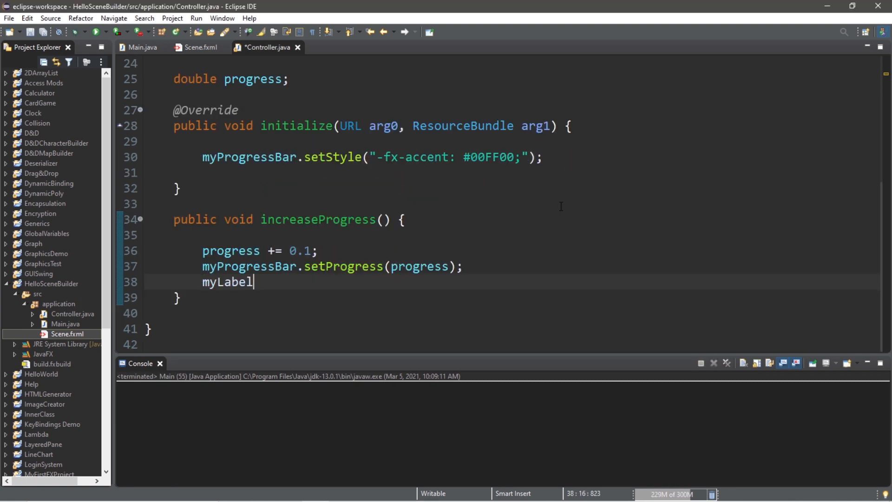
Set myLabel's text to Double.toString(progress * 100) + "%", then save and launch Main.
type(".")
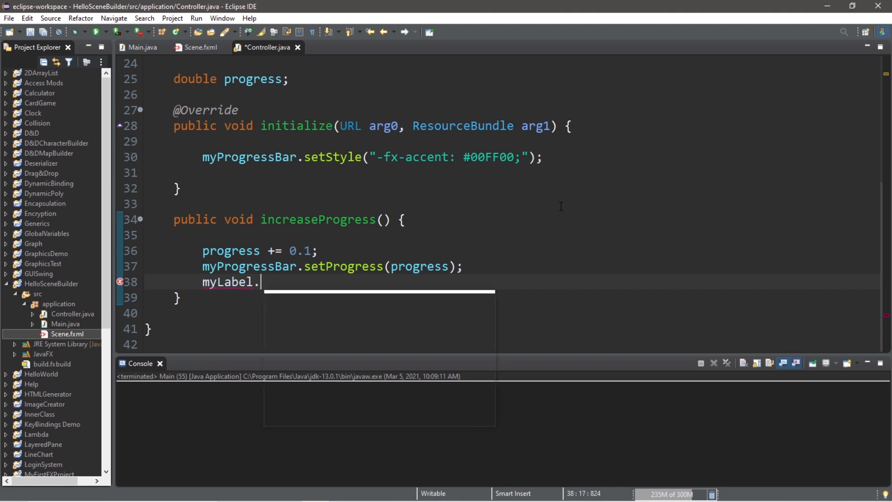
type("setText(arg0);")
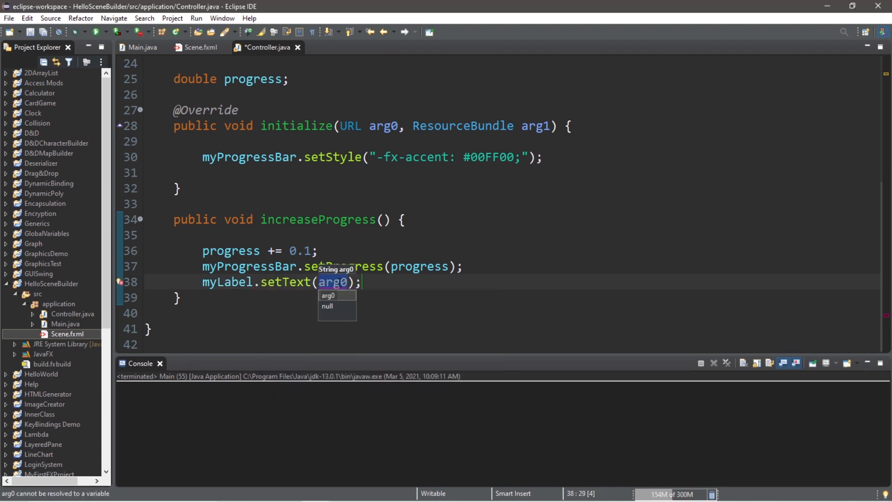
type("Double")
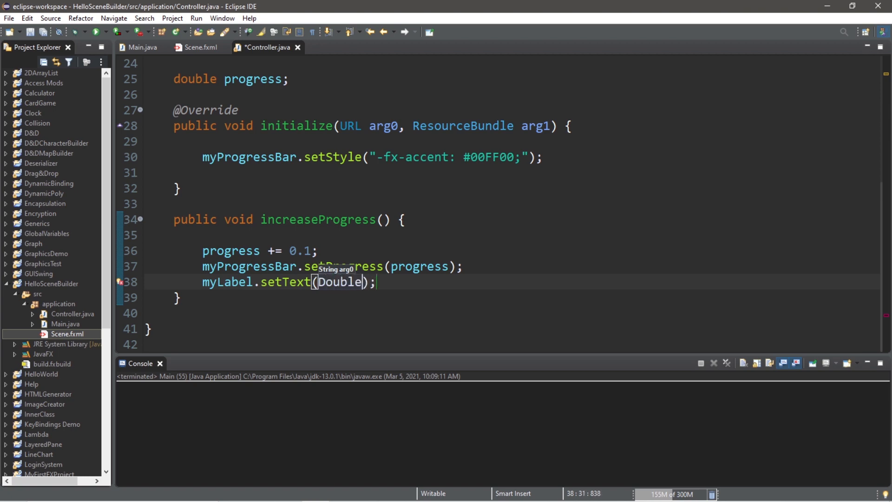
type(".toString")
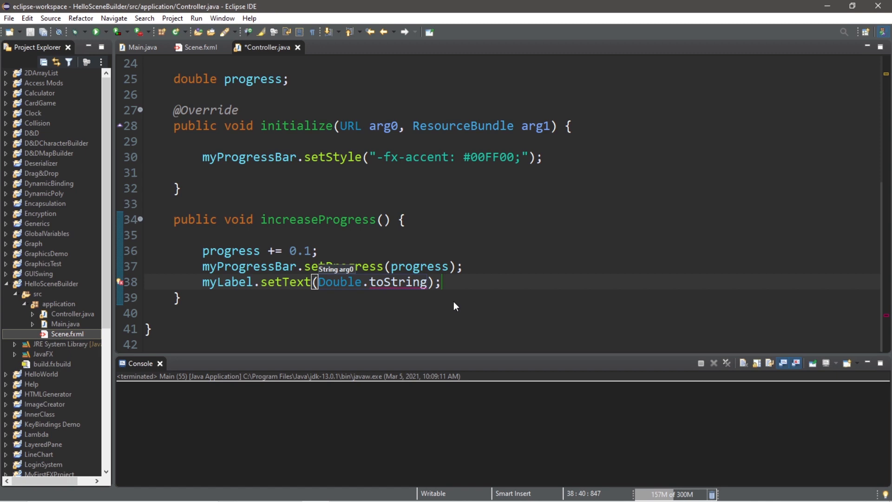
type("progress )")
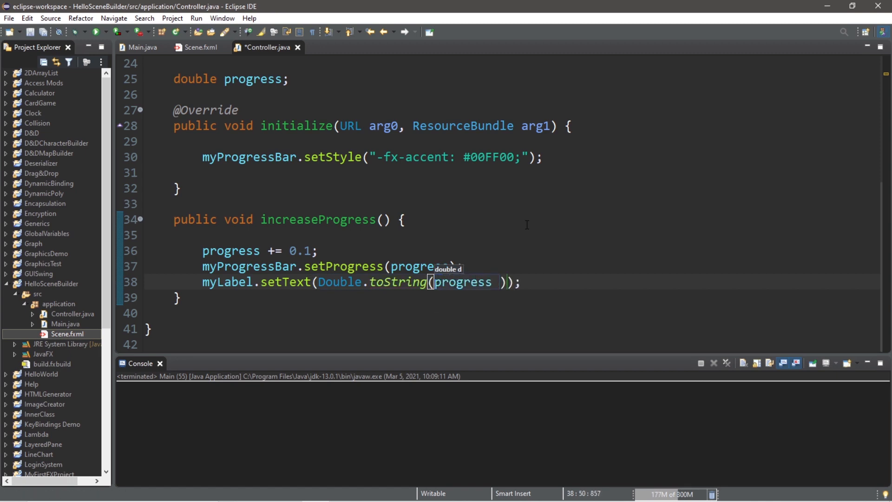
type("* 100")
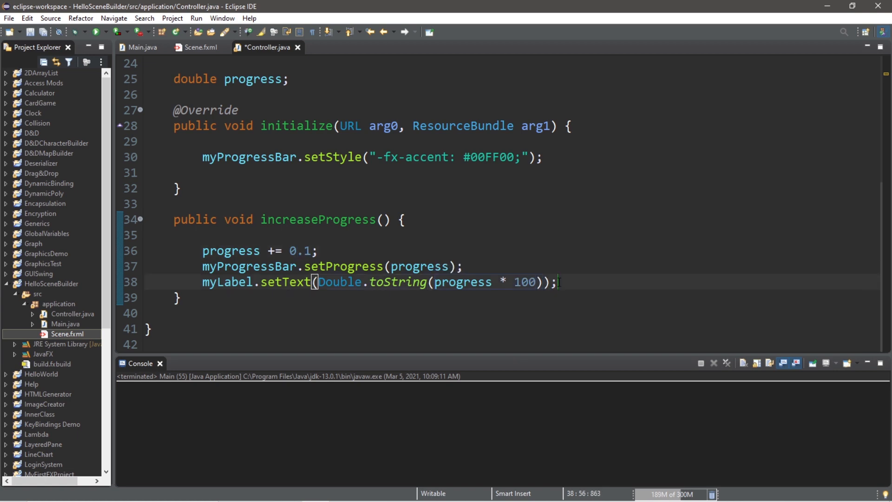
type("+")
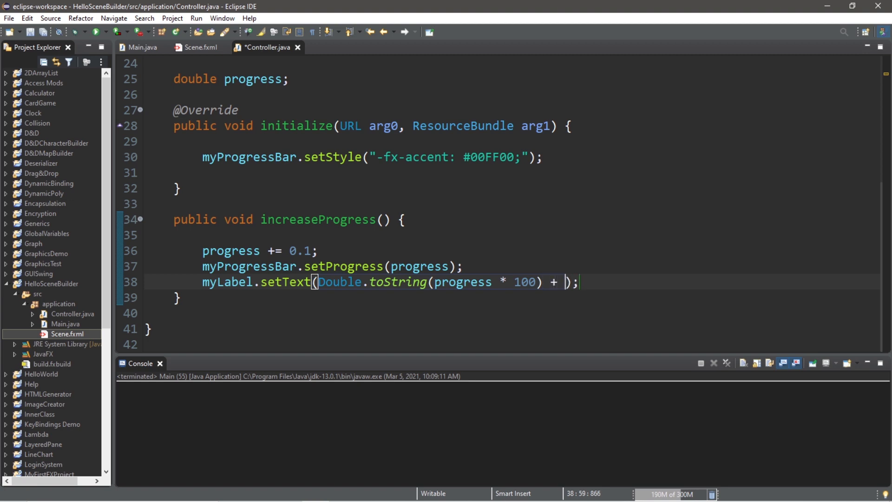
type("\"%\"")
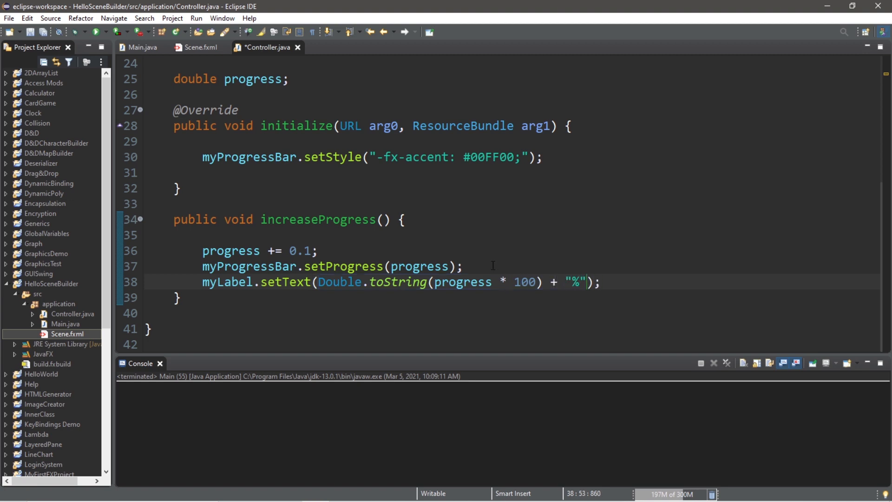
left_click(96, 33)
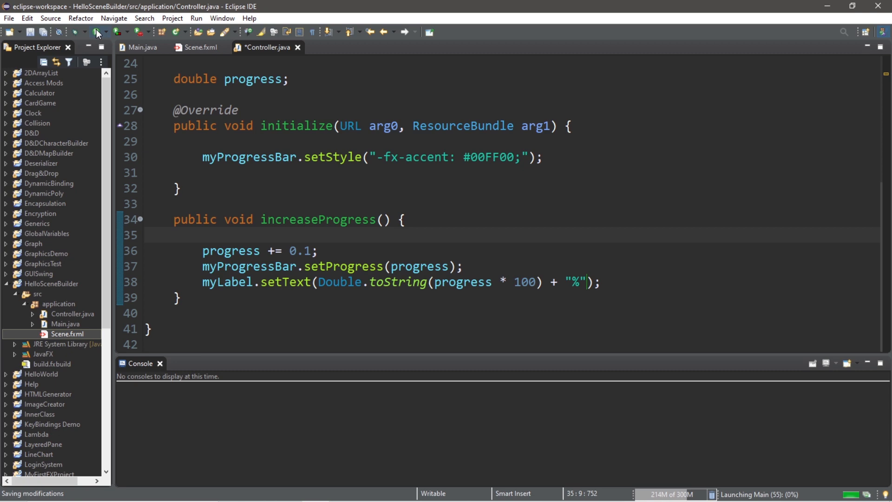
left_click(94, 33)
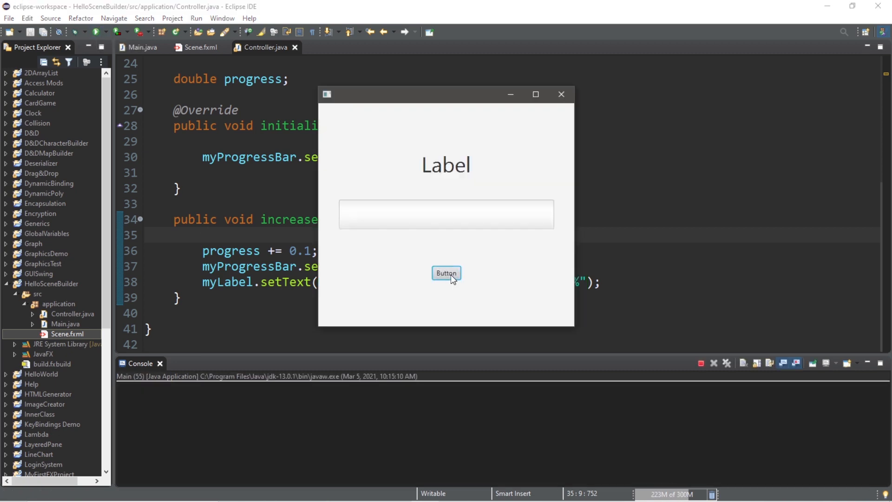
left_click(446, 273)
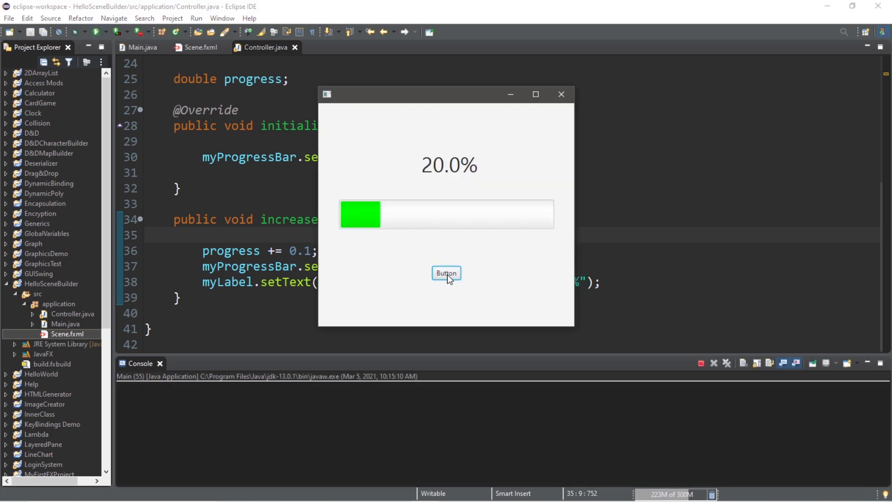
left_click(445, 273)
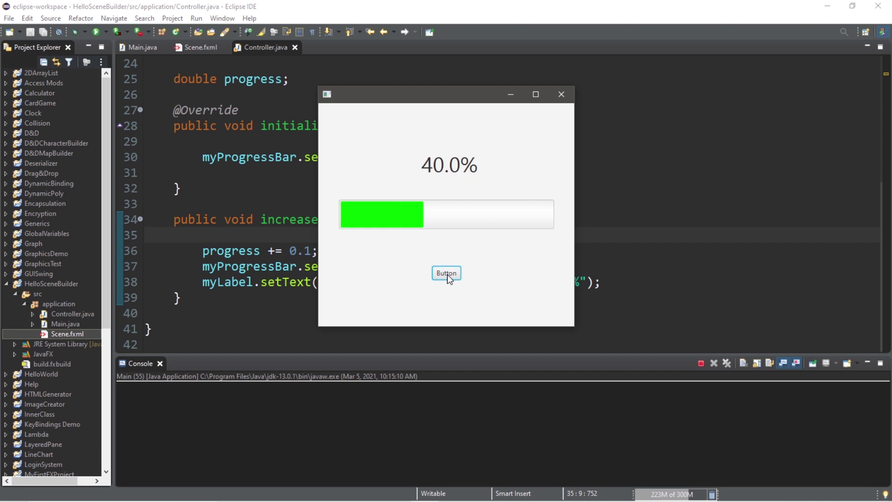
left_click(446, 273)
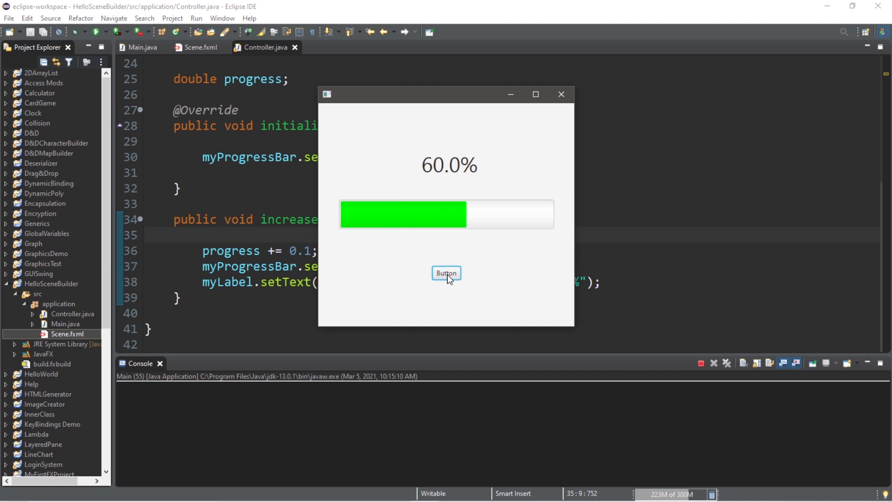
left_click(446, 273)
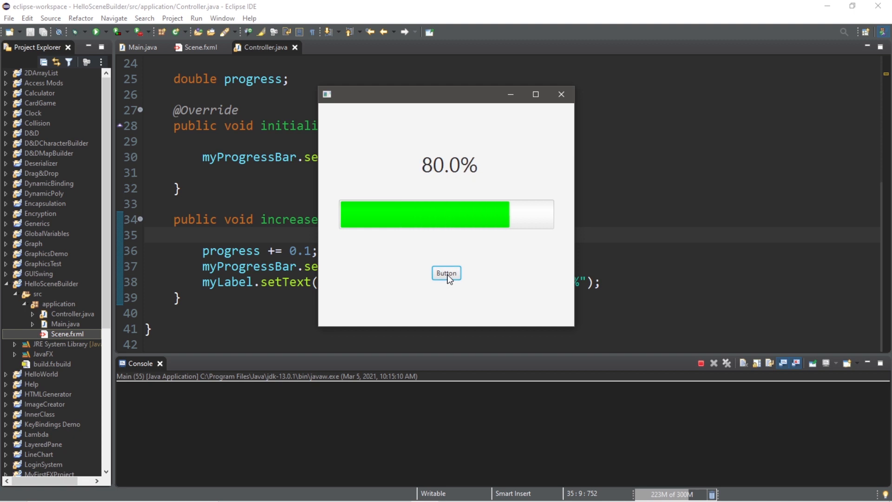
left_click(446, 273)
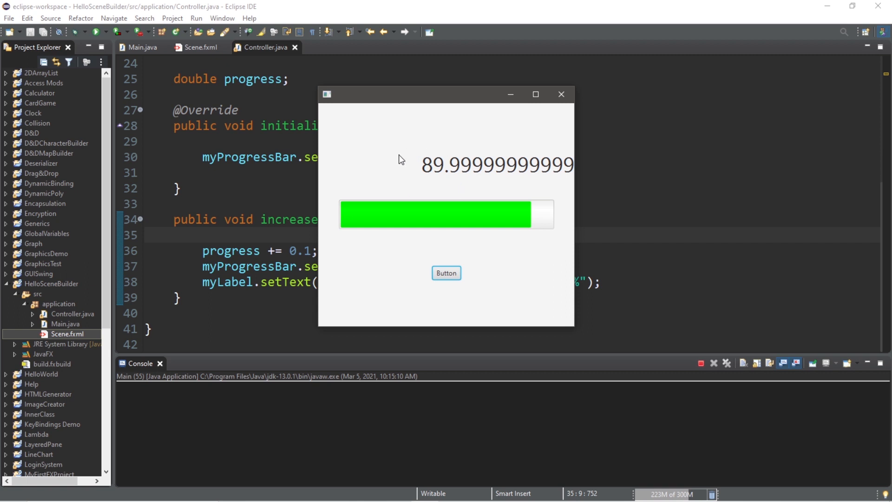
mouse_move(443, 242)
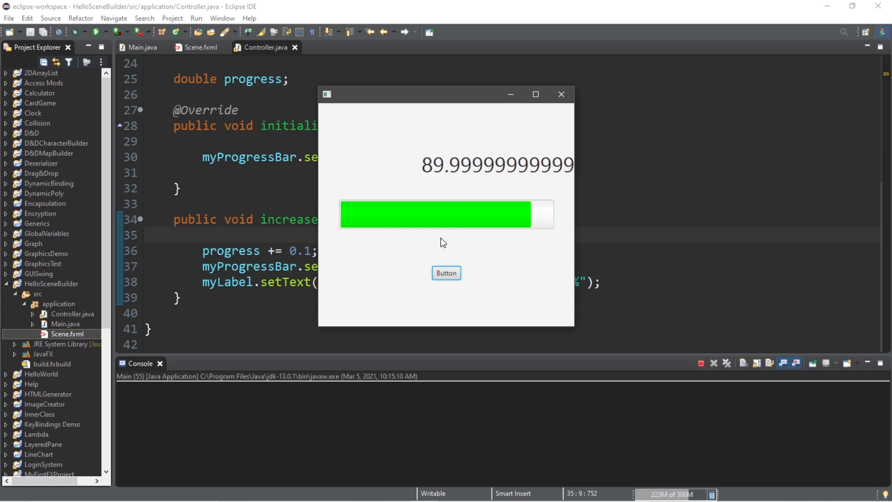
mouse_move(500, 213)
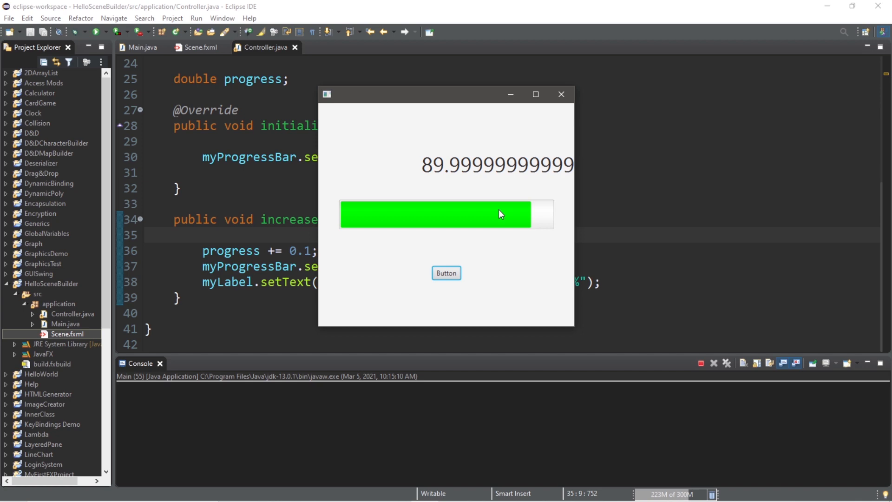
left_click(561, 95)
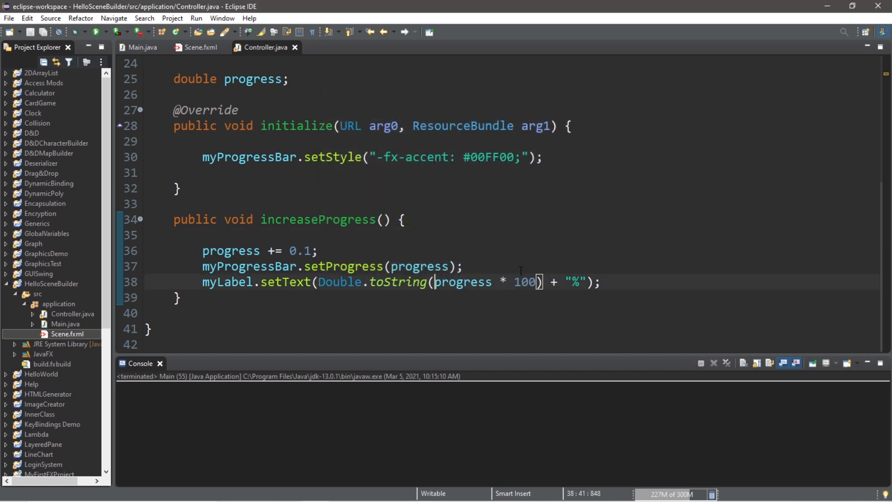
Change the label text to Integer.toString((int)Math.round(progress*100)) + "%" and relaunch the app.
type("Math.round")
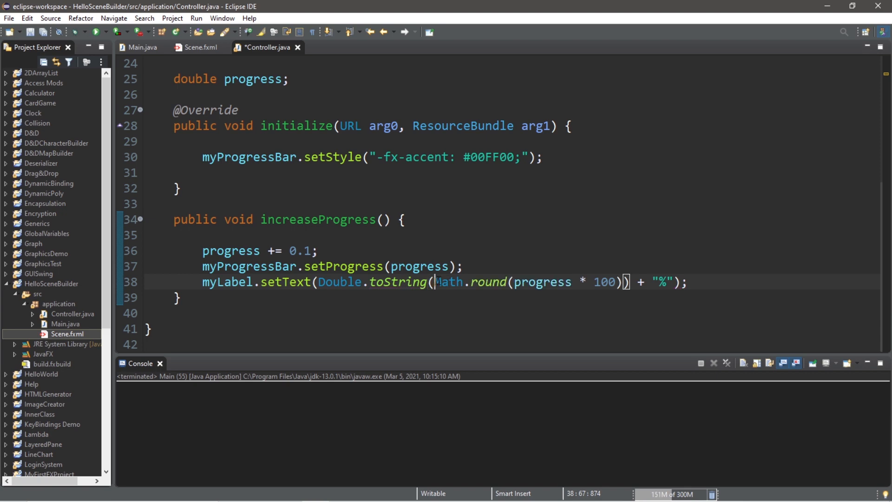
type("(int")
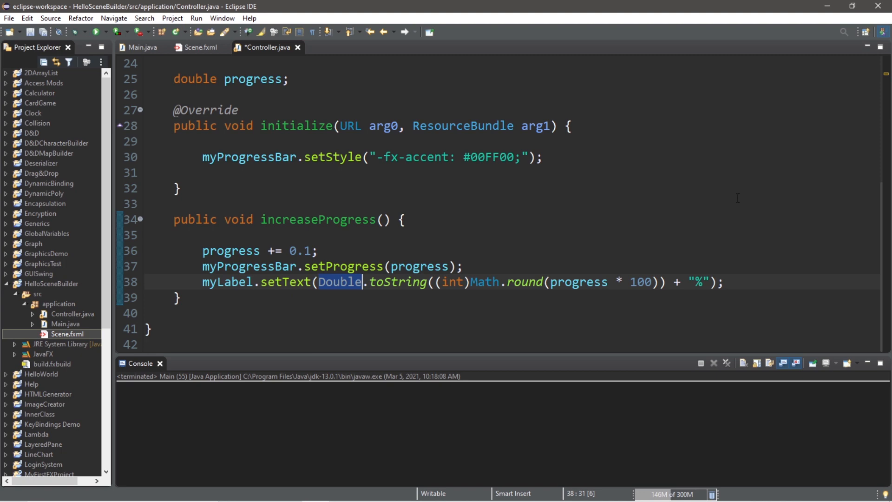
type("Integer")
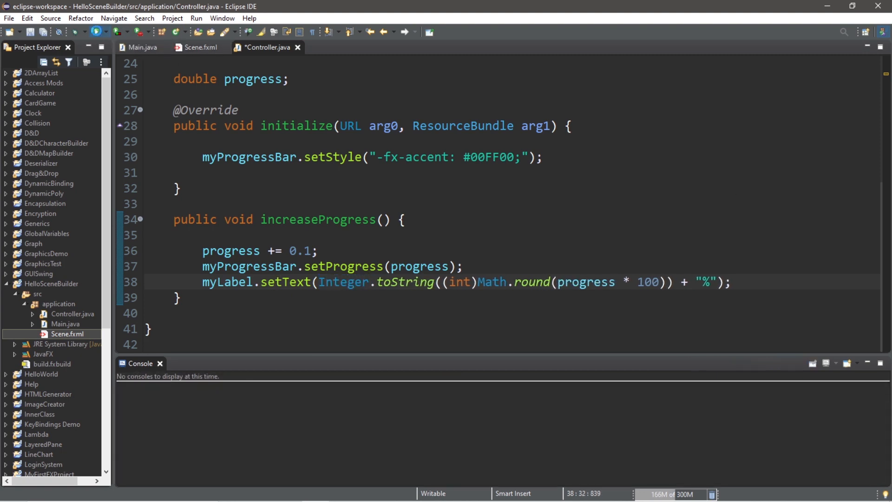
left_click(92, 33)
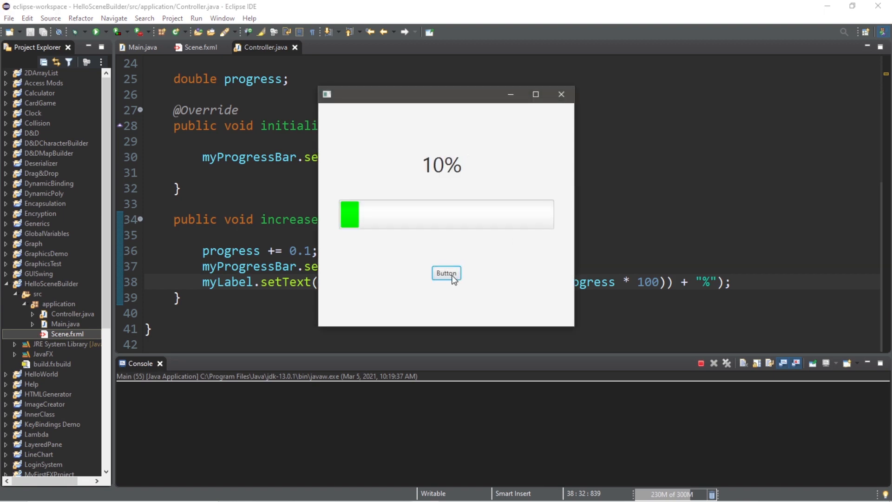
Click Button until the label passes 100%, reaching 140%, then close the app window.
left_click(446, 274)
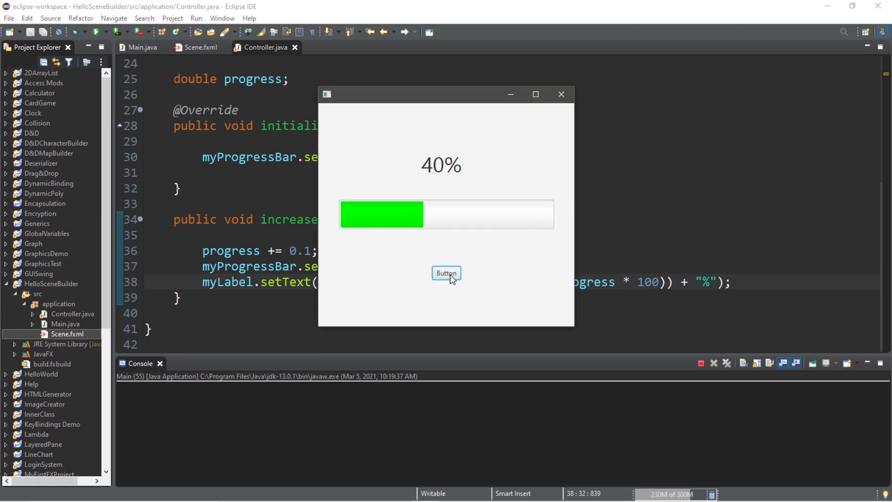
left_click(446, 272)
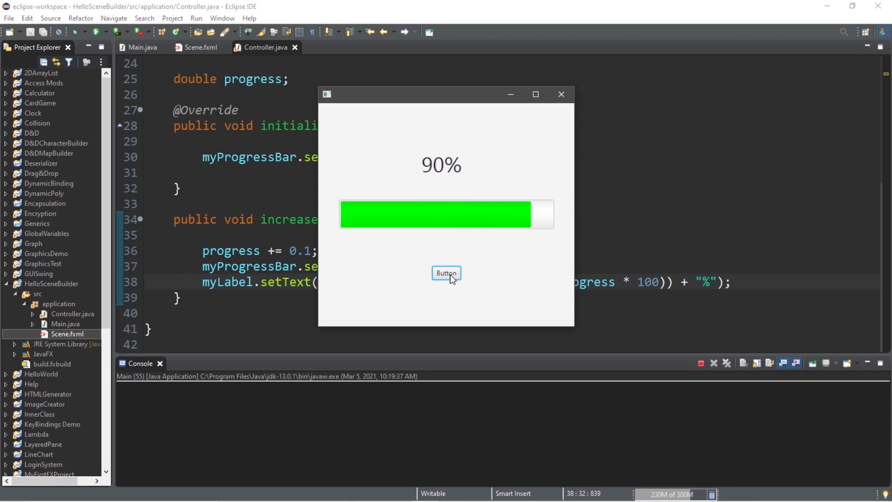
left_click(445, 273)
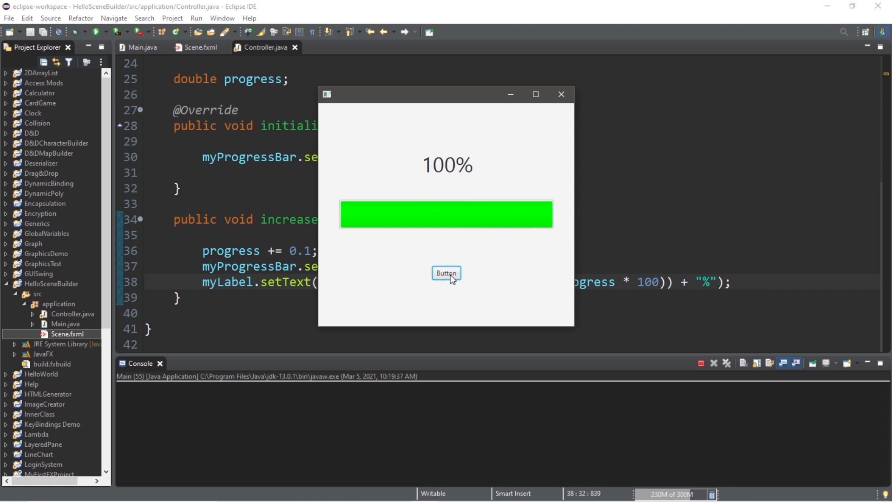
left_click(446, 272)
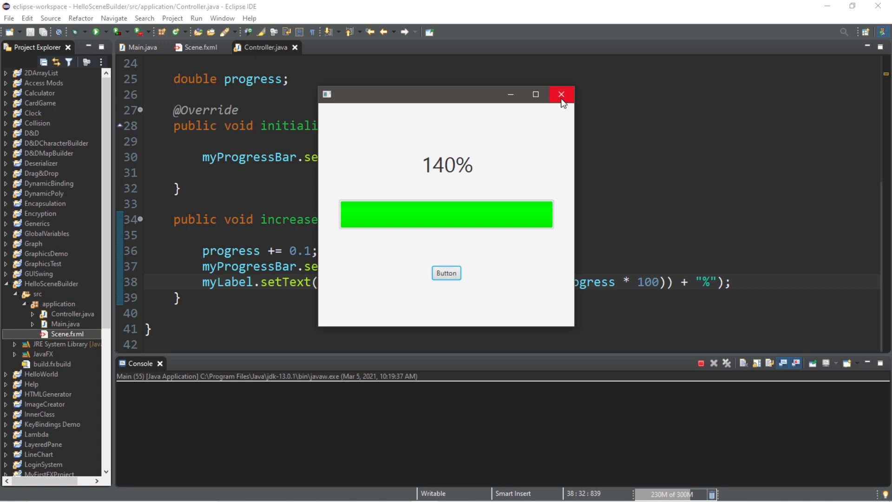
left_click(560, 94)
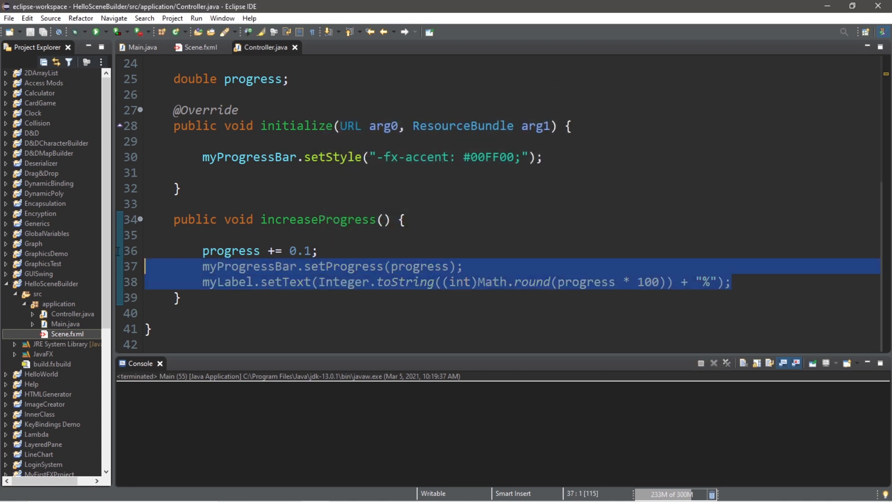
Wrap the increaseProgress body in if(progress < 1) and click Button to fill the bar to 100%.
type("if")
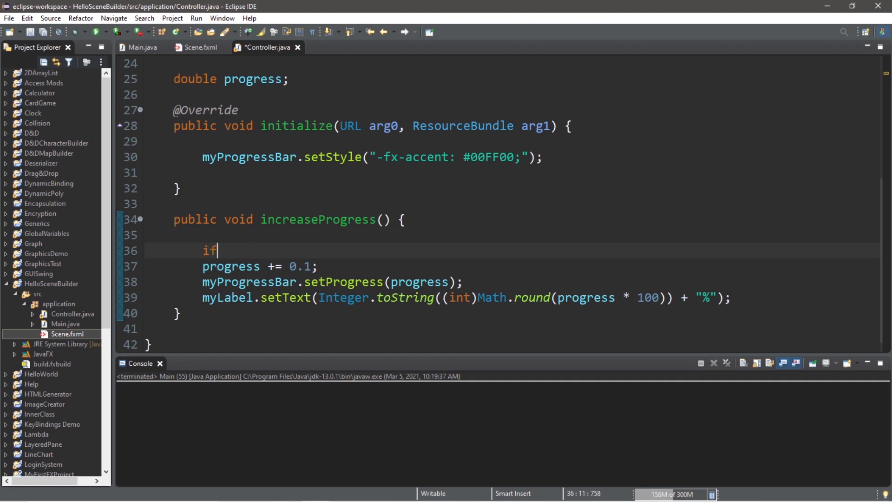
type("(progress")
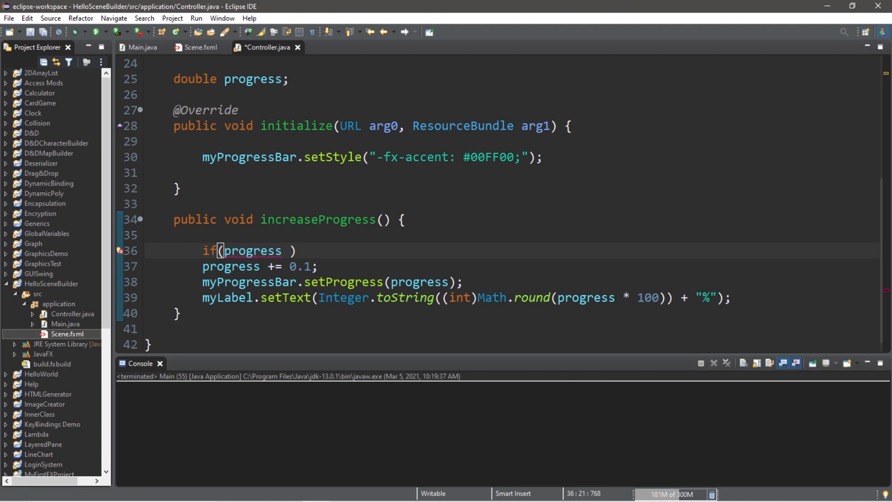
type("<")
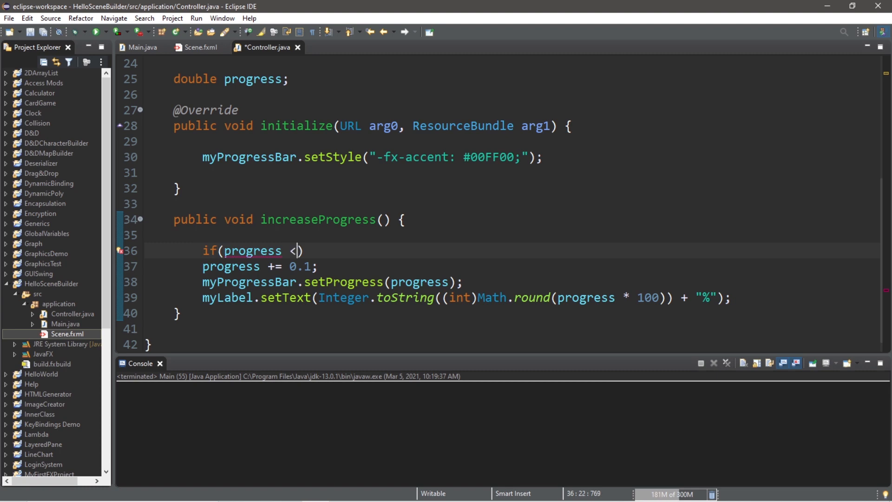
type("1) {")
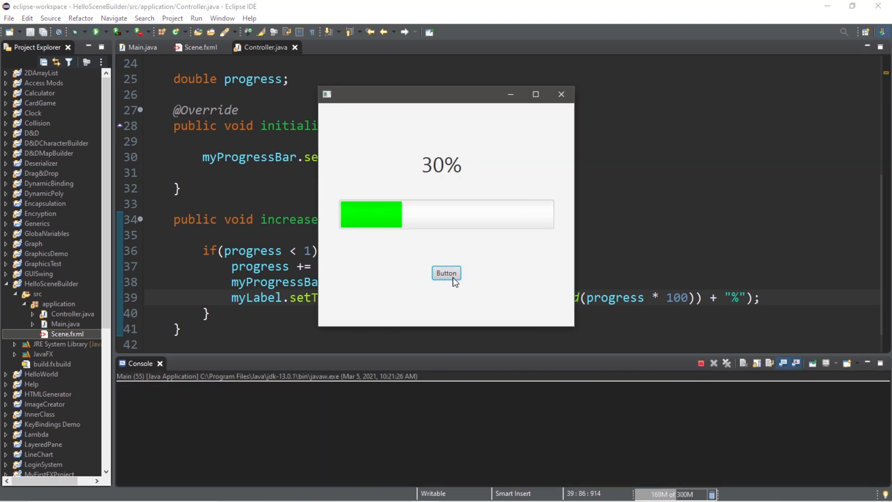
left_click(446, 273)
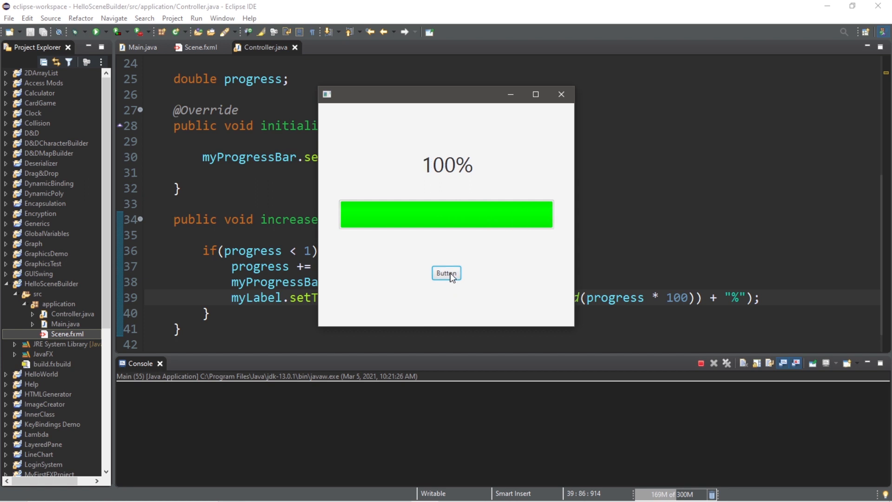
left_click(446, 273)
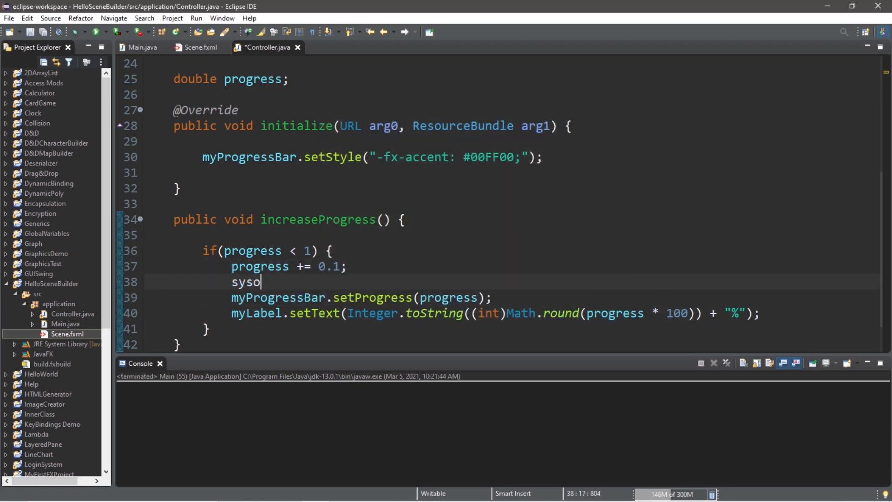
Expand syso into System.out.println(progress) inside the if block.
key("Tab")
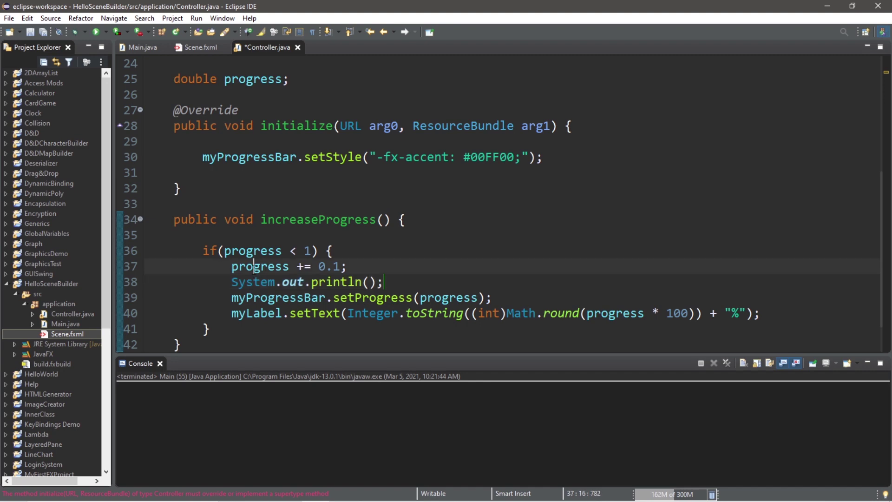
type("progress")
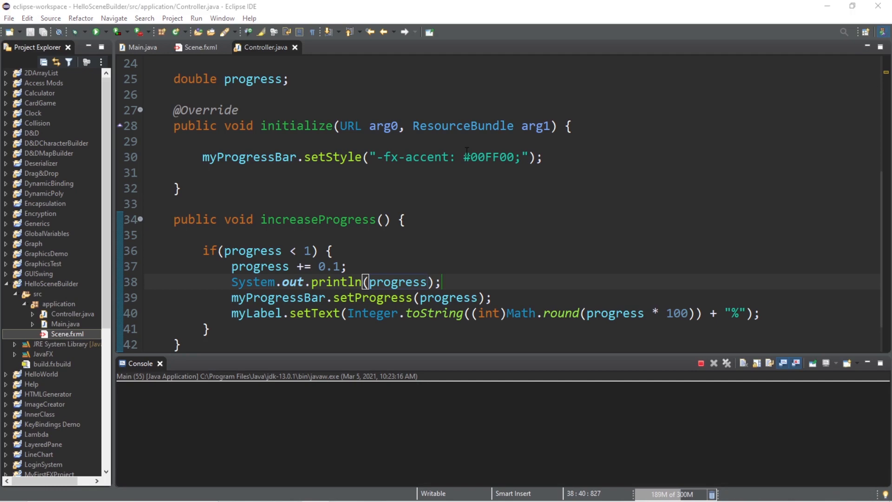
Click Button to fill the bar while the console shows values like 0.9999999999999999, then close the app.
left_click(445, 272)
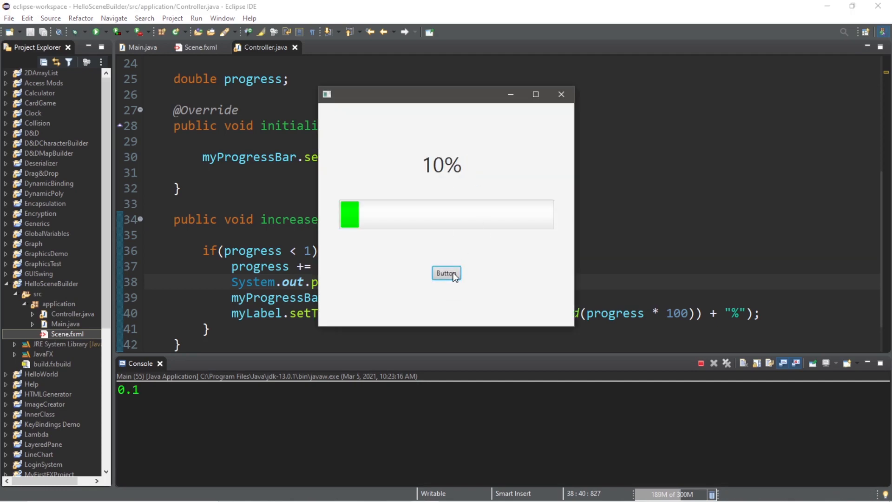
left_click(446, 273)
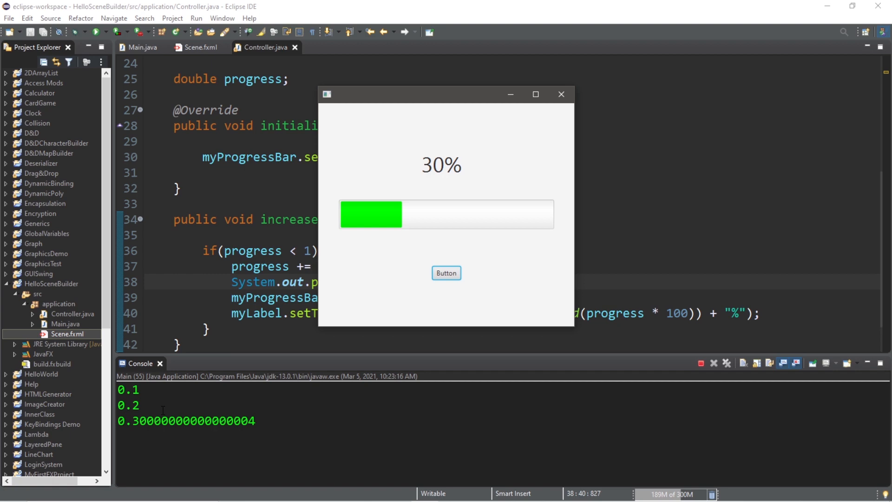
left_click(446, 273)
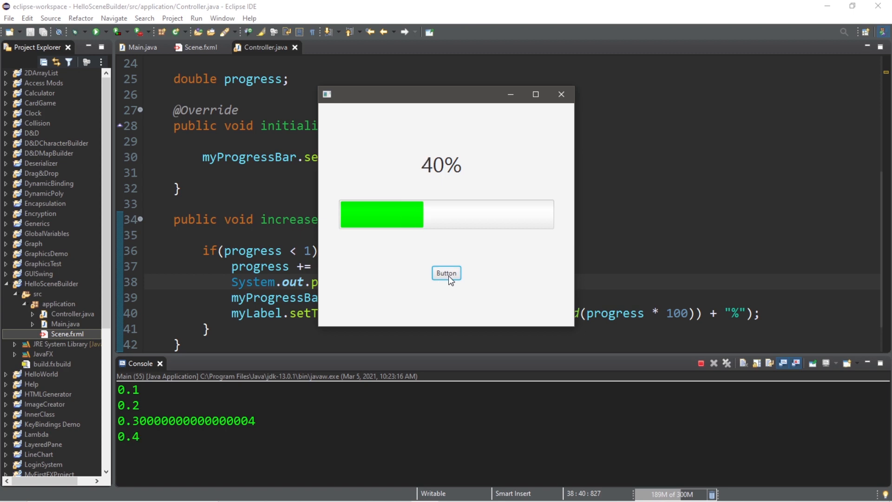
left_click(445, 272)
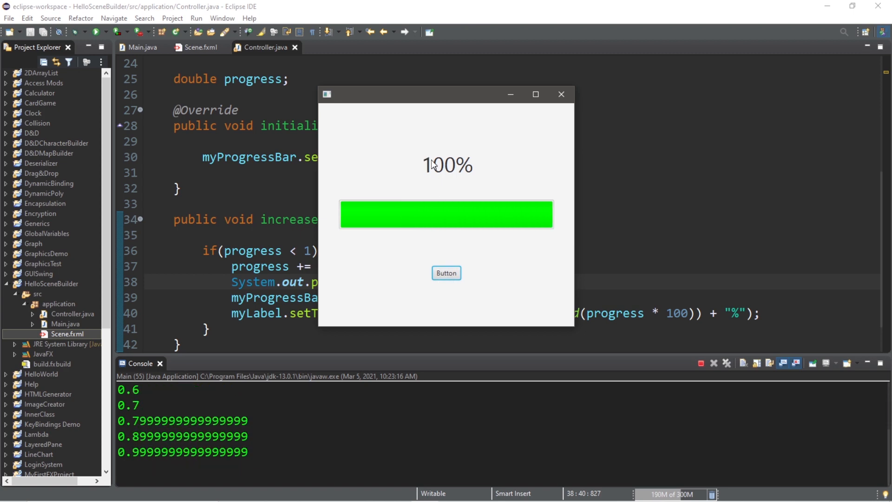
mouse_move(440, 179)
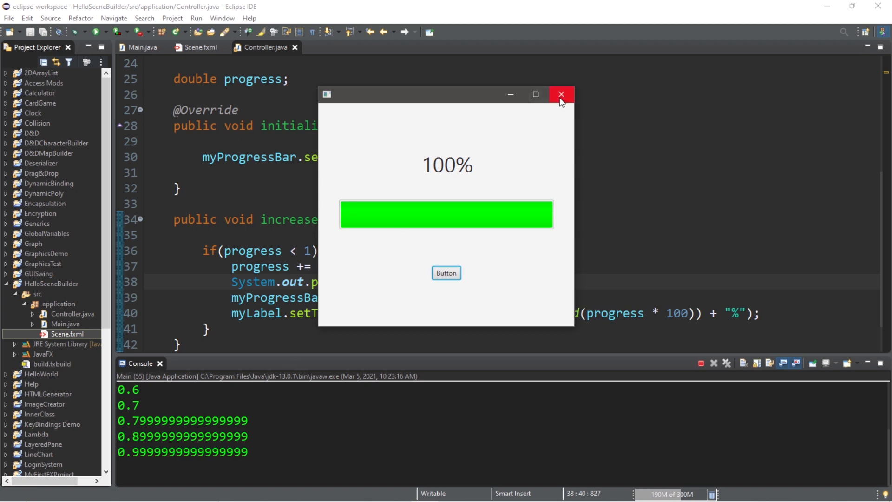
left_click(560, 94)
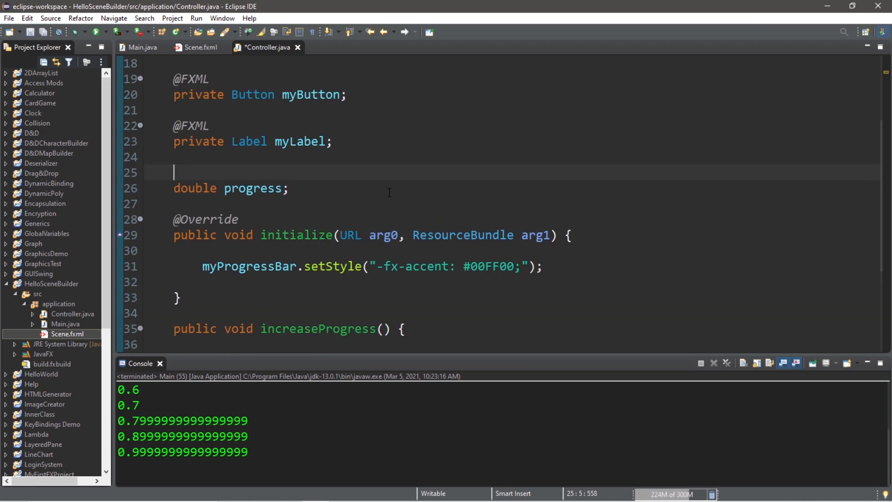
Add a comment about BigDecimal rounding and make progress a BigDecimal initialised with new BigDecimal().
type("//The BigDecimal class gives its user complete control over rounding behavior")
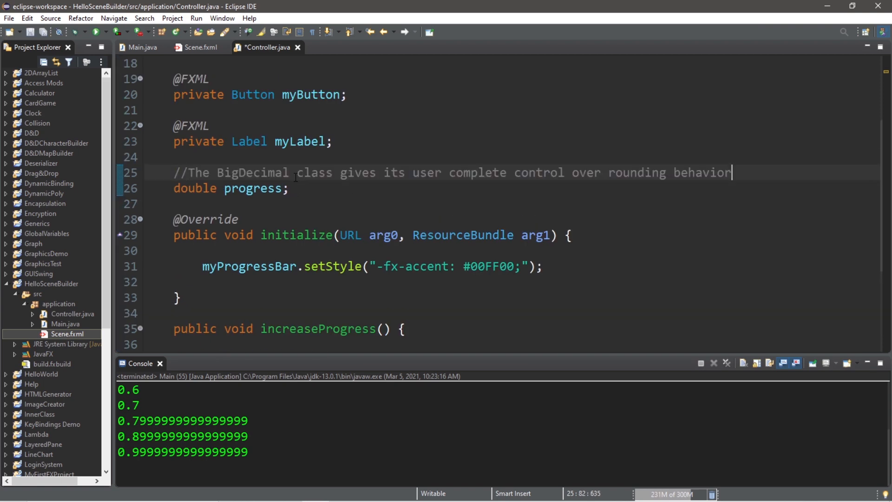
left_click(450, 172)
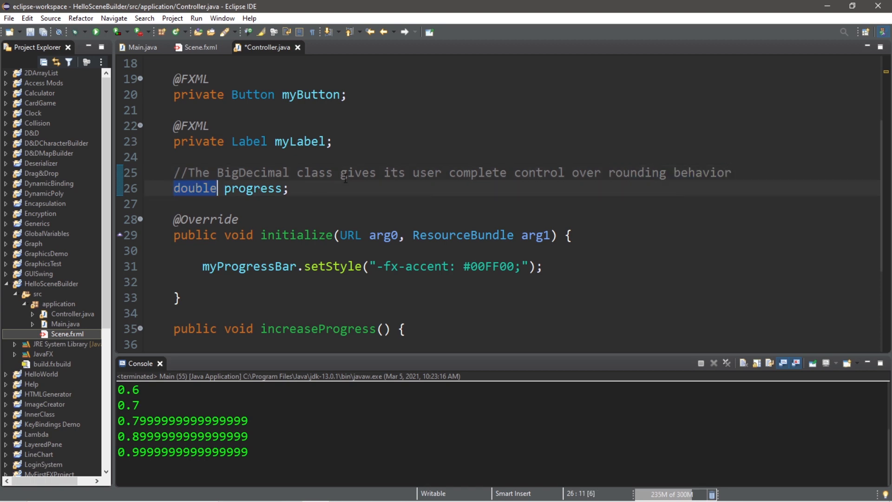
type("BigDec")
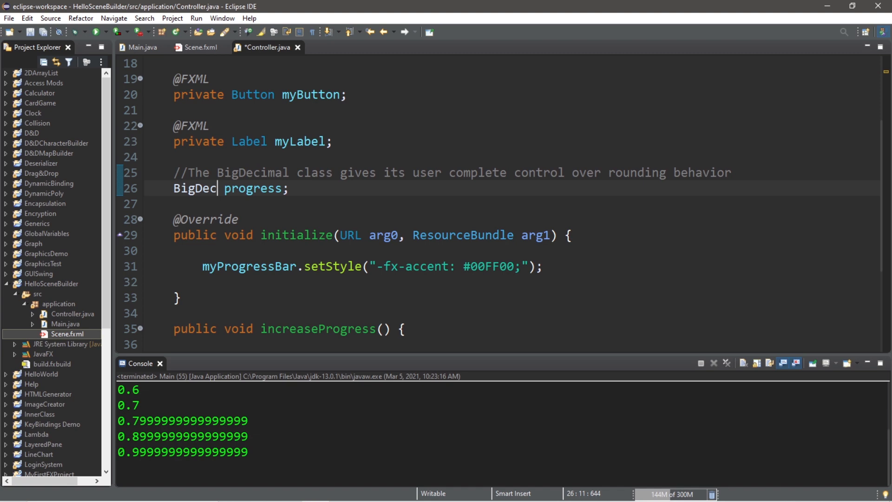
type("imal")
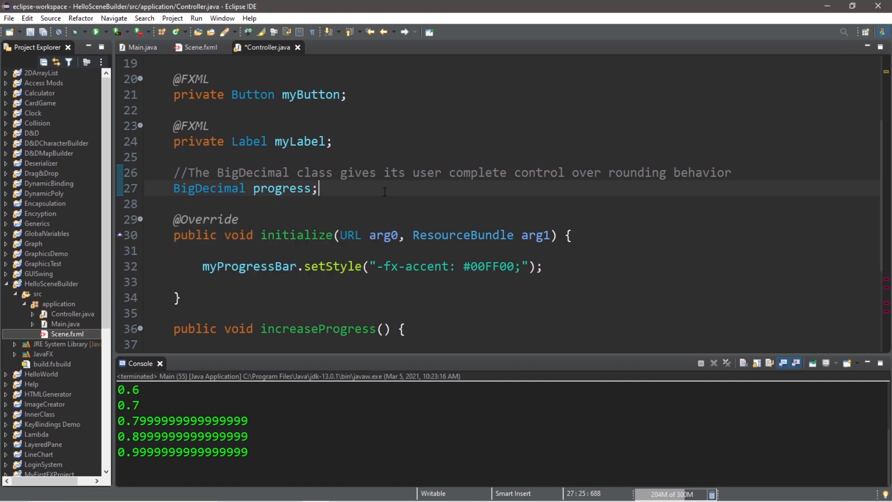
key("BackSpace")
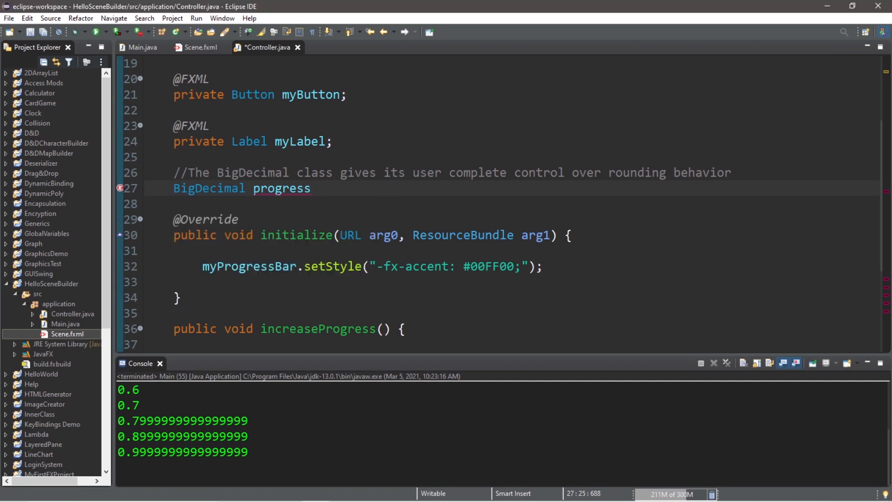
type("=")
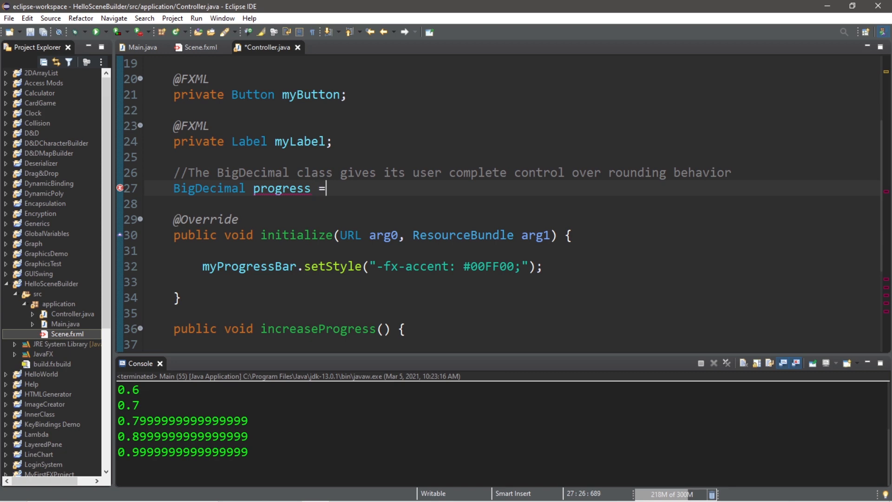
type("new")
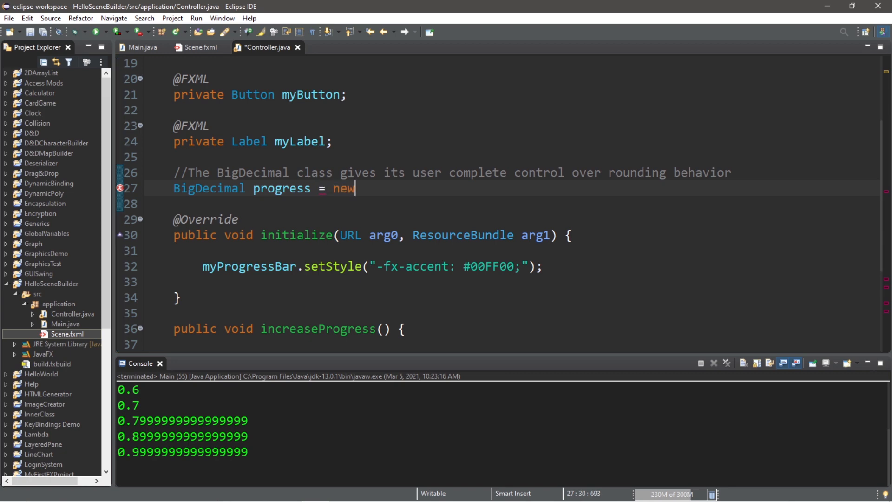
type("BigDec")
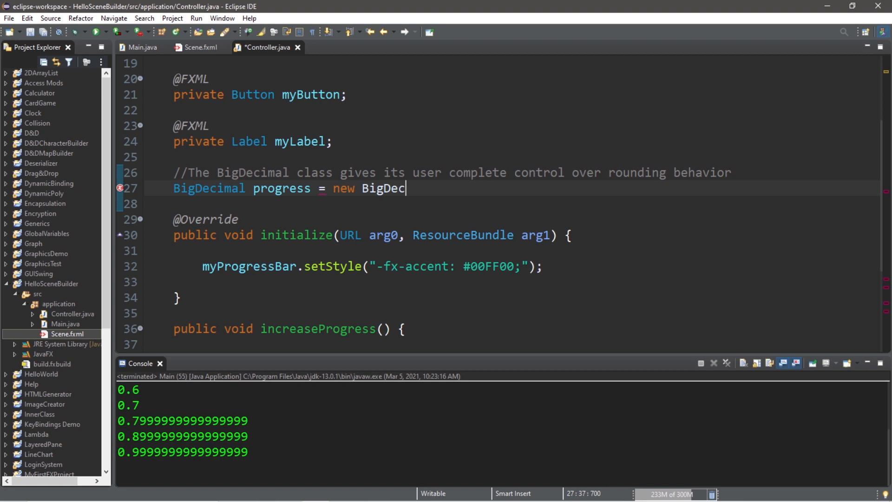
type("imal();")
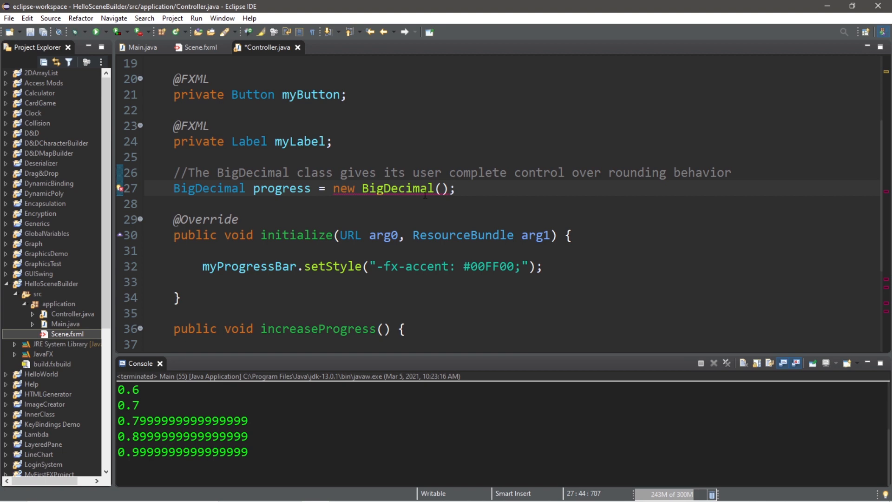
Pass String.format("%.2f", 0.0) as the BigDecimal constructor argument.
type("String.format(format, args")
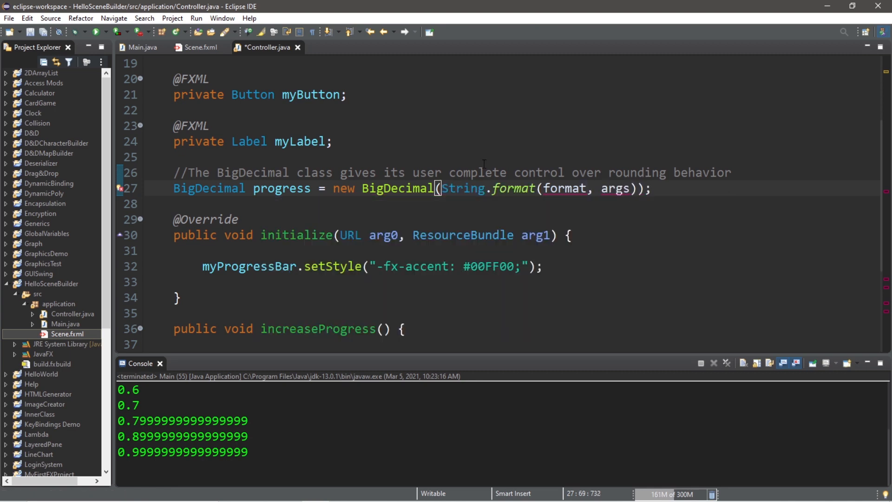
double_click(564, 188)
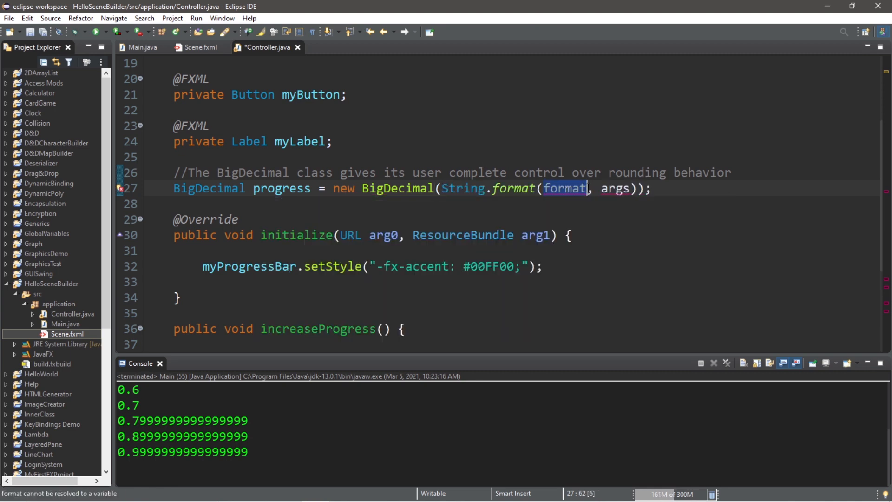
type("\"")
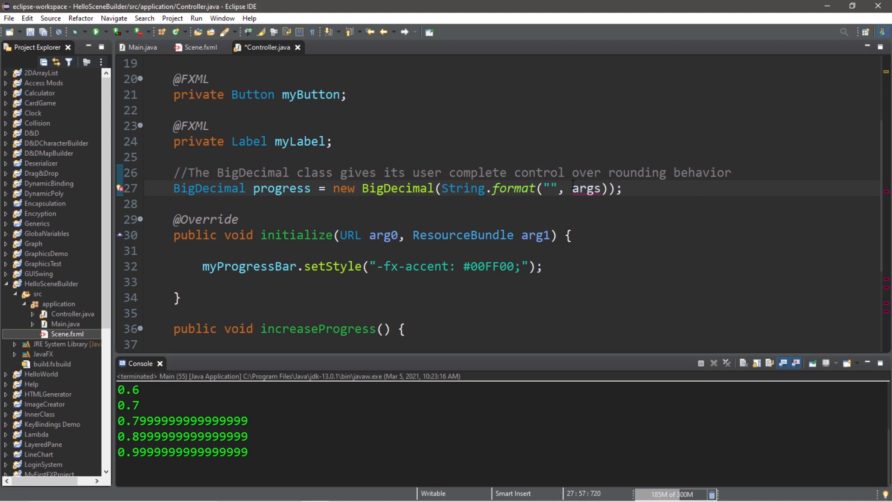
type("%")
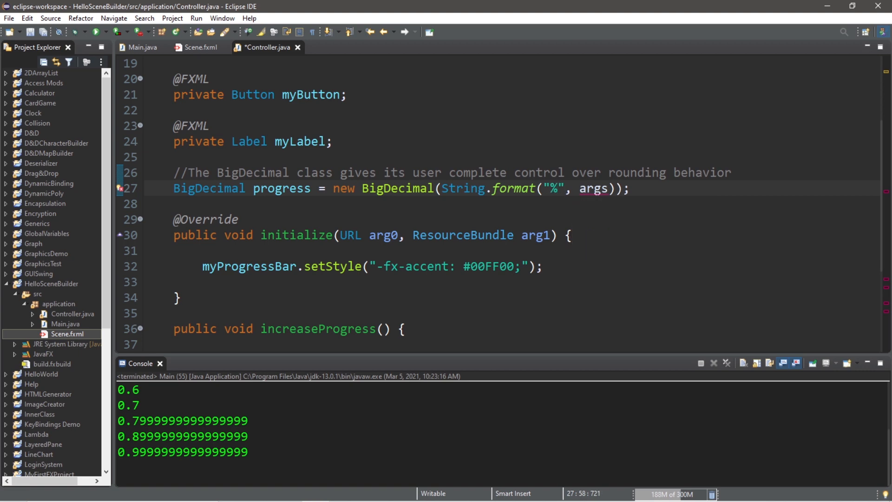
type(".2f")
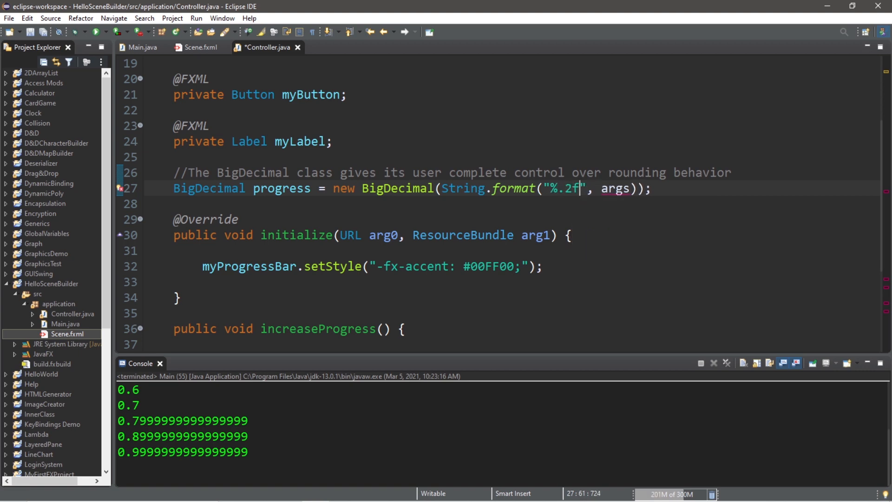
double_click(614, 188)
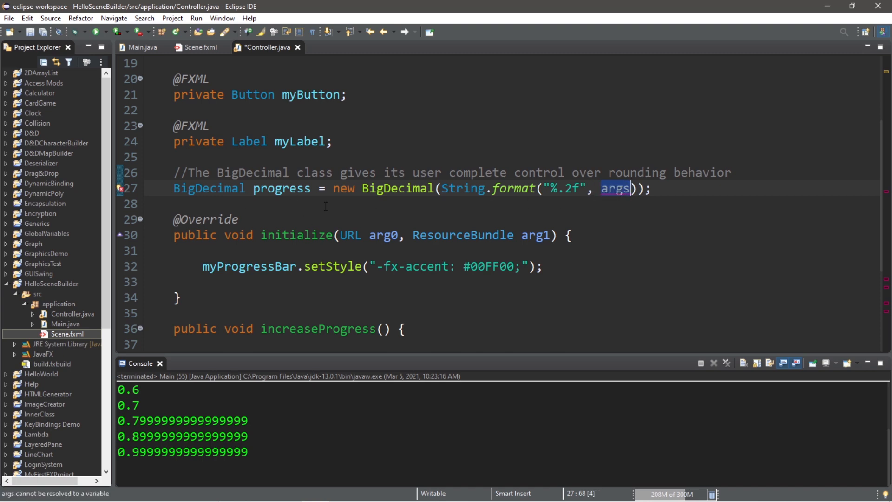
type("0")
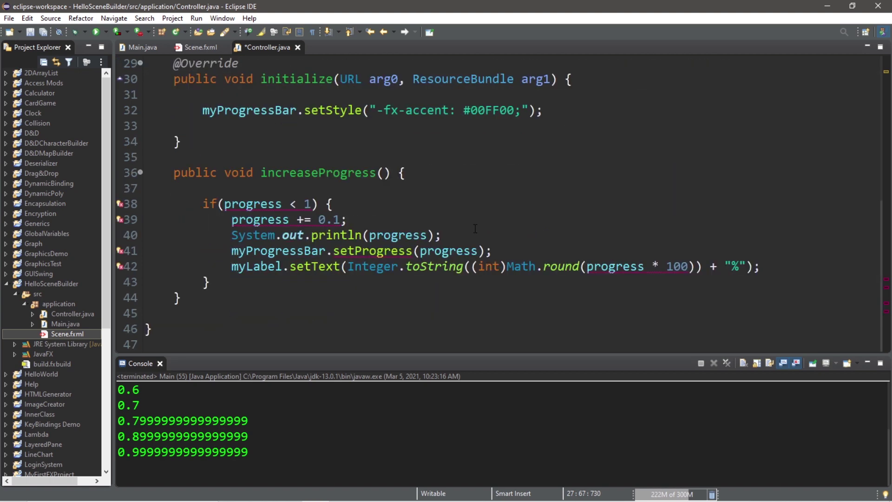
mouse_move(275, 204)
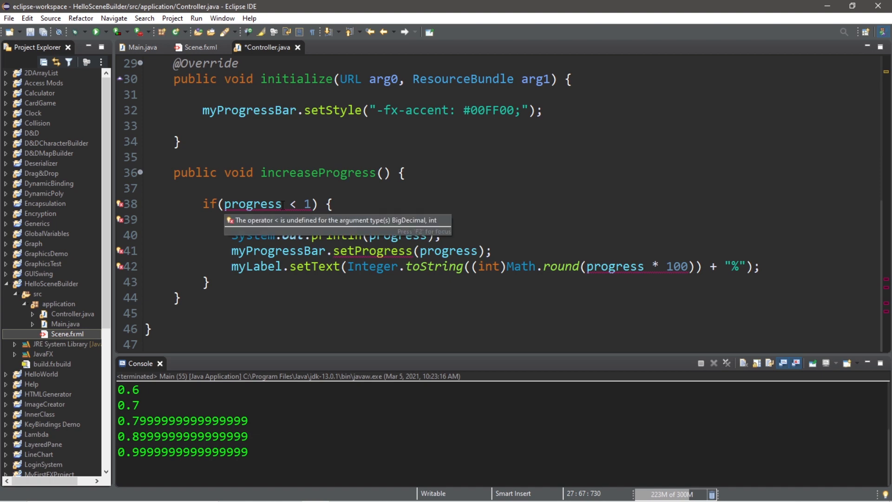
Use progress.doubleValue() in increaseProgress and copy the field's BigDecimal initialisation.
type(".d")
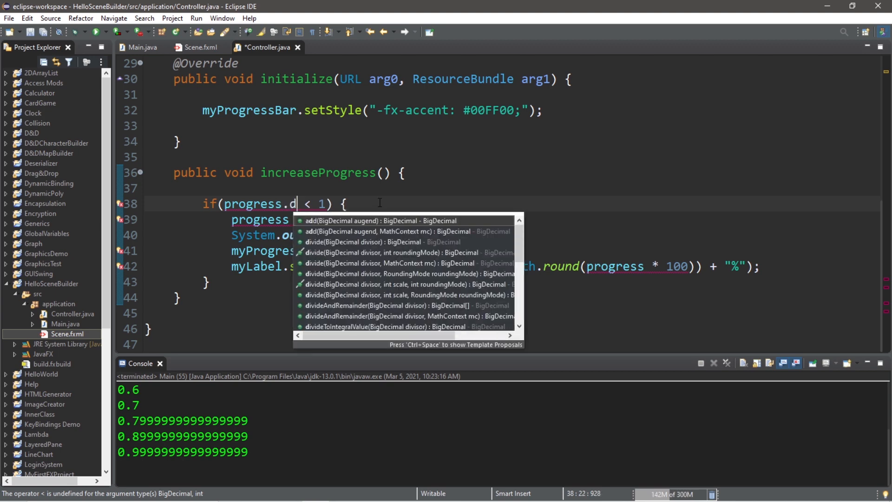
type("oubleValue(")
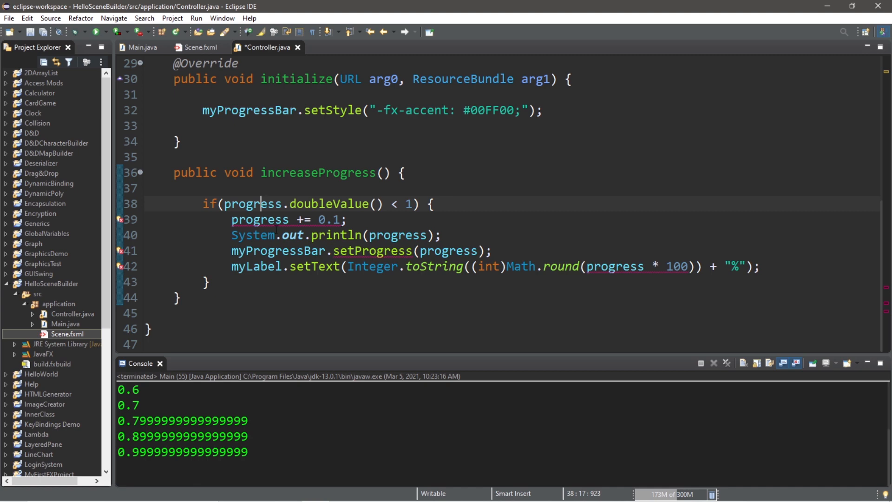
scroll("up", 3)
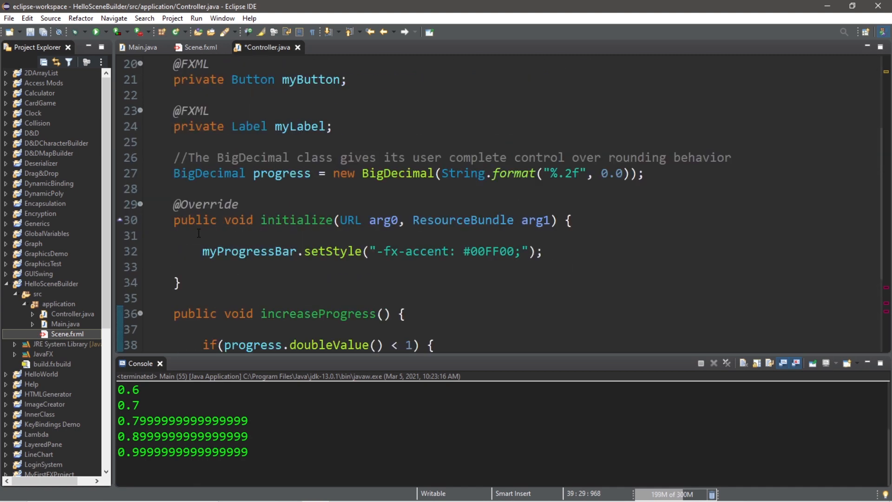
double_click(281, 173)
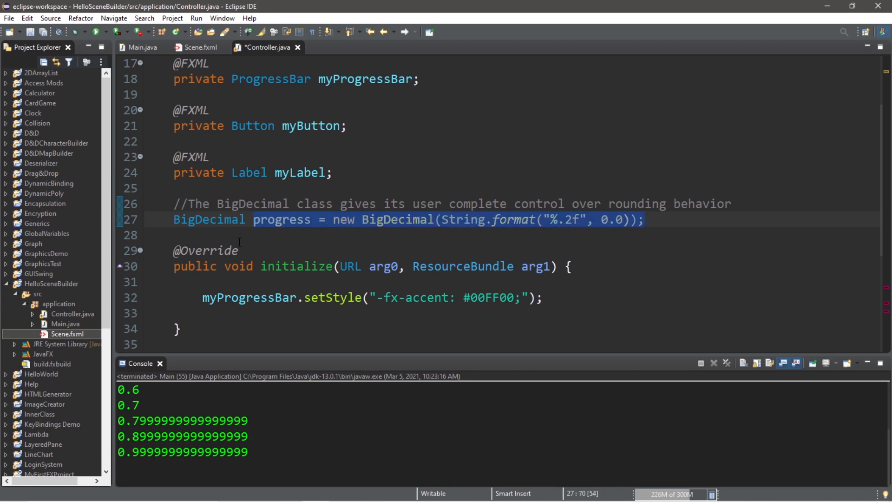
scroll("down", 3)
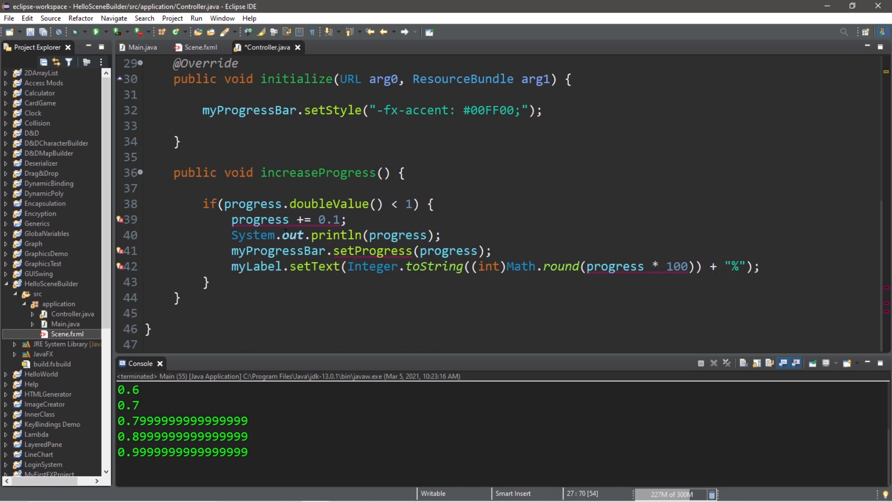
Replace progress += 0.1 with new BigDecimal(String.format("%.2f", progress.doubleValue() + 0.1)) and launch Main.
left_click(331, 235)
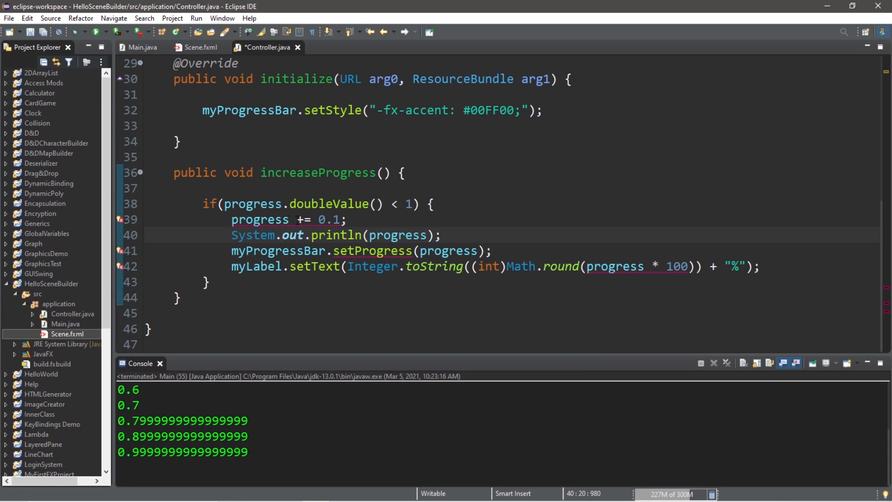
type("progress = new BigDecimal(String.format(\"%.2f\", 0.0));")
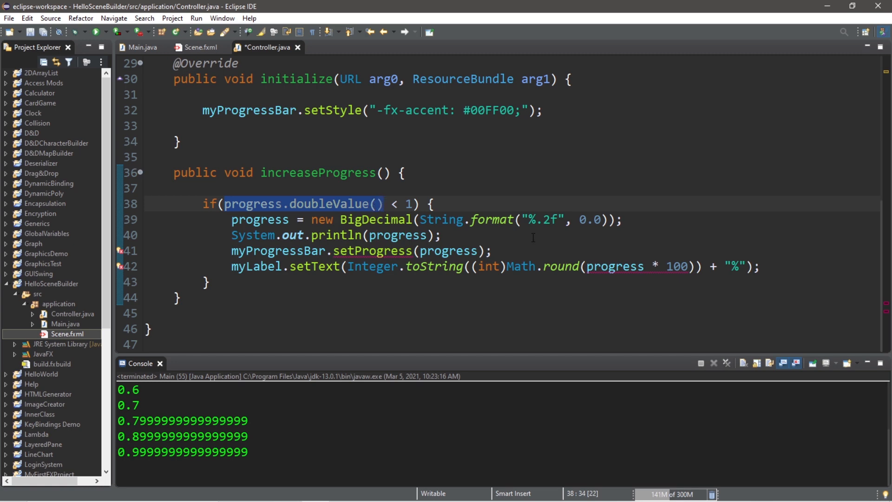
type("progress.doubleValue() +")
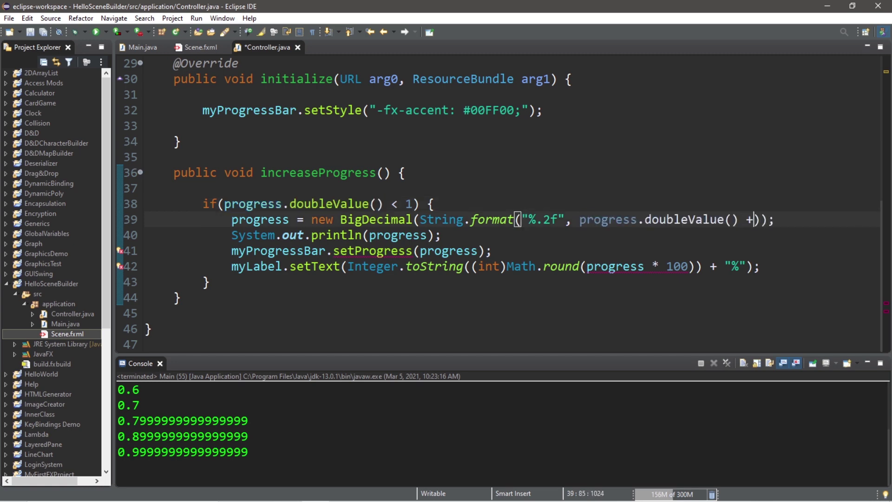
type("\" \"")
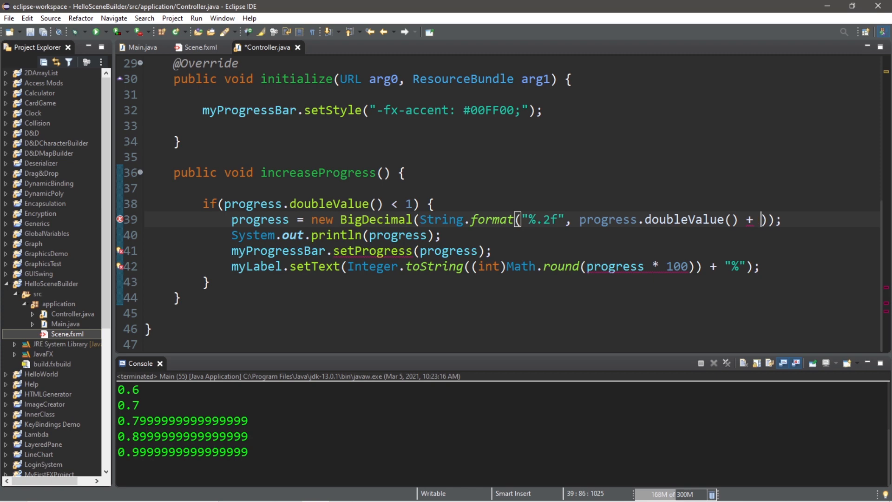
type("0.1")
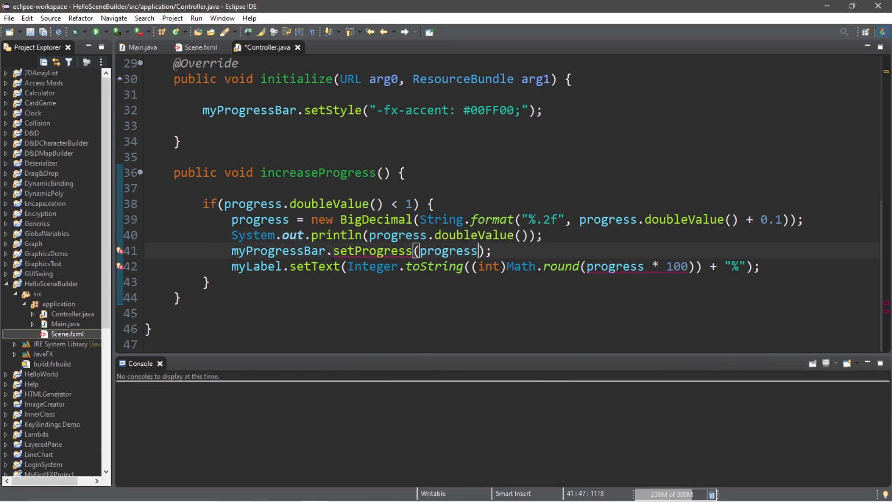
type(".doubleValue()")
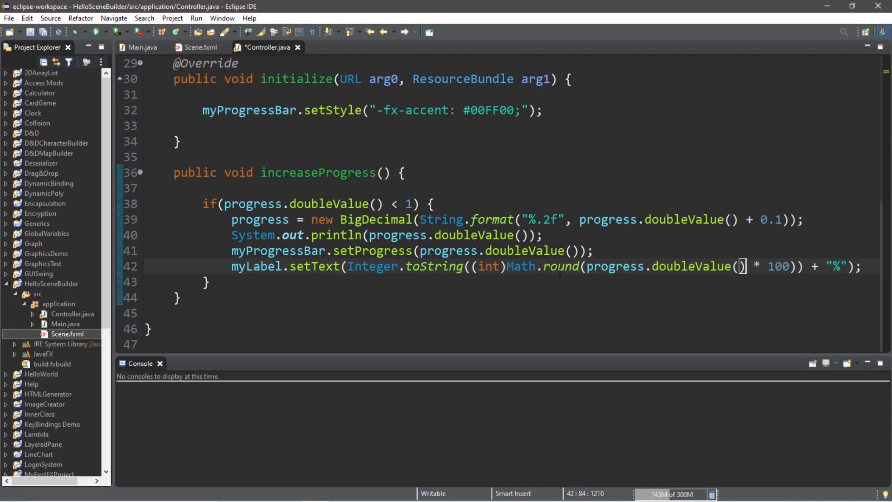
left_click(98, 34)
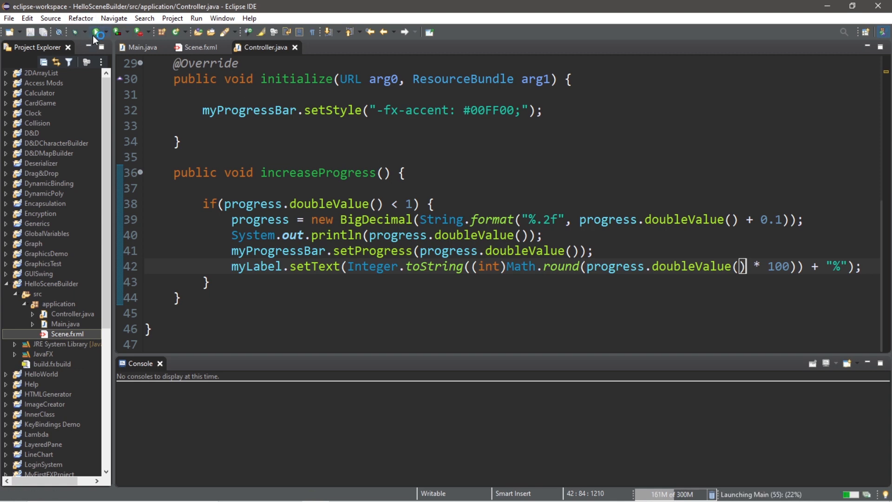
Relaunch the app and advance the green progress bar in 10% increments.
left_click(97, 33)
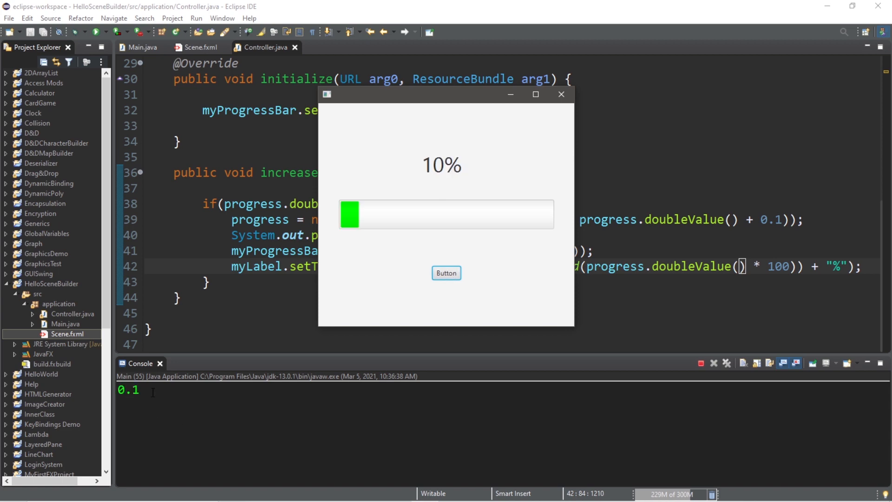
left_click(445, 272)
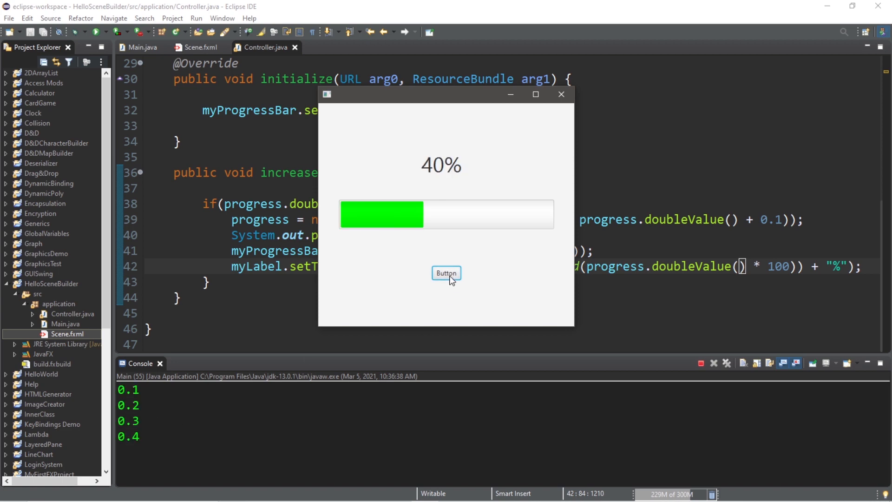
left_click(446, 272)
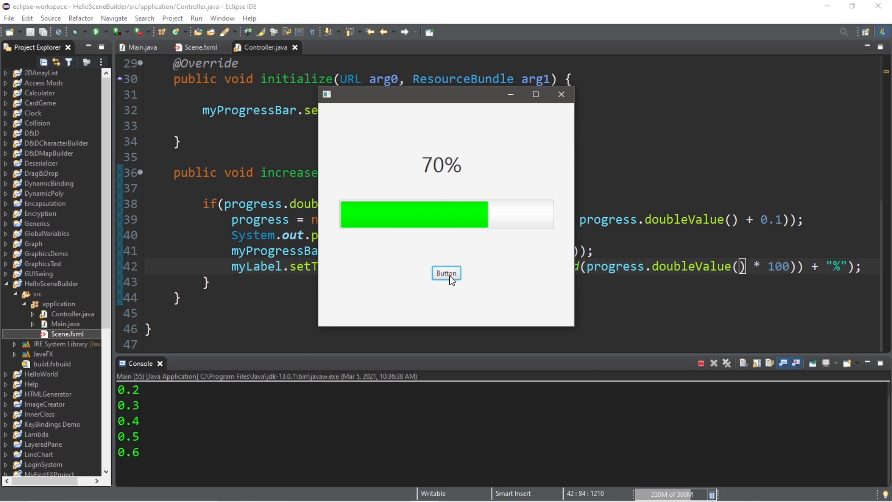
left_click(445, 273)
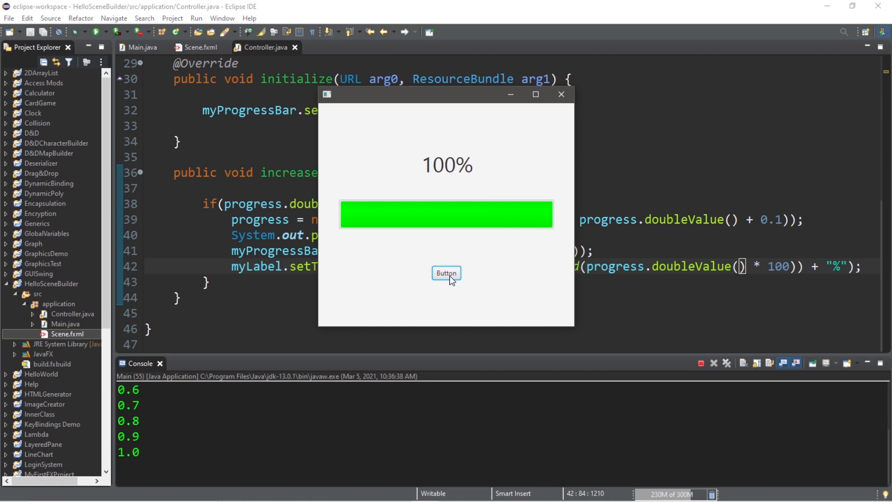
mouse_move(582, 134)
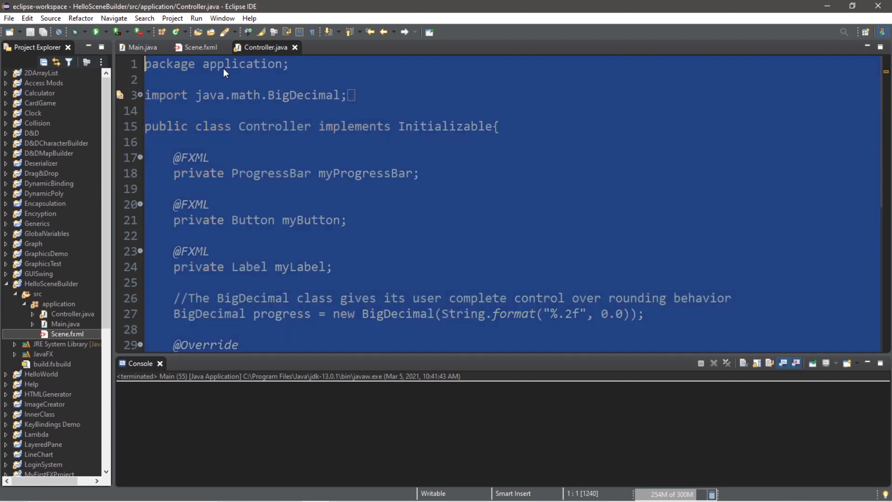
double_click(365, 174)
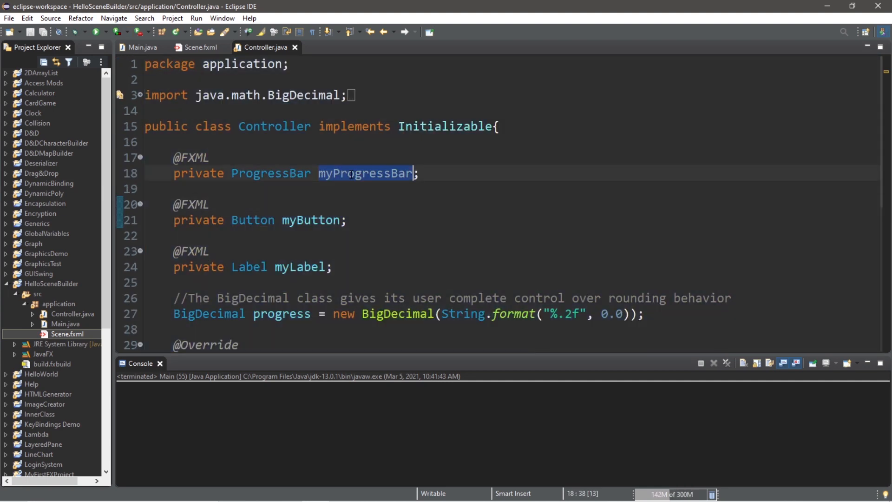